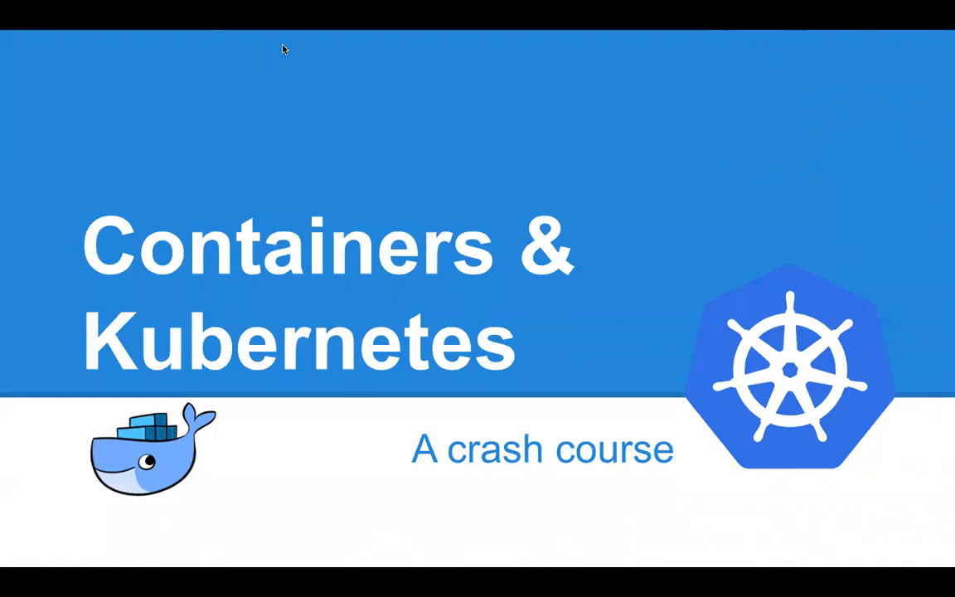
mouse_move(268, 42)
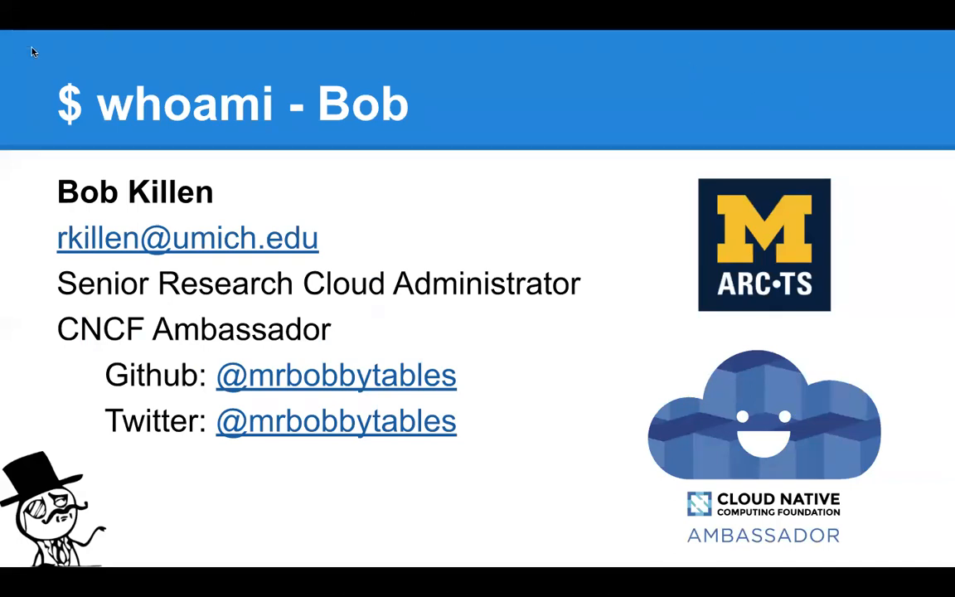
Advance the slideshow to the second presenter's whoami introduction slide.
key(Right)
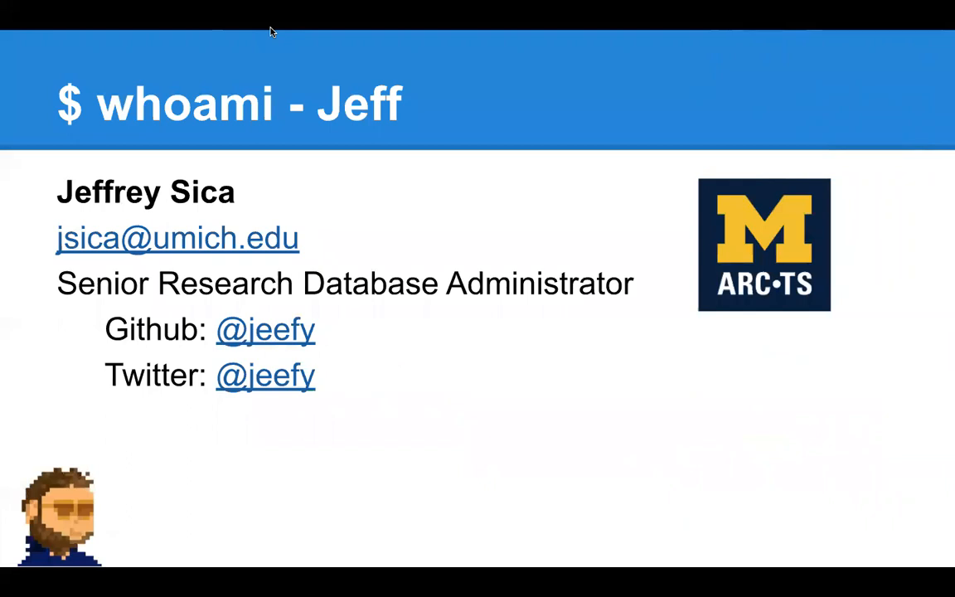
mouse_move(672, 157)
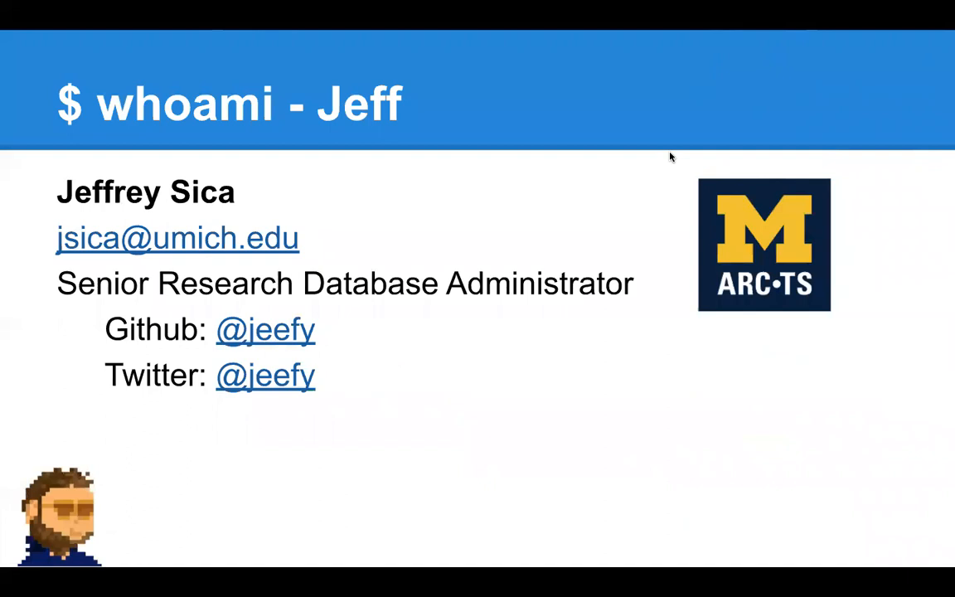
mouse_move(623, 216)
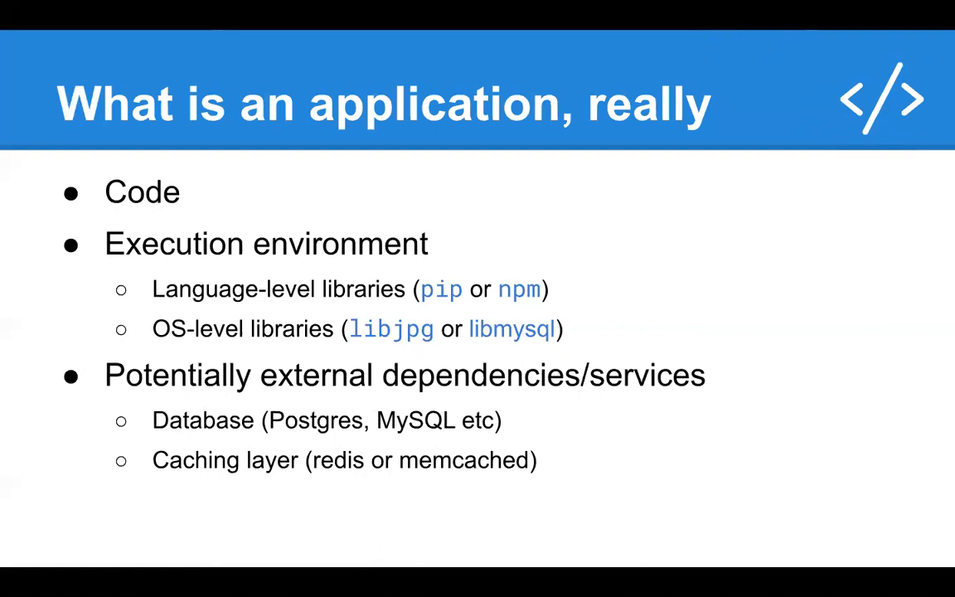
Advance the deck to the 'What a Container is Not' slide.
key(Right)
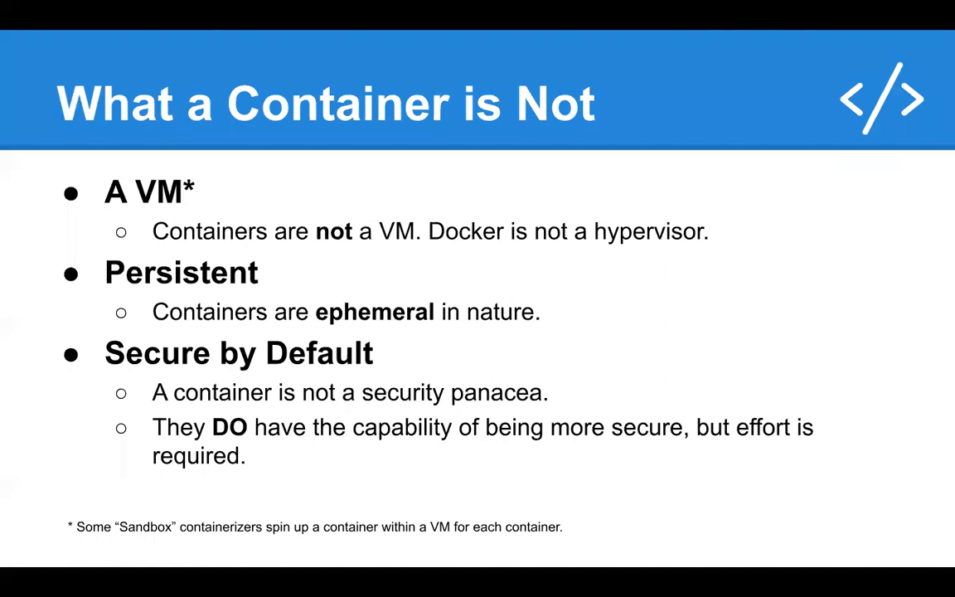
Step through 'Why Are Containers a Thing?' to reach 'What is a Container...Really?'.
key(Right)
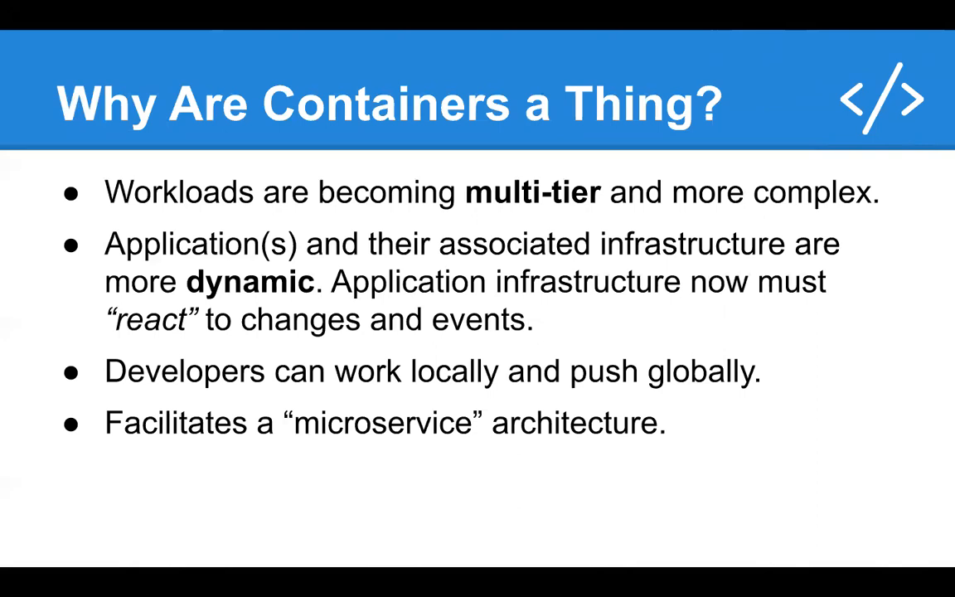
key(Right)
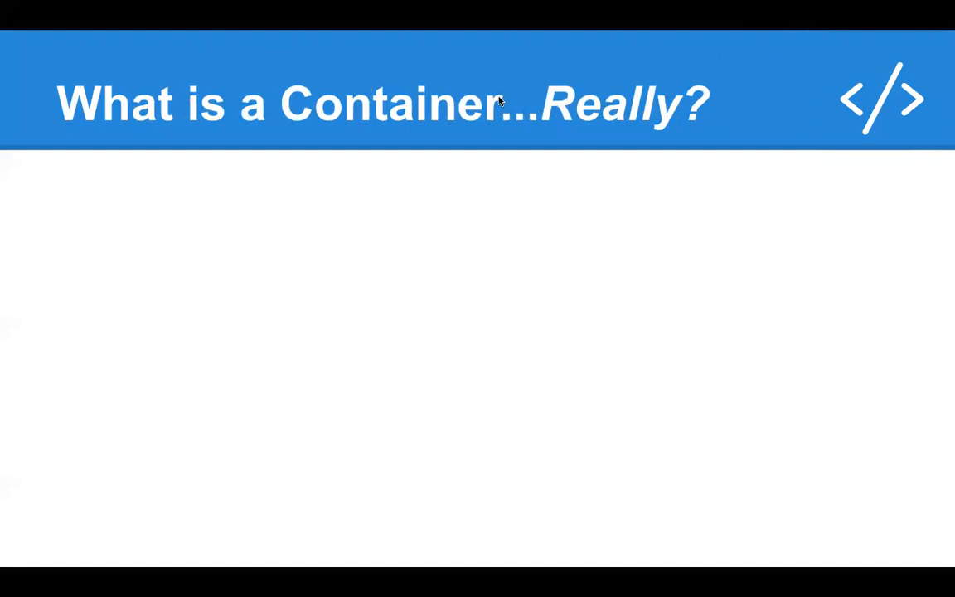
mouse_move(276, 31)
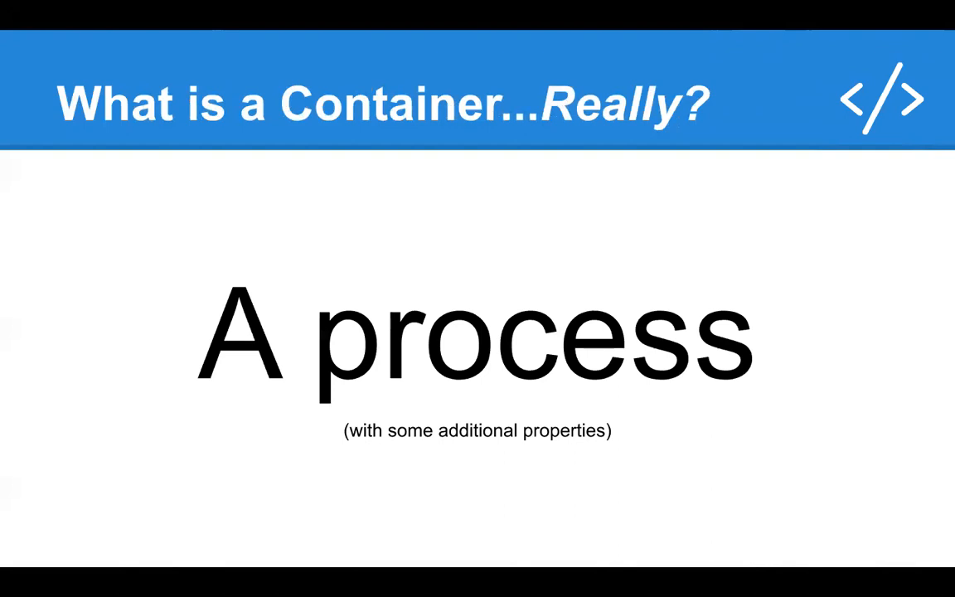
Move past 'A process' to reveal the Isolated, Fast and Immutable points.
key(Right)
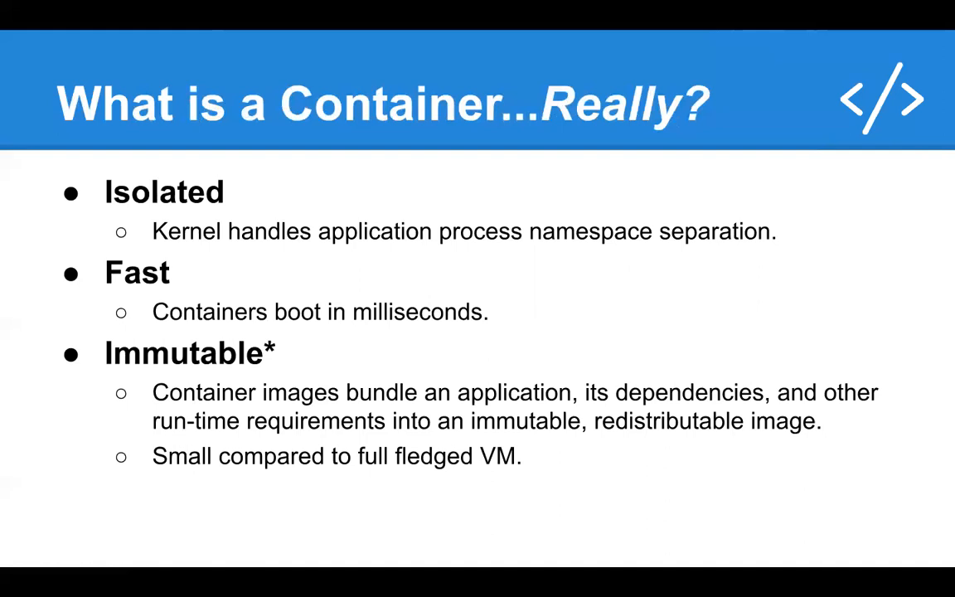
Advance to the cgroups, namespaces and filesystem image slide with its Linux Namespaces table.
key(Right)
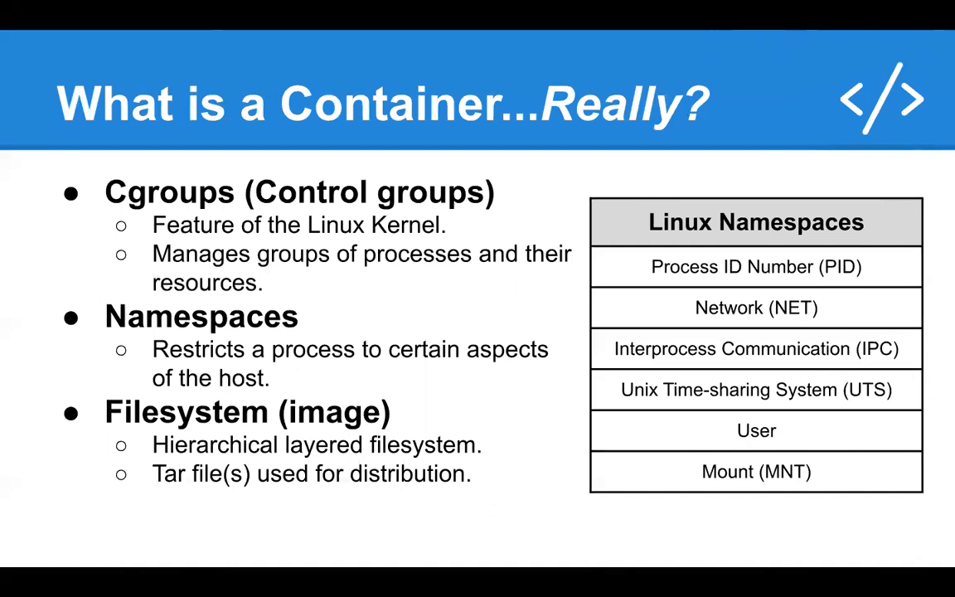
key(Right)
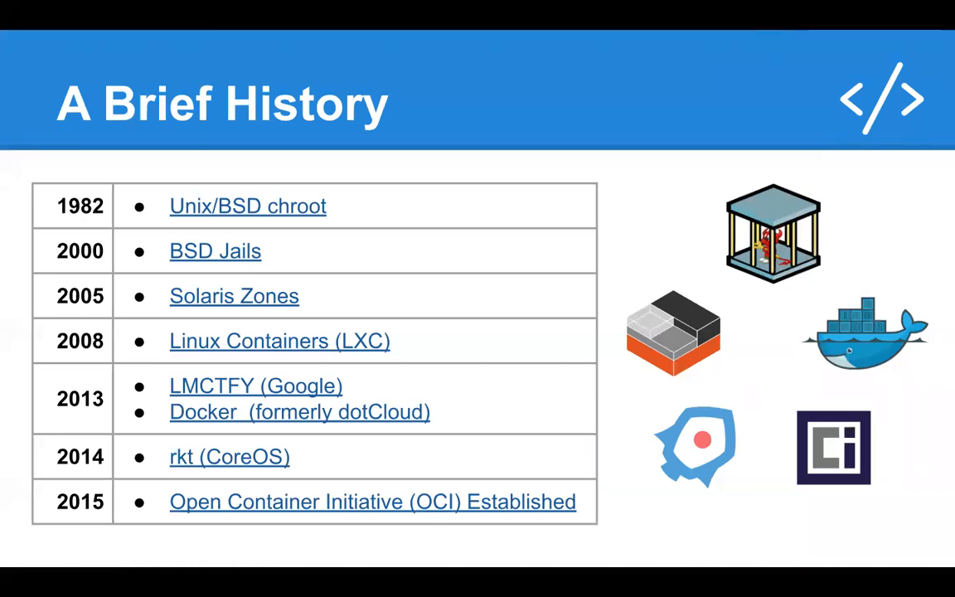
key(Right)
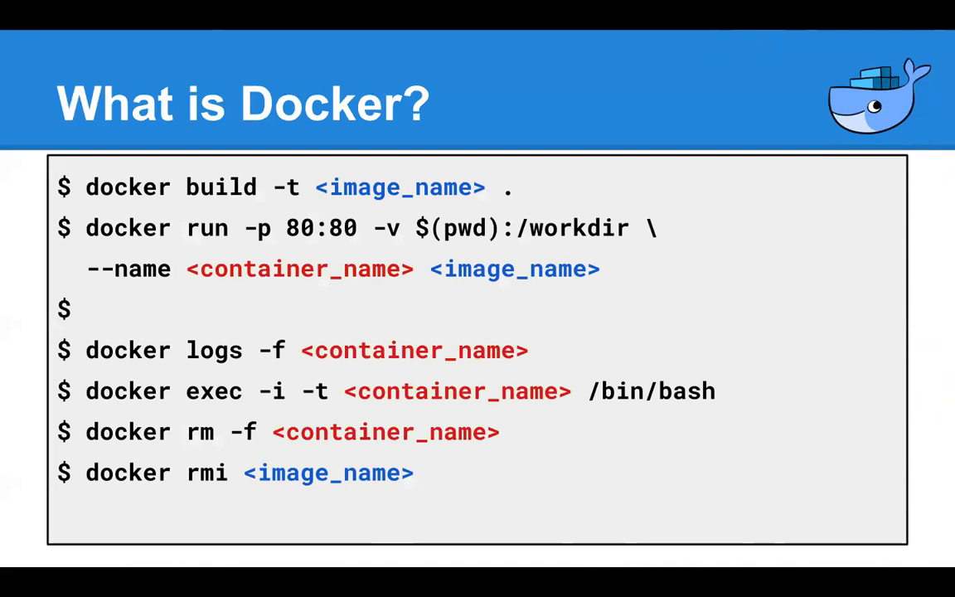
mouse_move(781, 280)
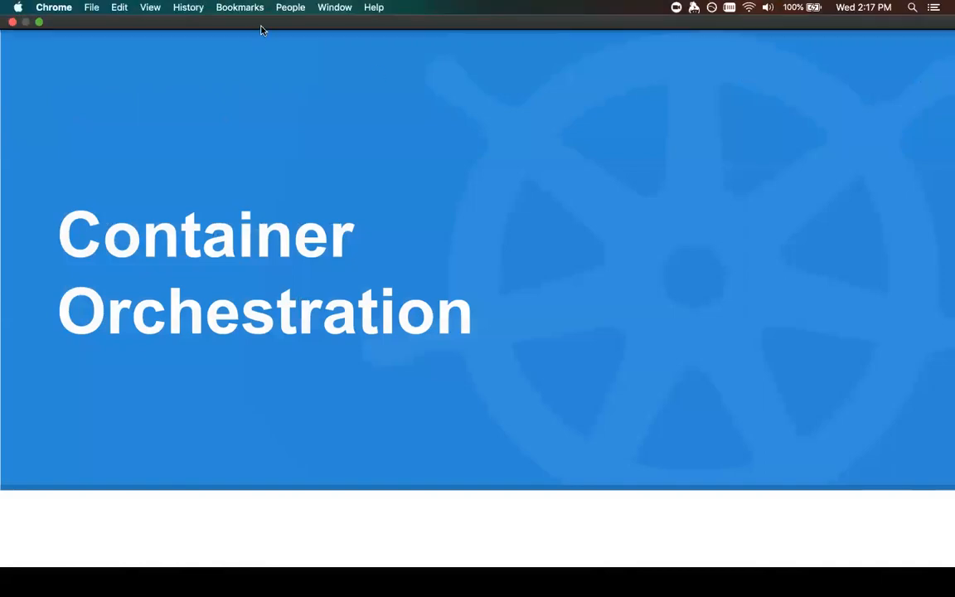
mouse_move(270, 33)
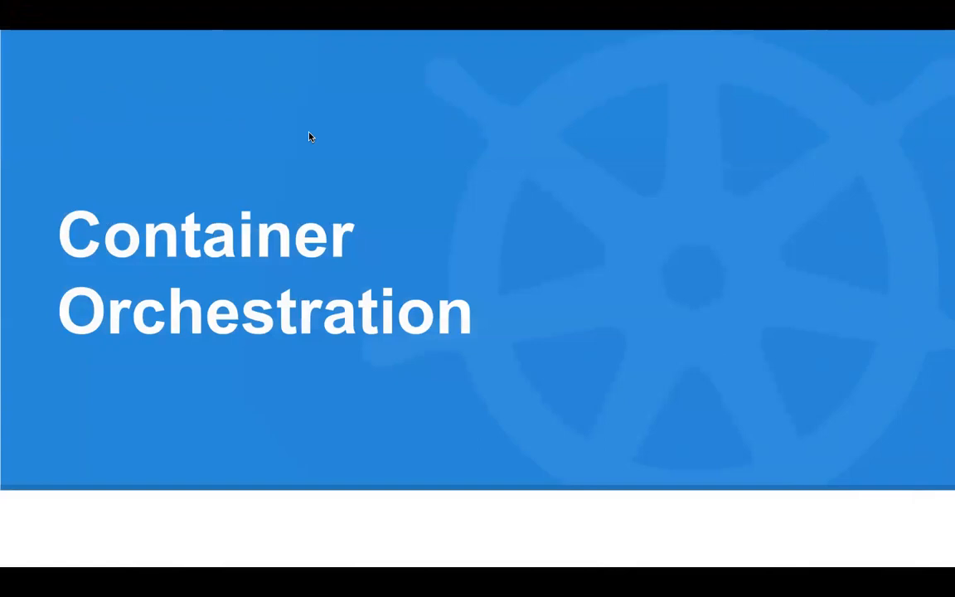
mouse_move(272, 210)
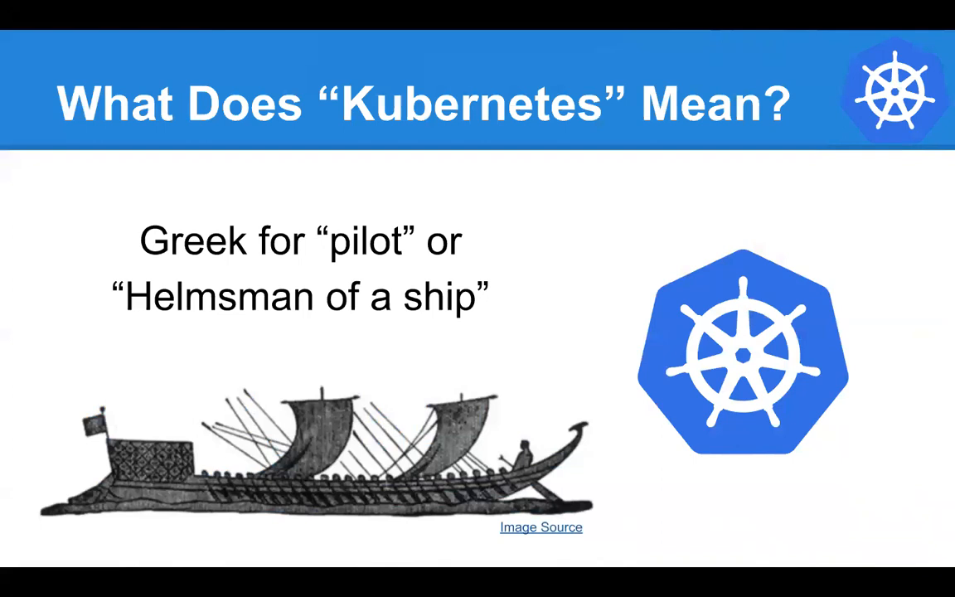
key(Right)
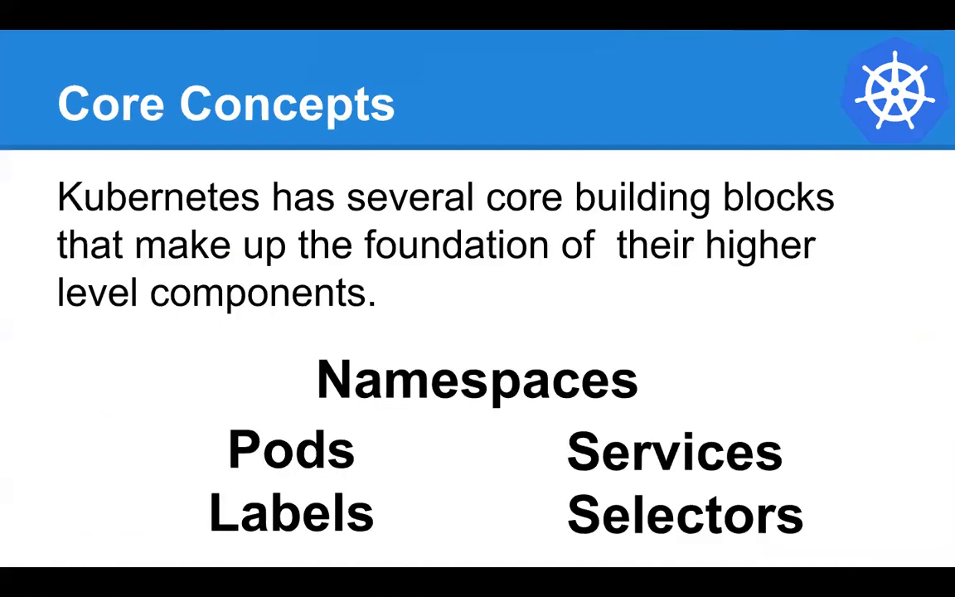
mouse_move(140, 7)
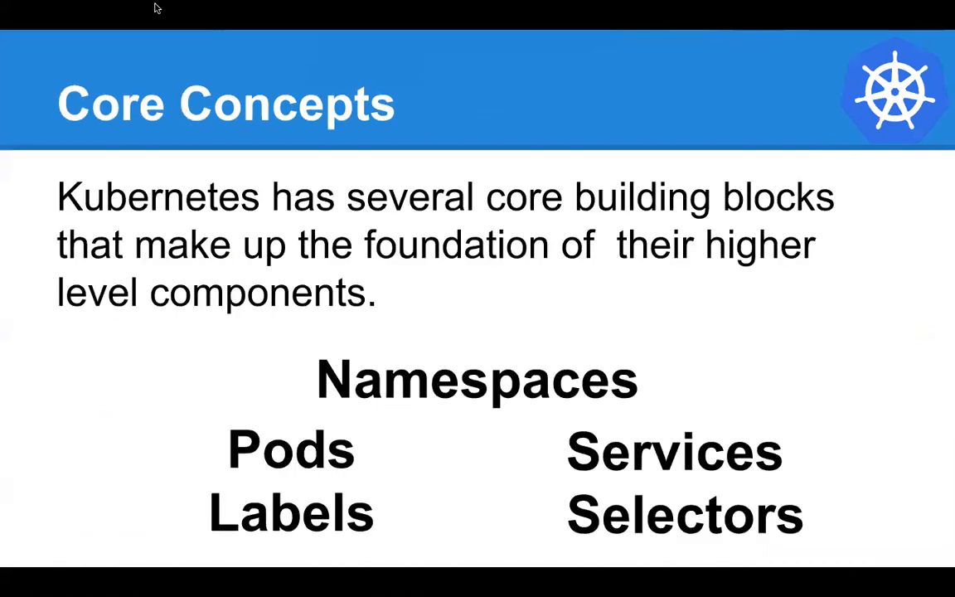
mouse_move(309, 159)
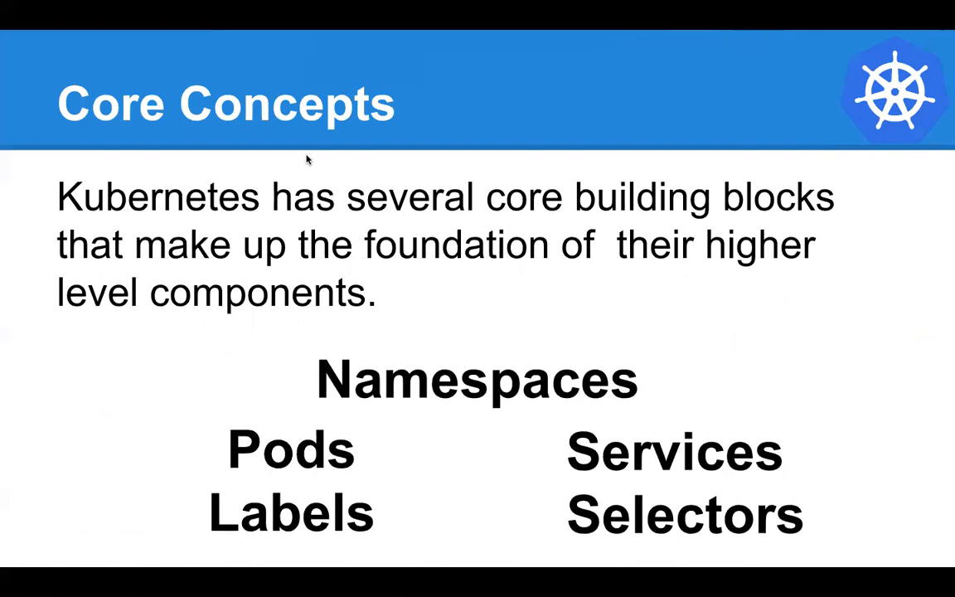
mouse_move(441, 197)
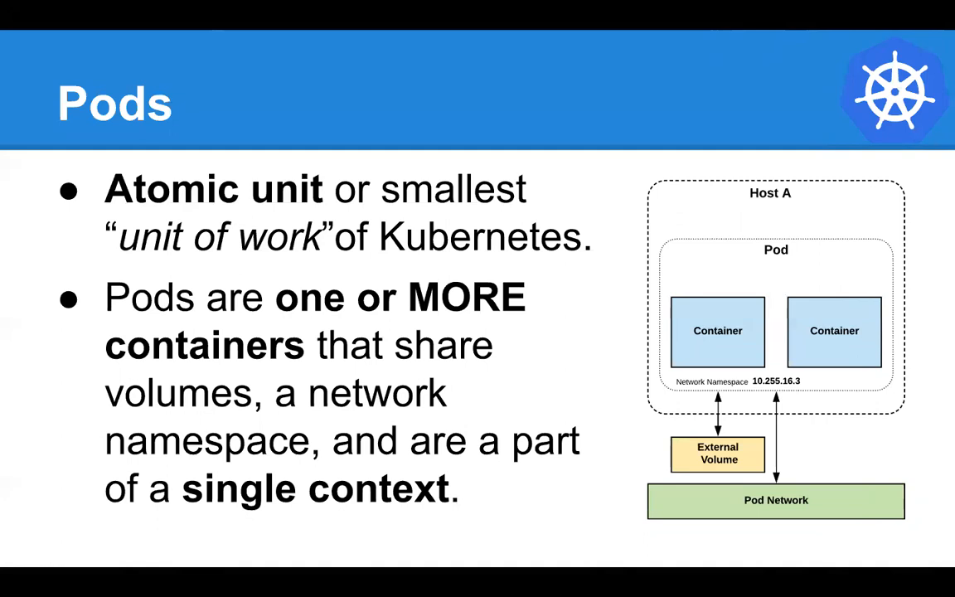
key(Right)
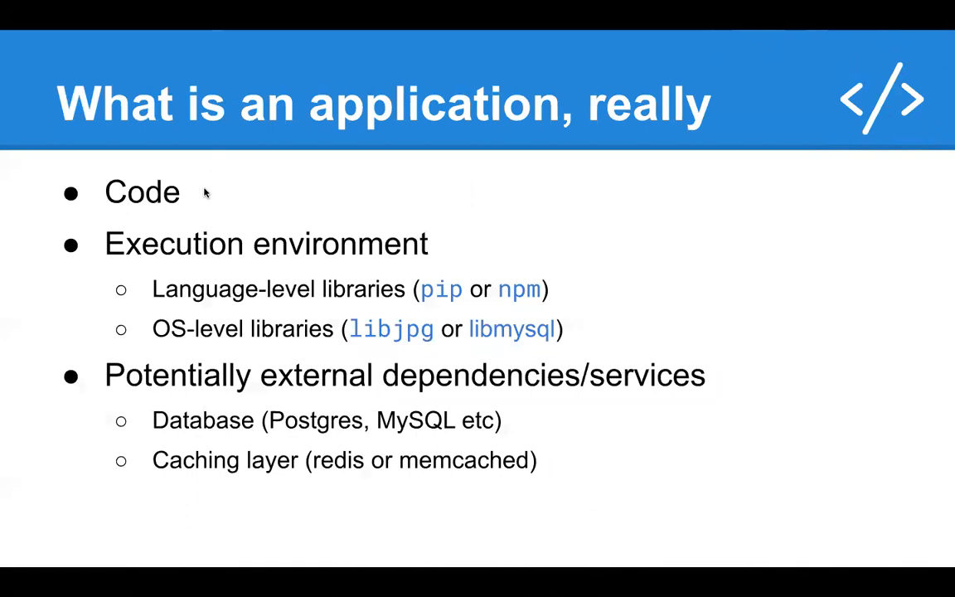
mouse_move(163, 292)
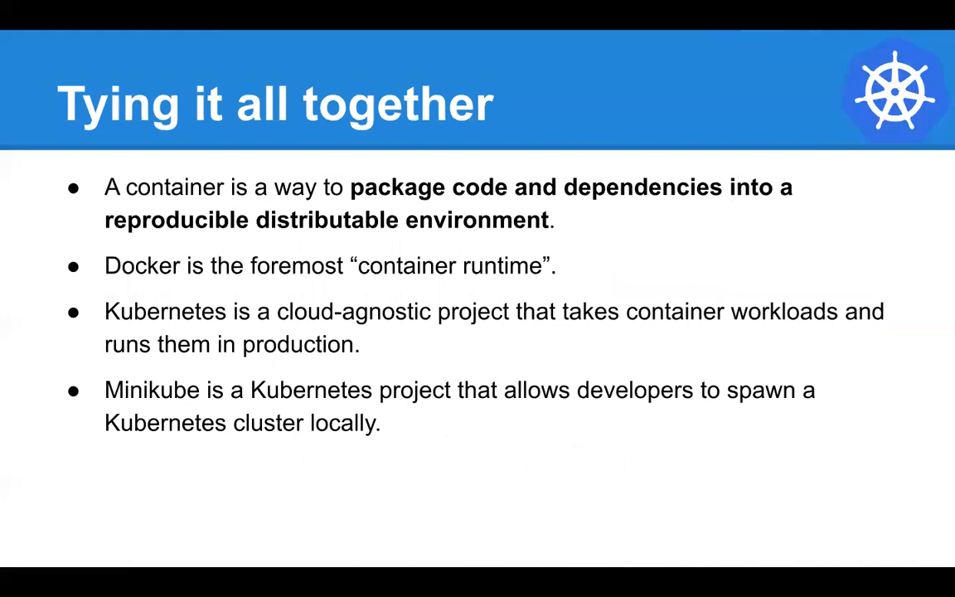
Advance to the closing slide on containers, Docker, Kubernetes and Minikube.
key(Right)
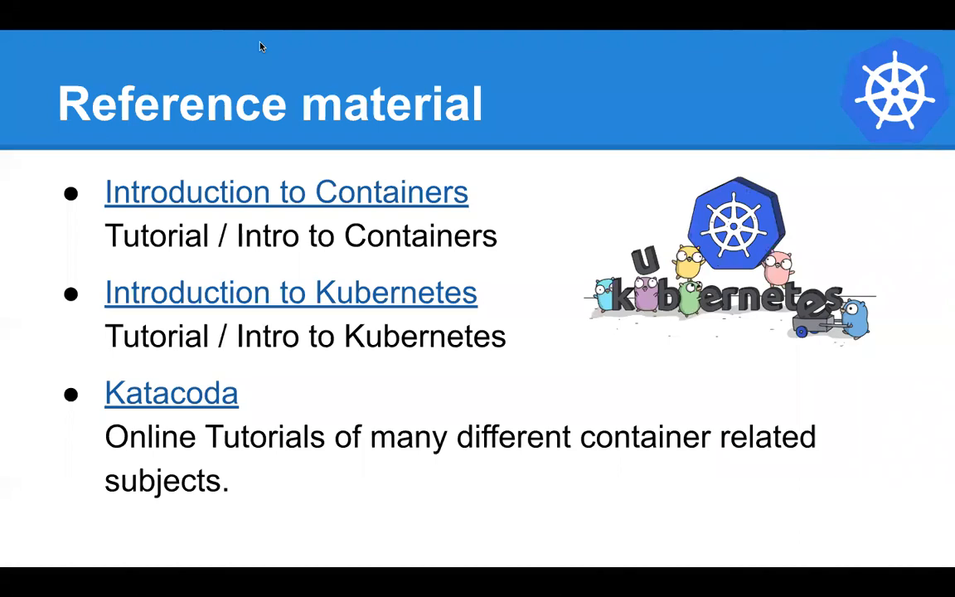
mouse_move(280, 79)
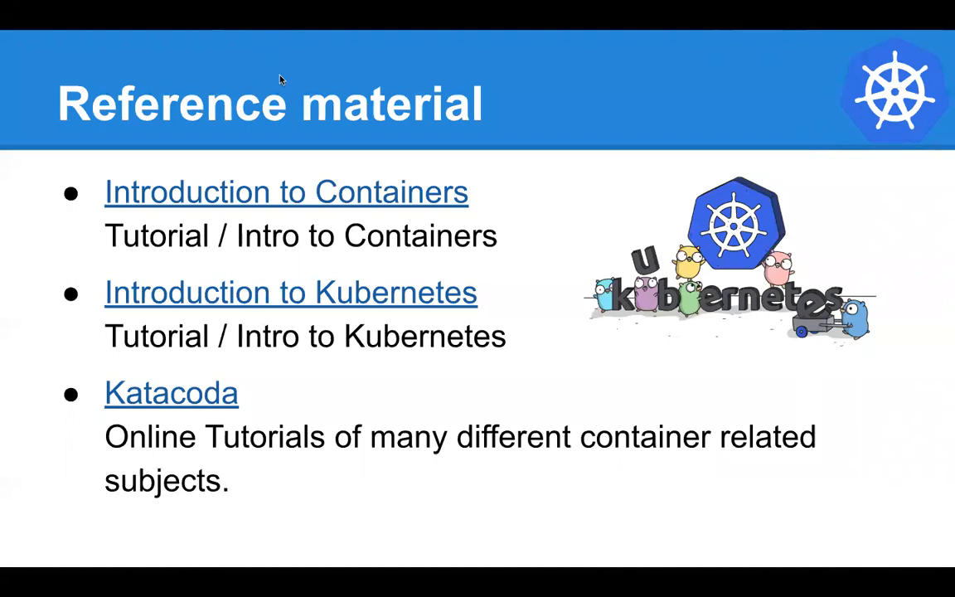
mouse_move(275, 115)
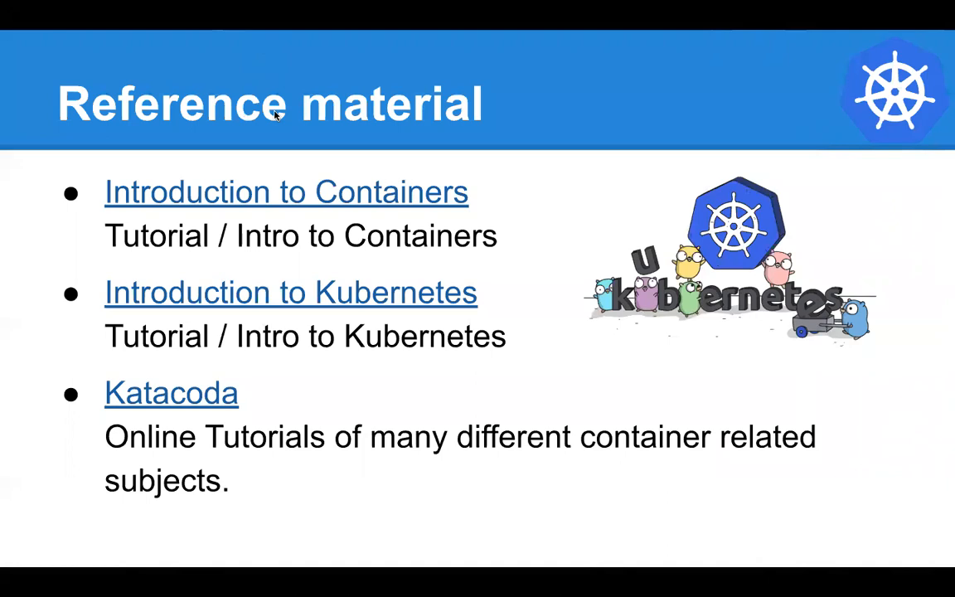
mouse_move(273, 39)
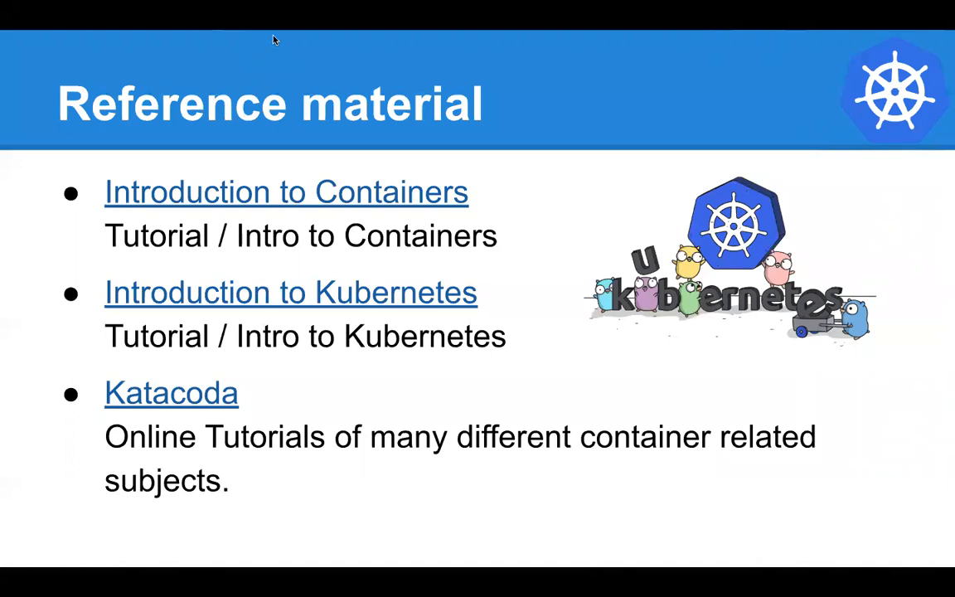
mouse_move(265, 46)
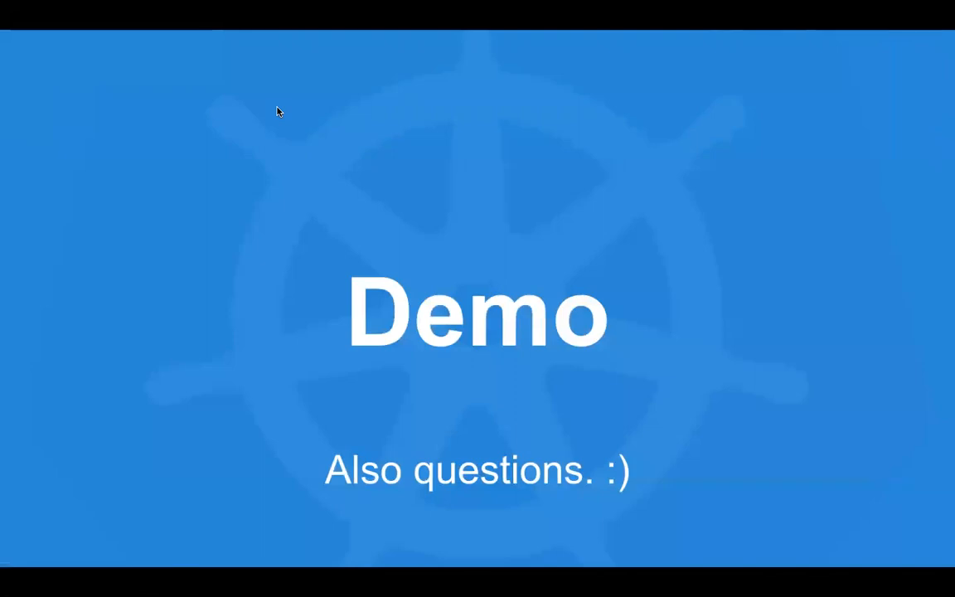
mouse_move(247, 242)
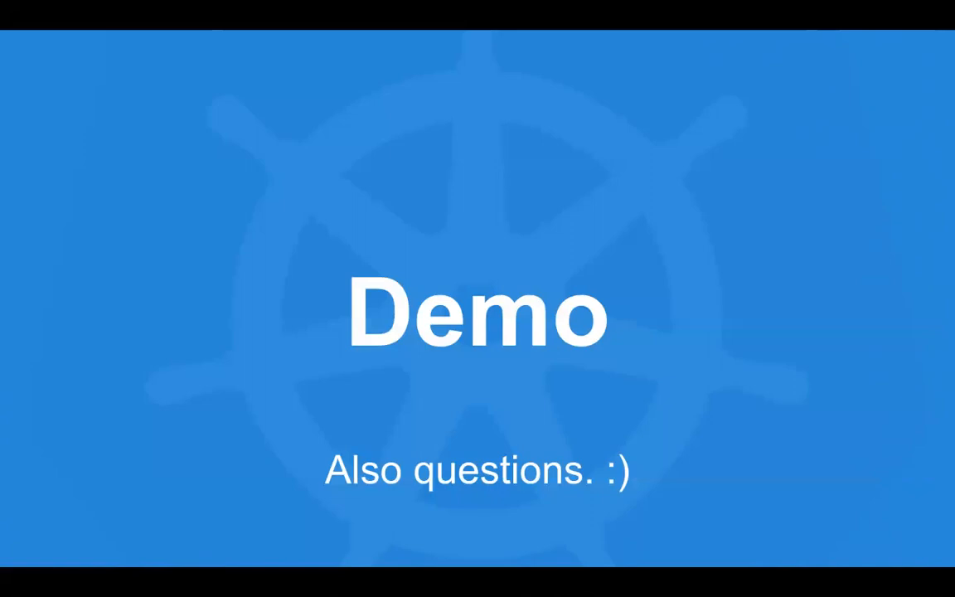
mouse_move(257, 23)
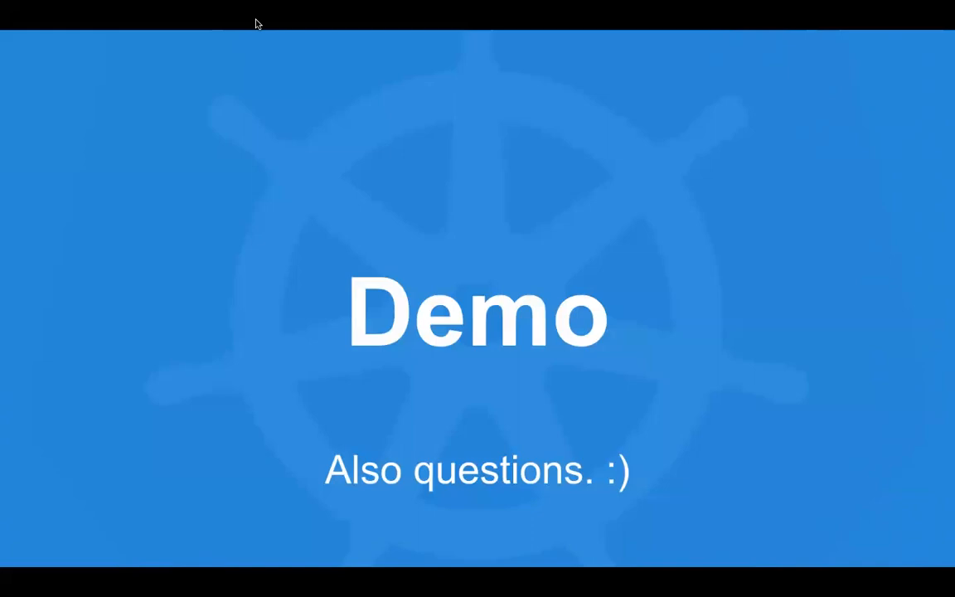
mouse_move(268, 68)
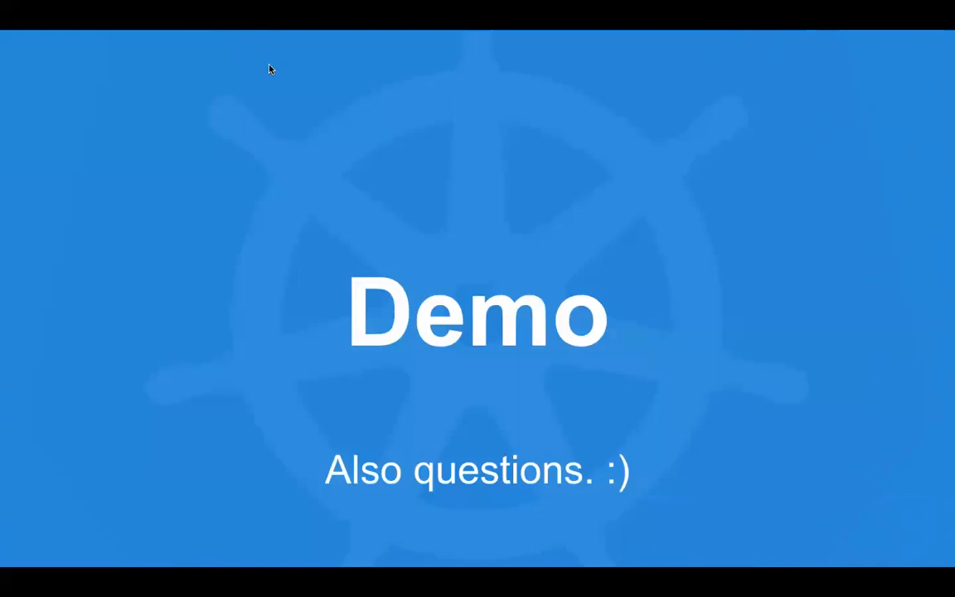
mouse_move(279, 44)
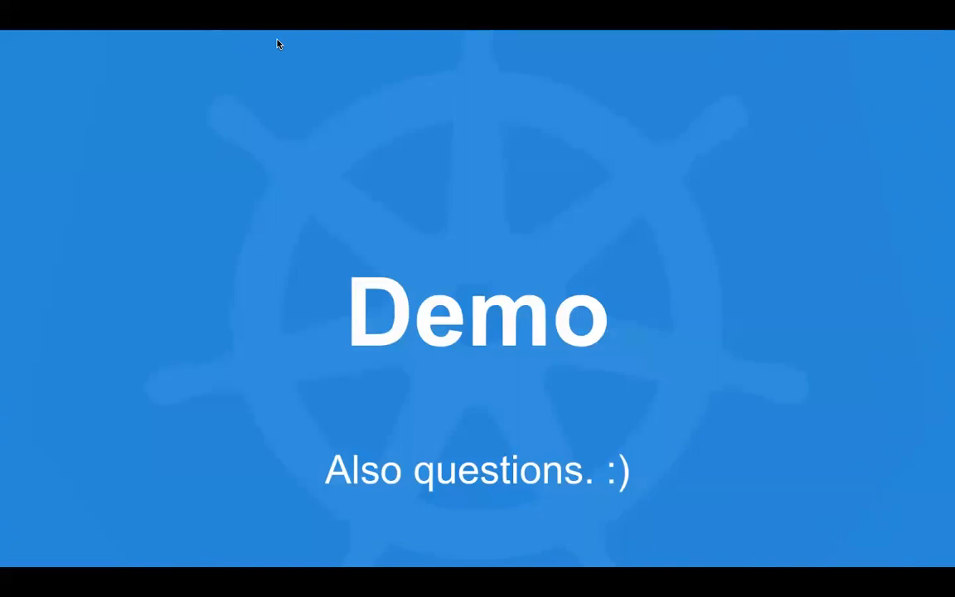
mouse_move(291, 67)
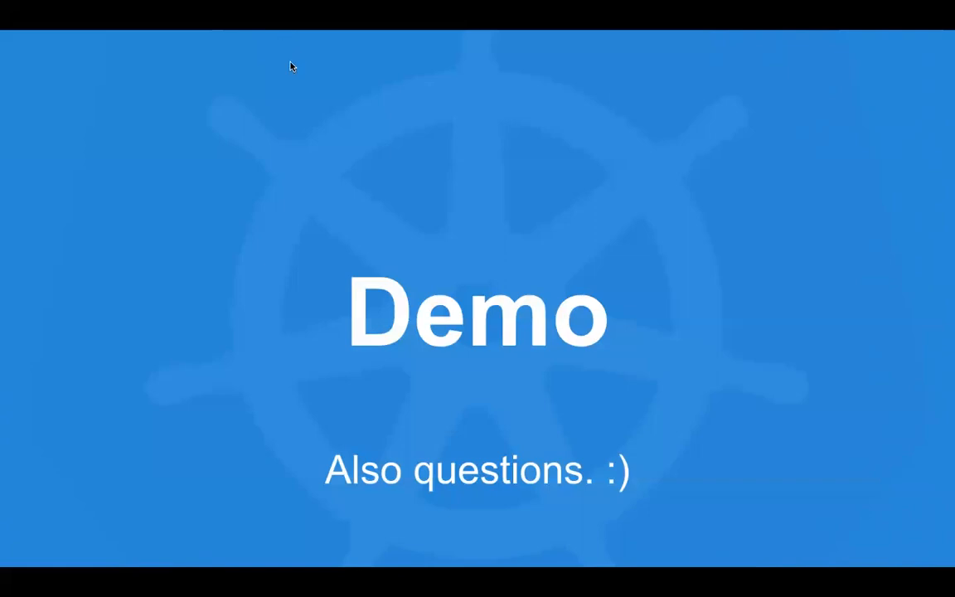
mouse_move(271, 38)
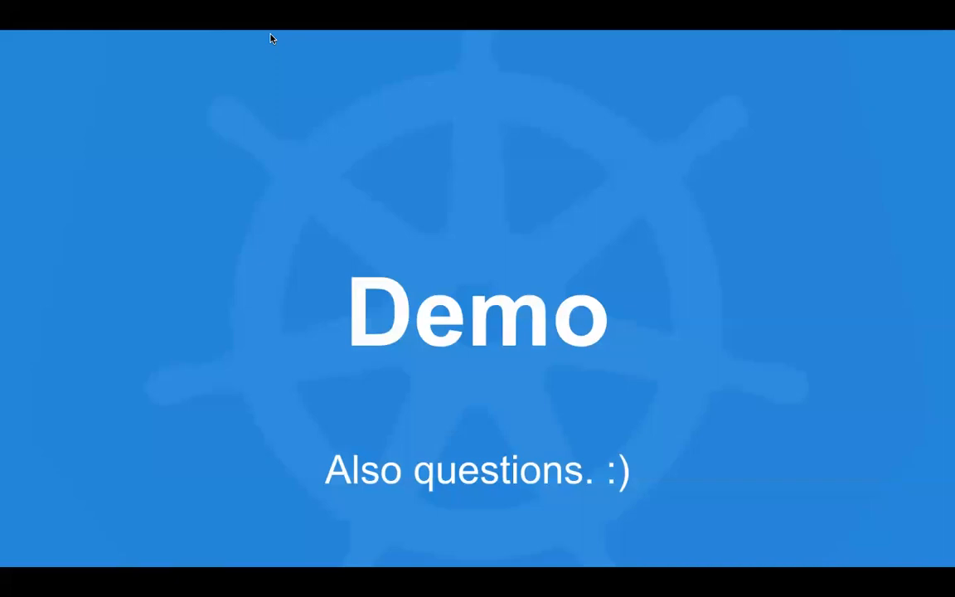
mouse_move(332, 191)
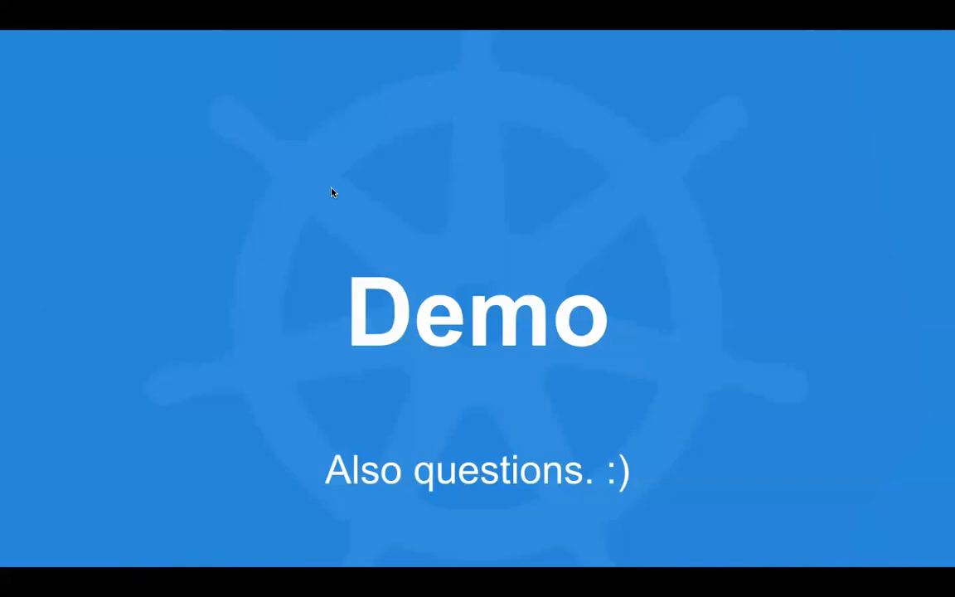
mouse_move(392, 242)
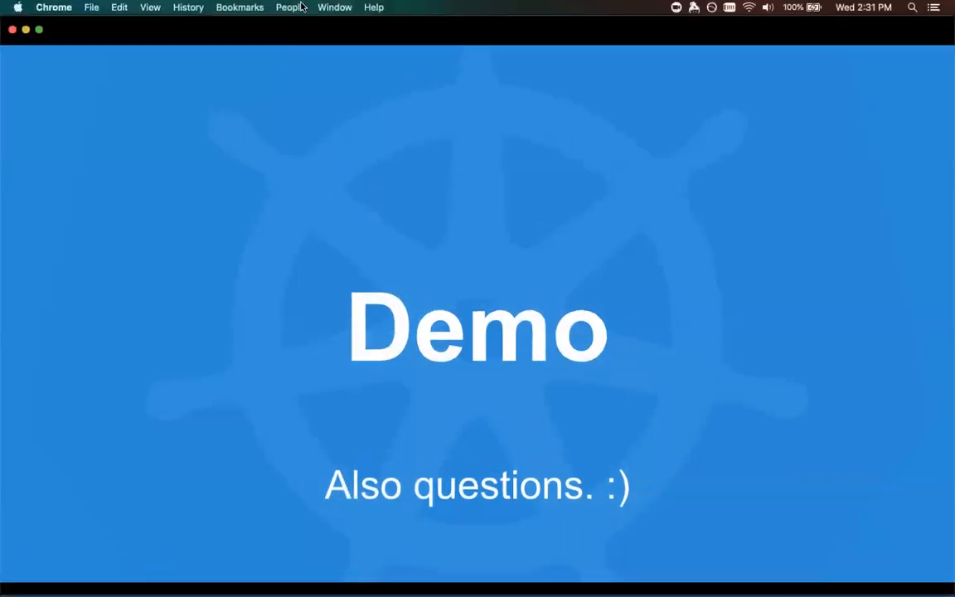
Leave the slideshow to show service.yaml's demo-app Service on port 8080.
key(Escape)
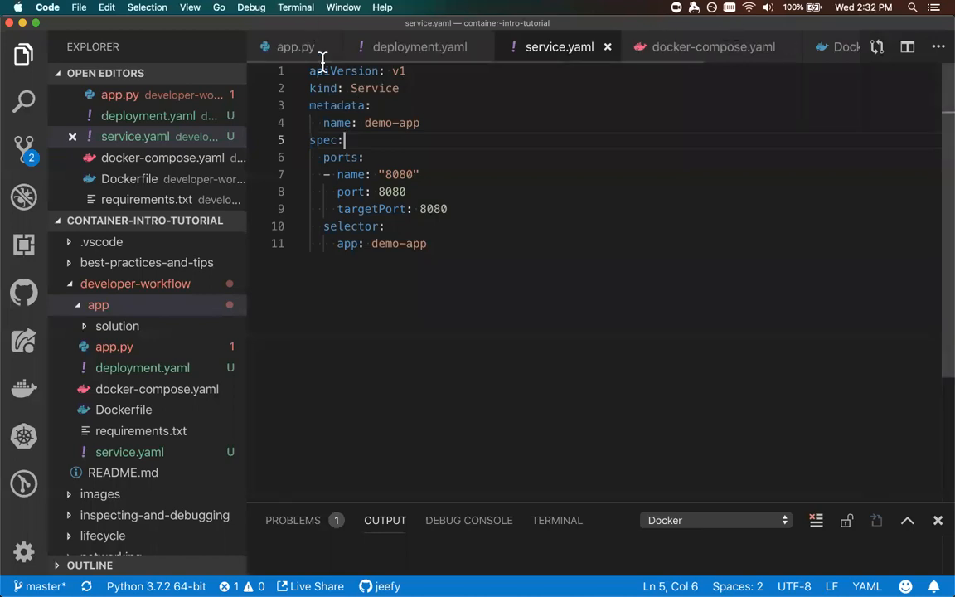
Open app.py and highlight the redis host and port 6379 in the connection line.
click(292, 46)
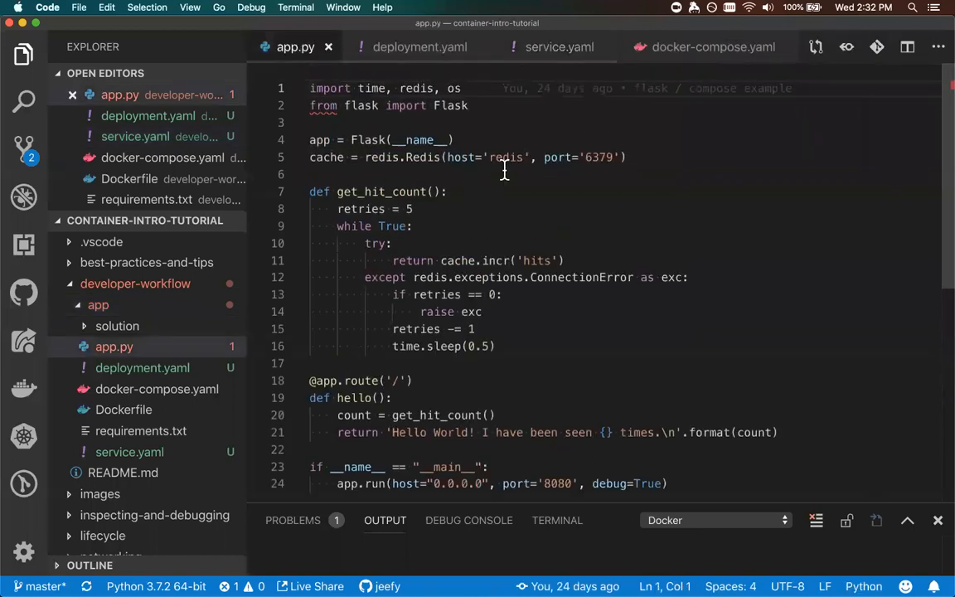
mouse_move(448, 260)
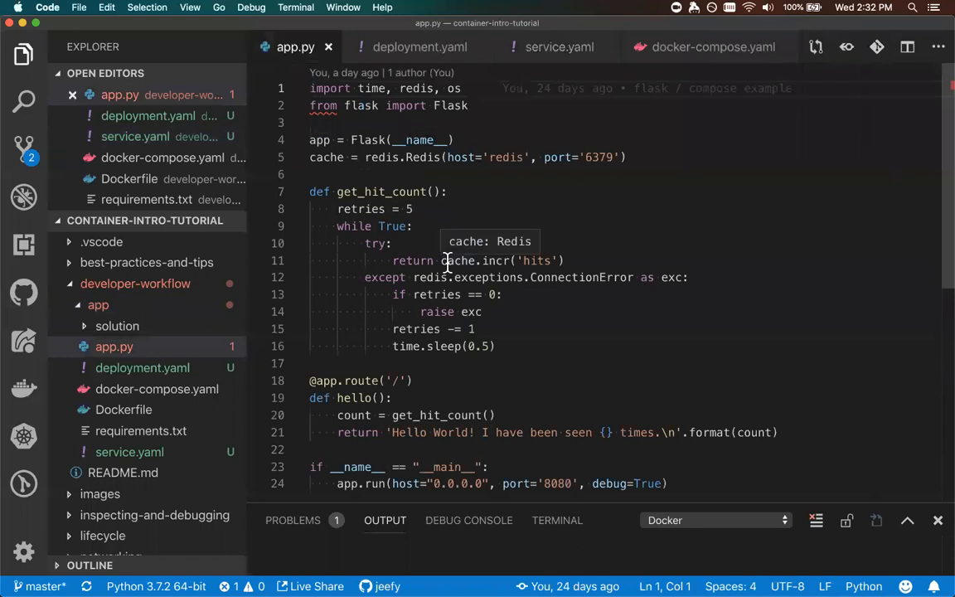
mouse_move(878, 188)
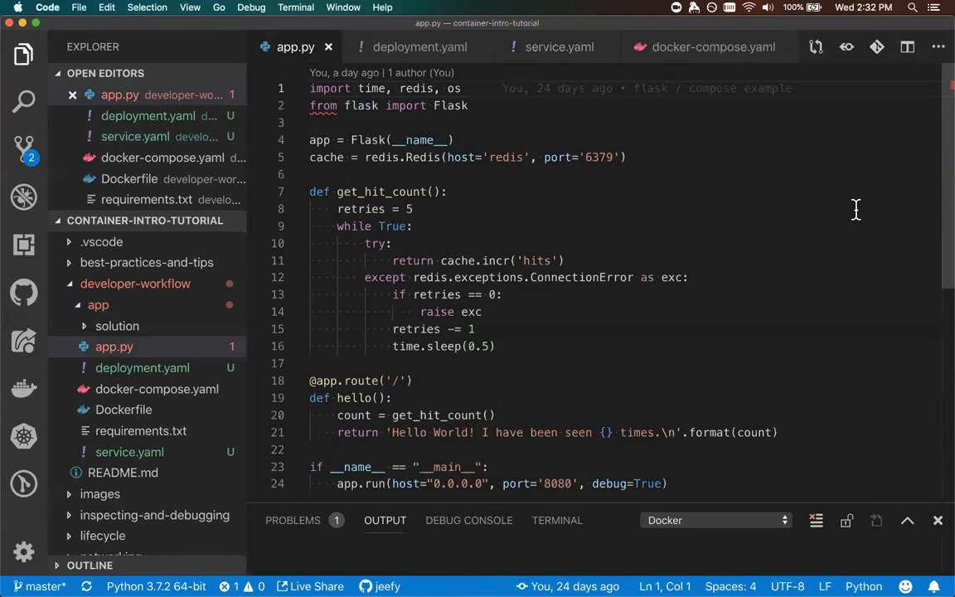
mouse_move(643, 219)
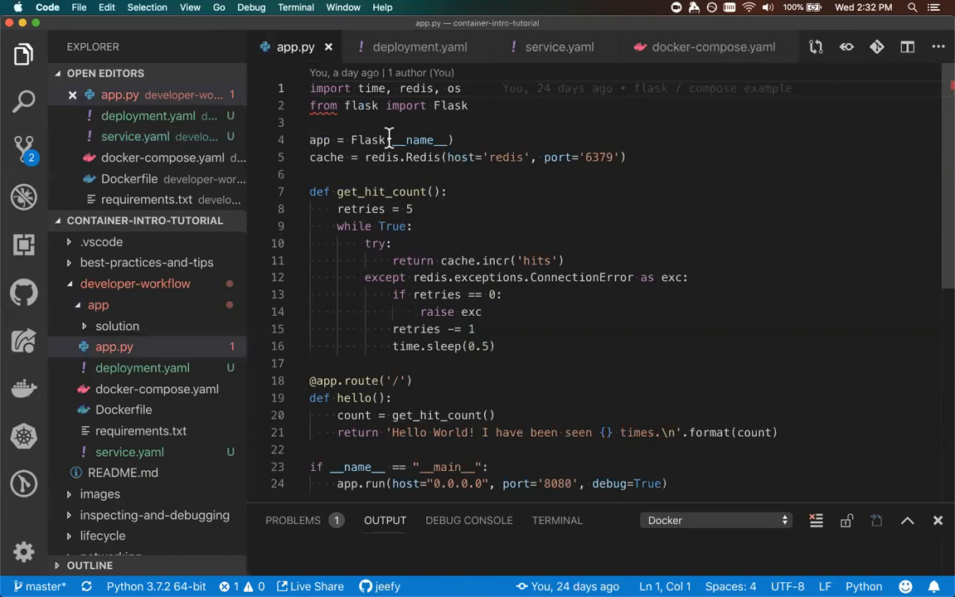
mouse_move(485, 157)
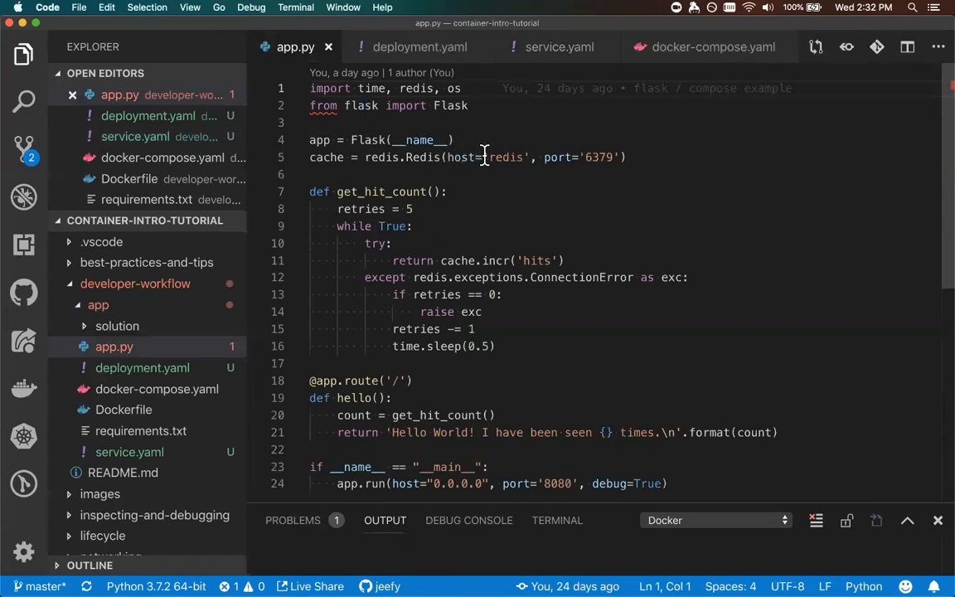
double_click(508, 156)
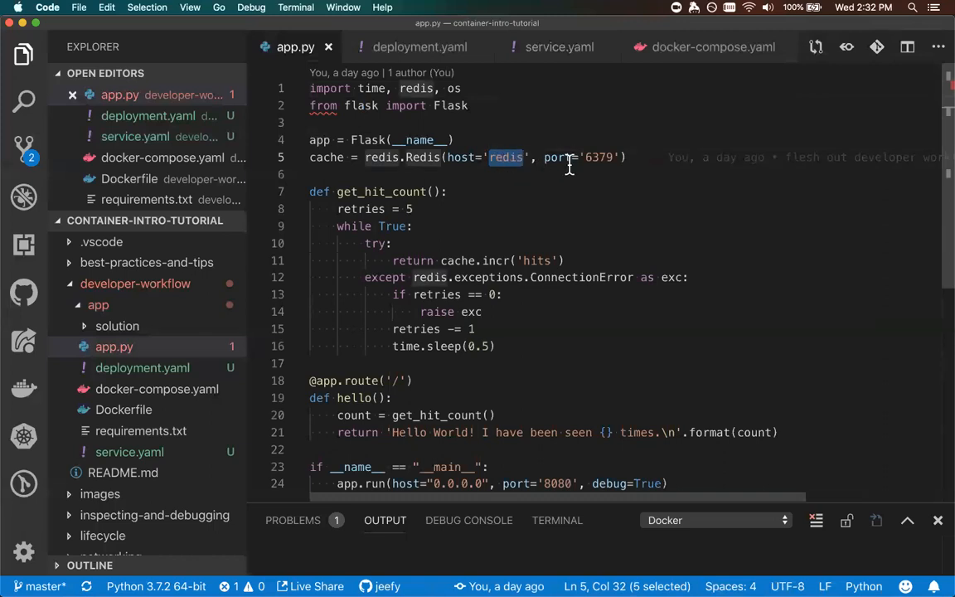
click(598, 157)
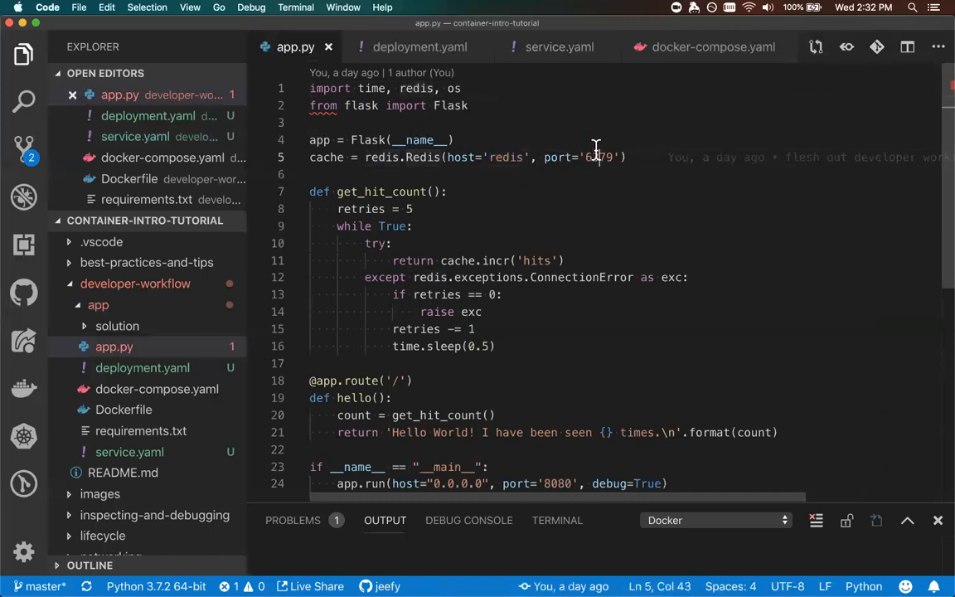
double_click(599, 157)
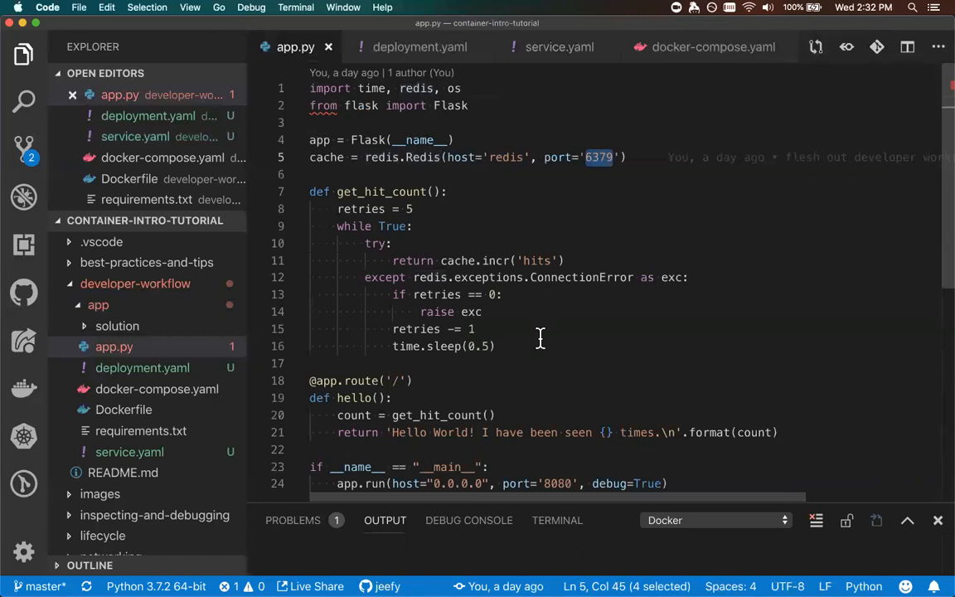
mouse_move(589, 354)
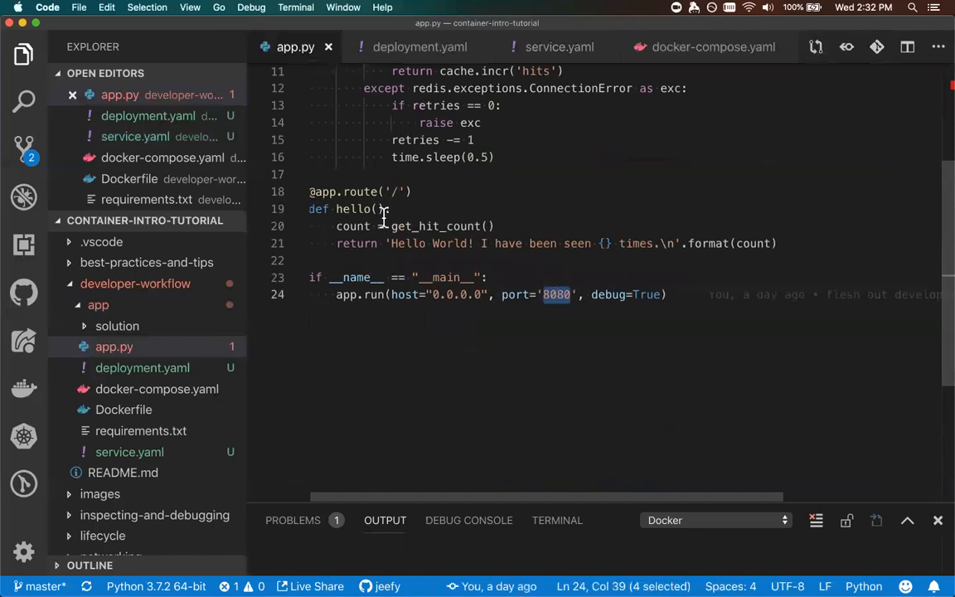
click(388, 243)
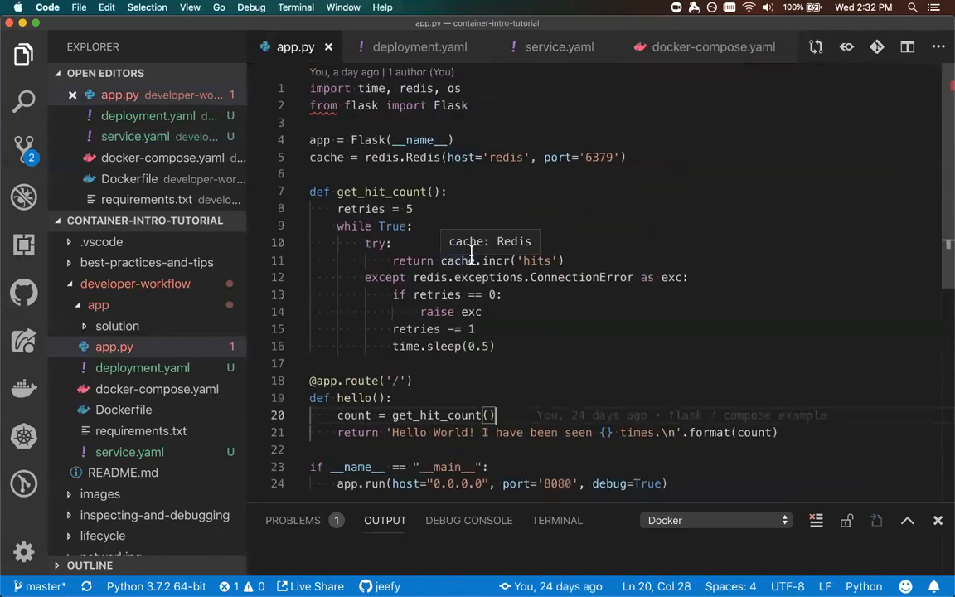
mouse_move(661, 59)
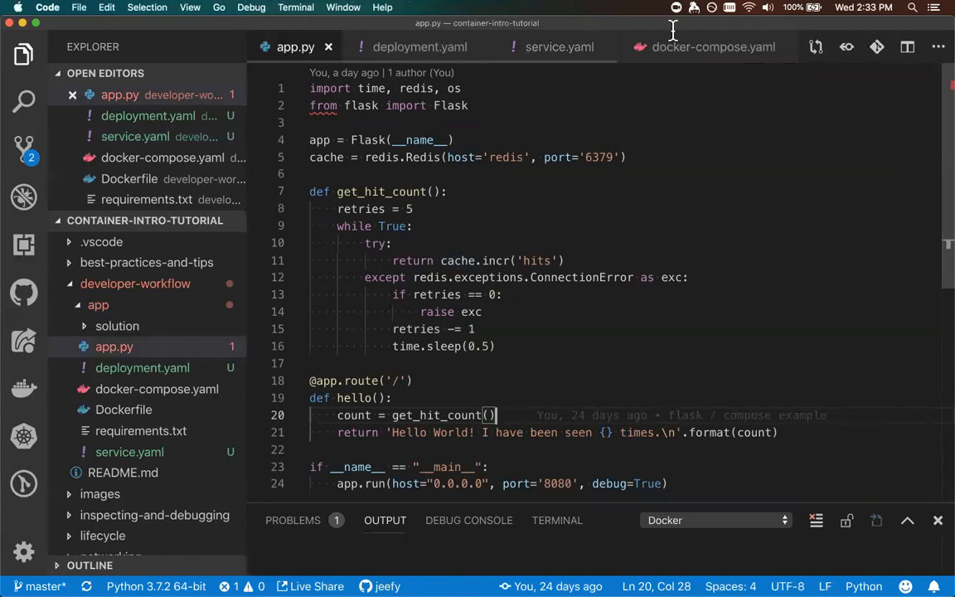
mouse_move(441, 46)
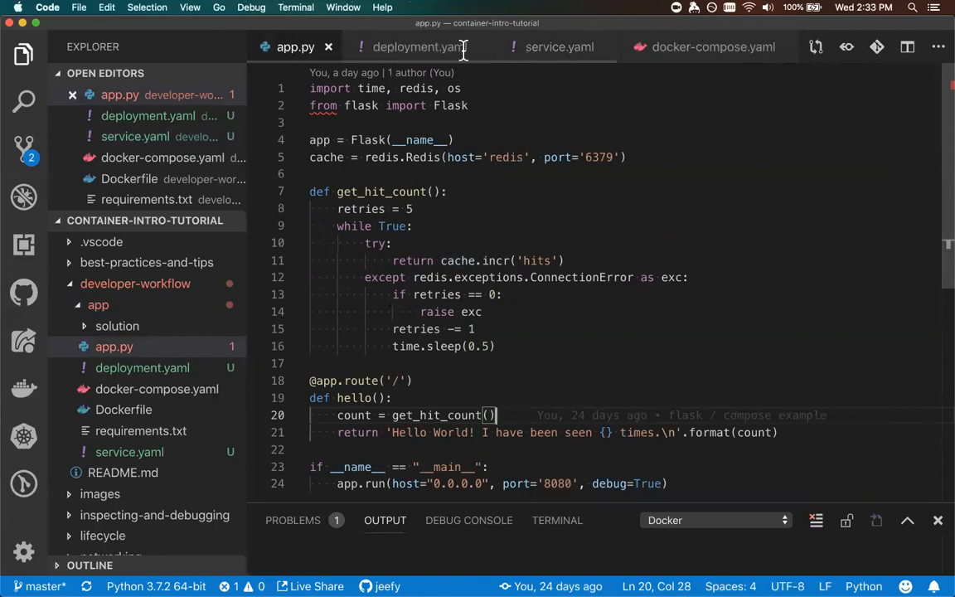
mouse_move(595, 17)
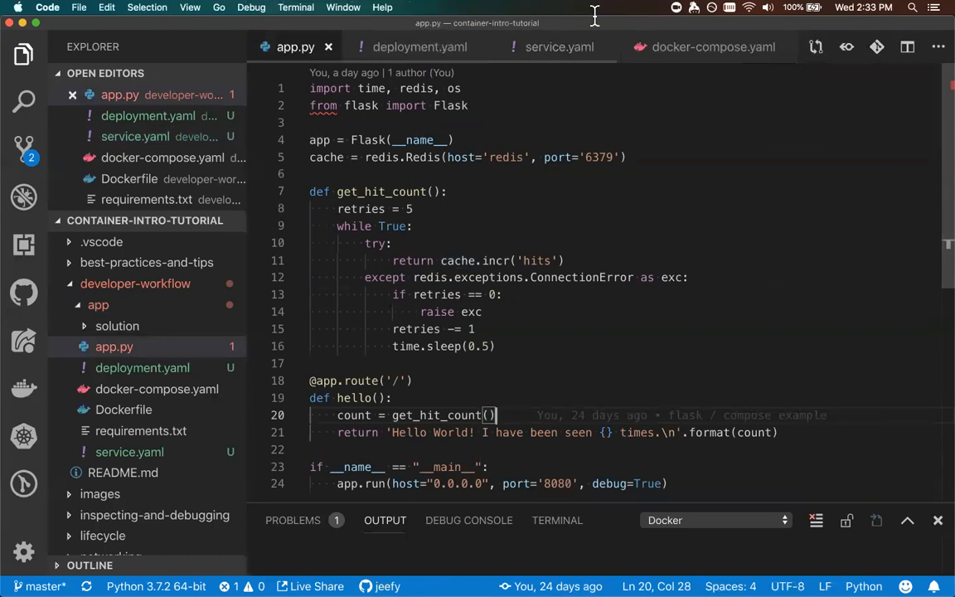
mouse_move(504, 83)
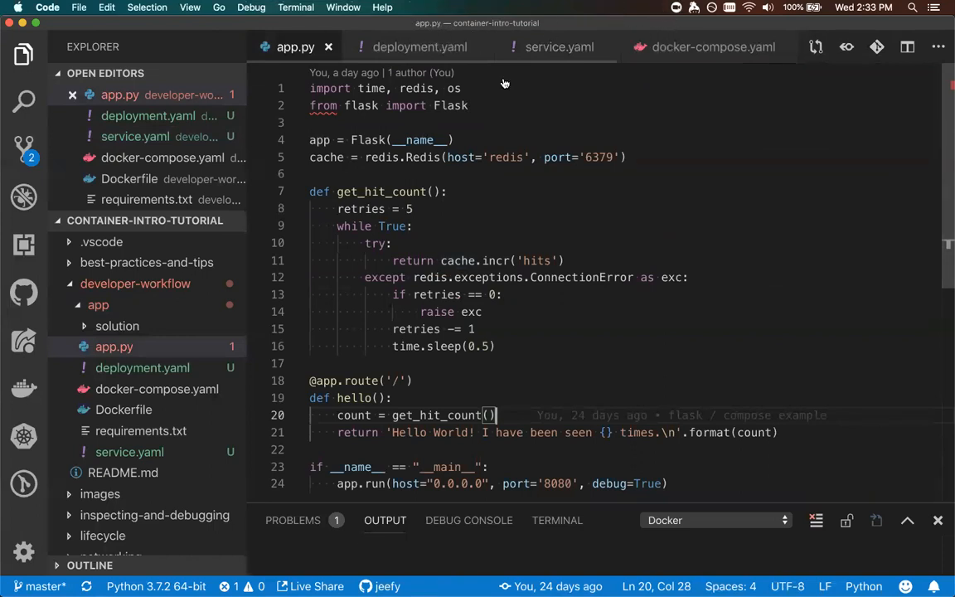
mouse_move(728, 135)
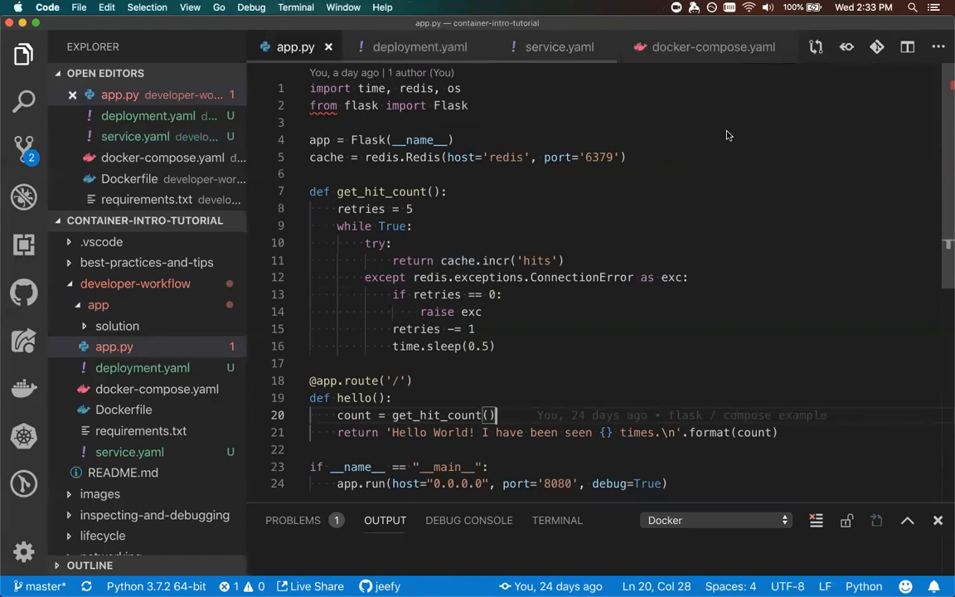
mouse_move(747, 146)
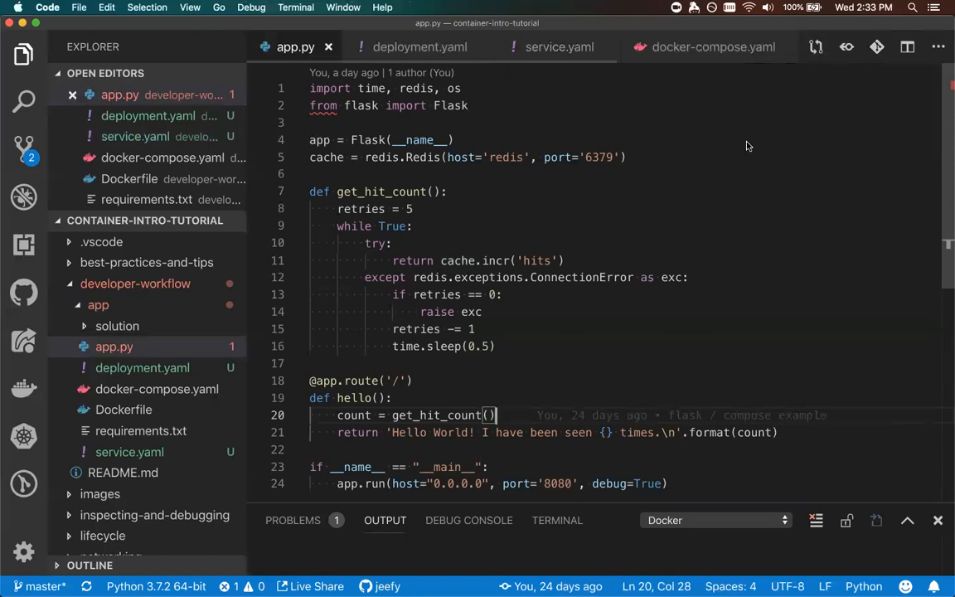
mouse_move(705, 113)
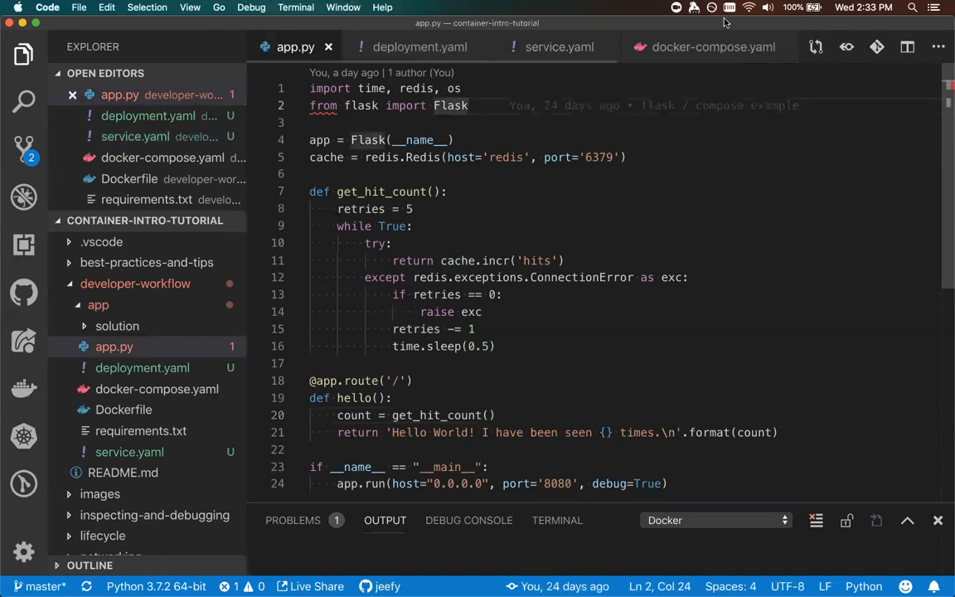
mouse_move(207, 27)
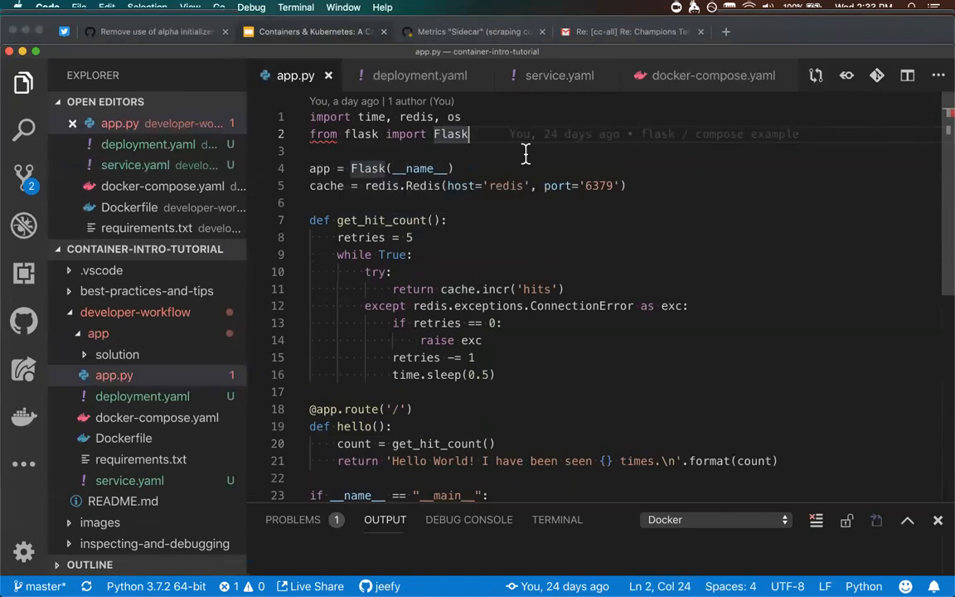
mouse_move(301, 297)
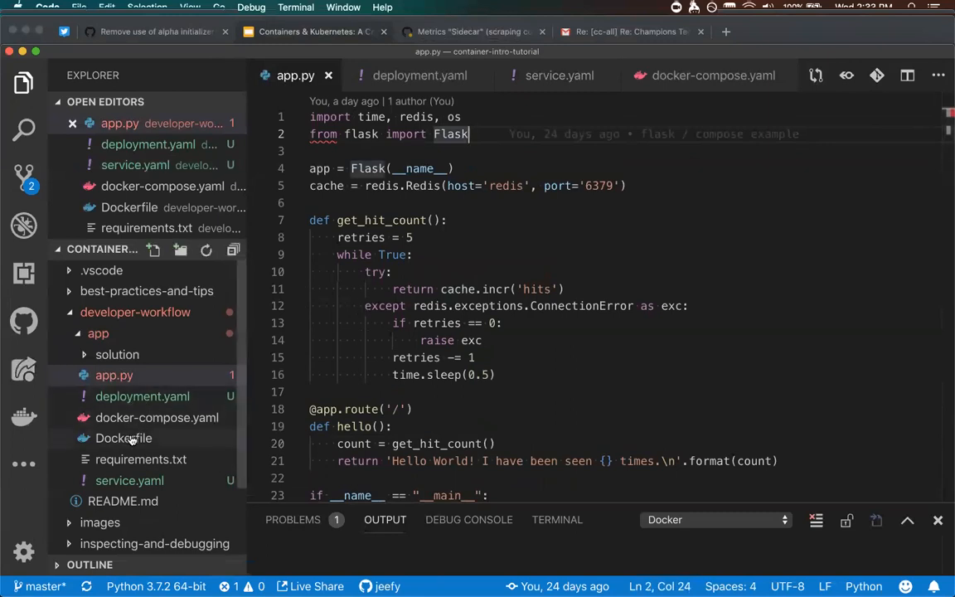
Open the Dockerfile and select its python:alpine FROM line.
click(123, 438)
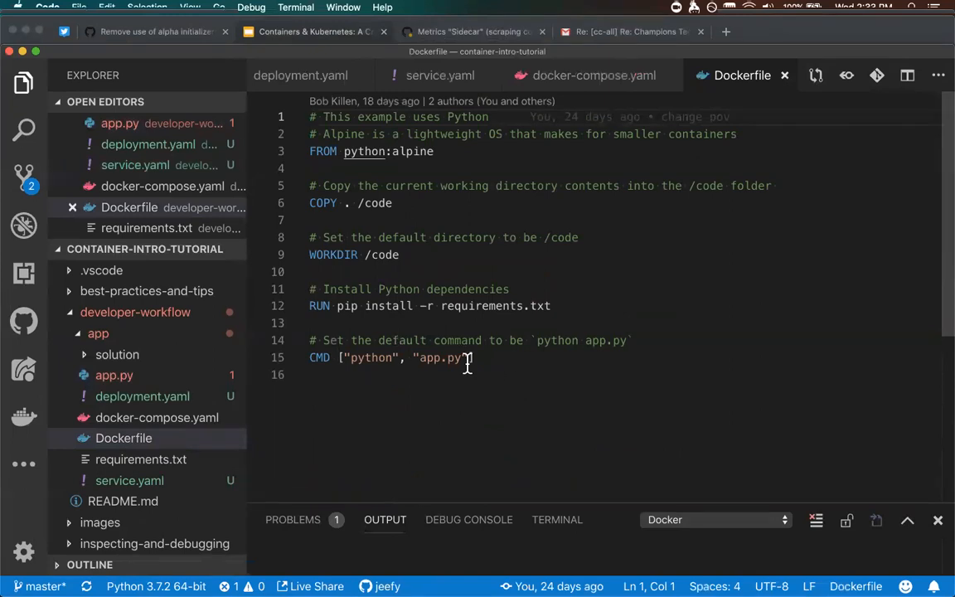
mouse_move(485, 340)
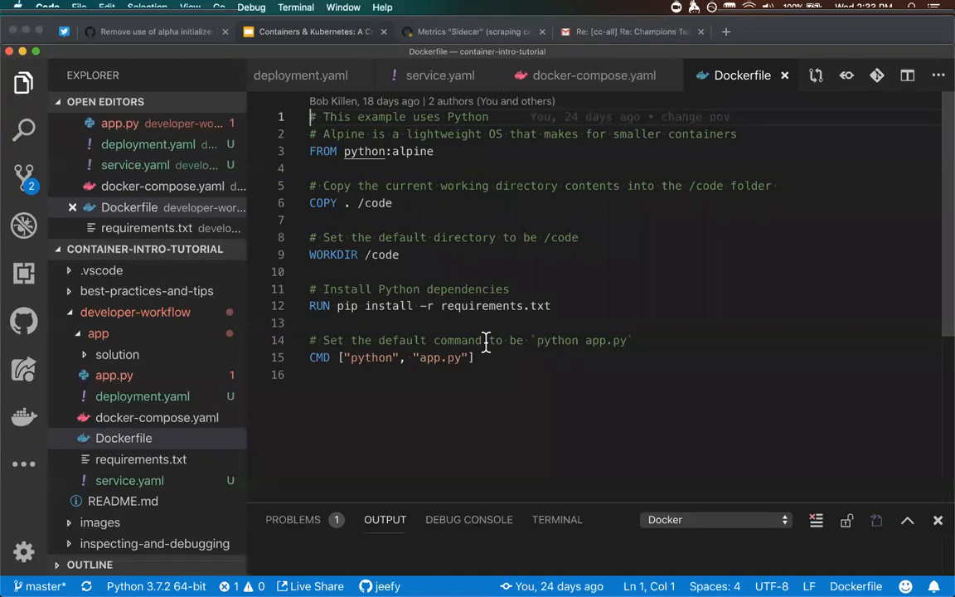
mouse_move(405, 184)
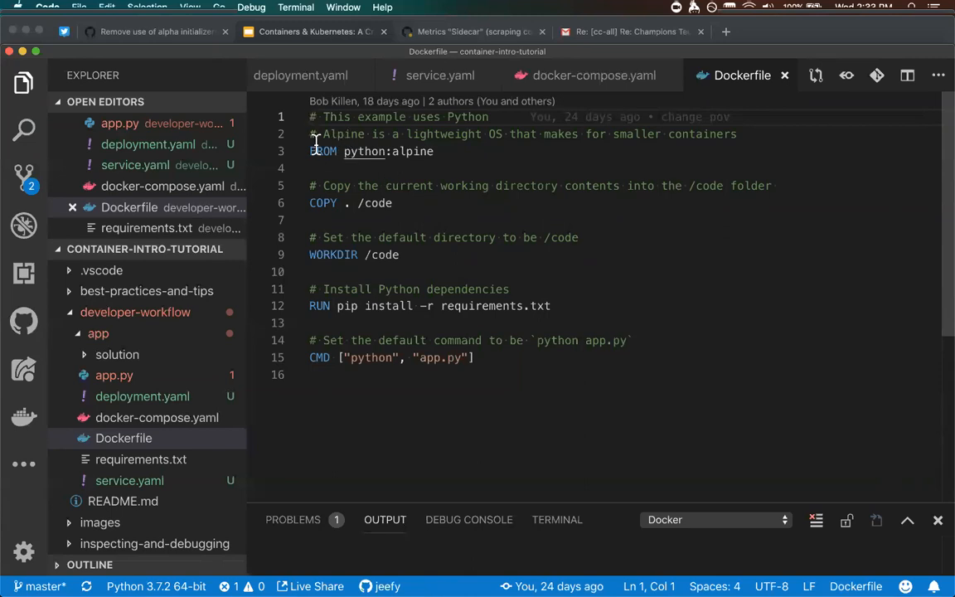
triple_click(370, 151)
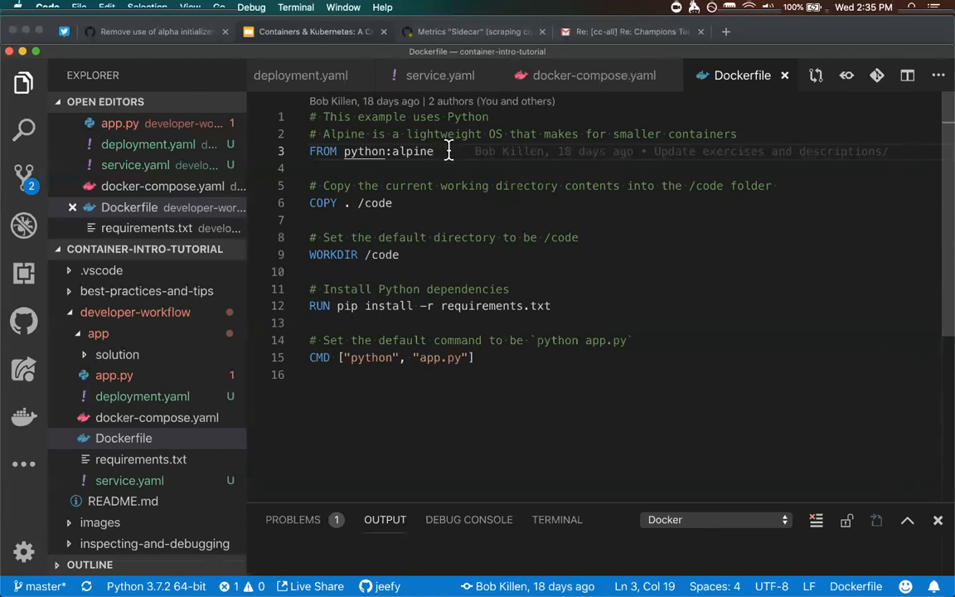
double_click(413, 151)
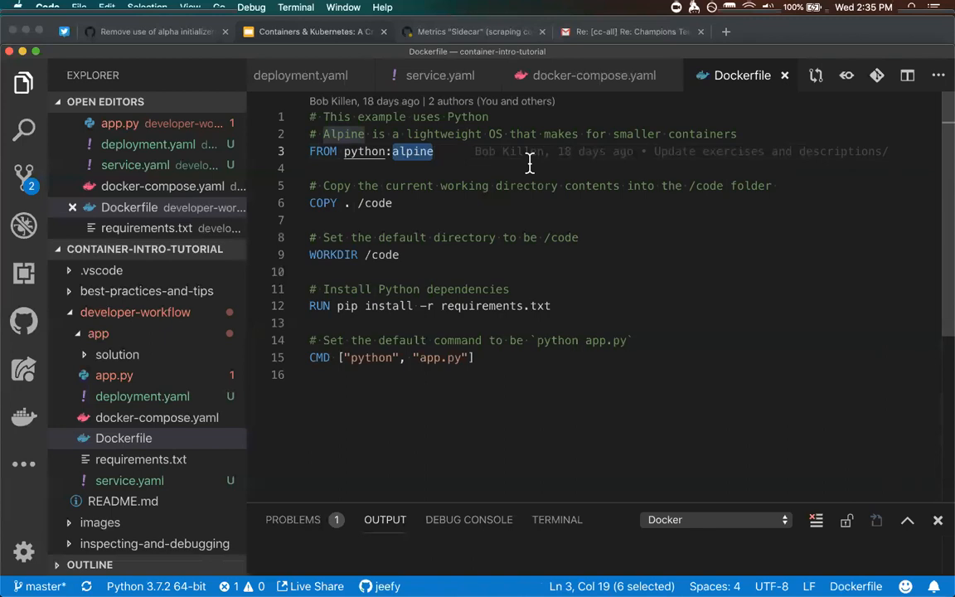
mouse_move(372, 146)
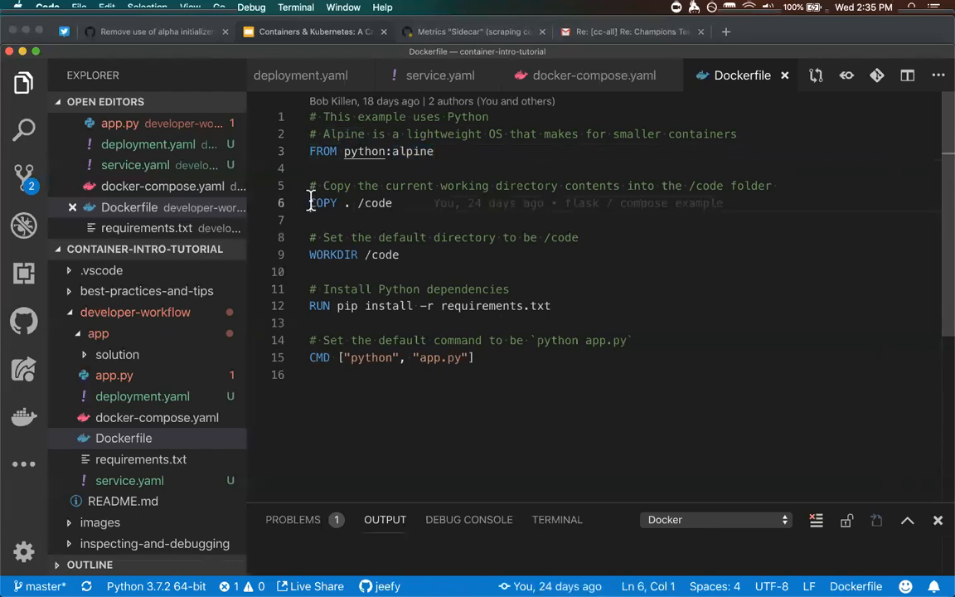
double_click(323, 203)
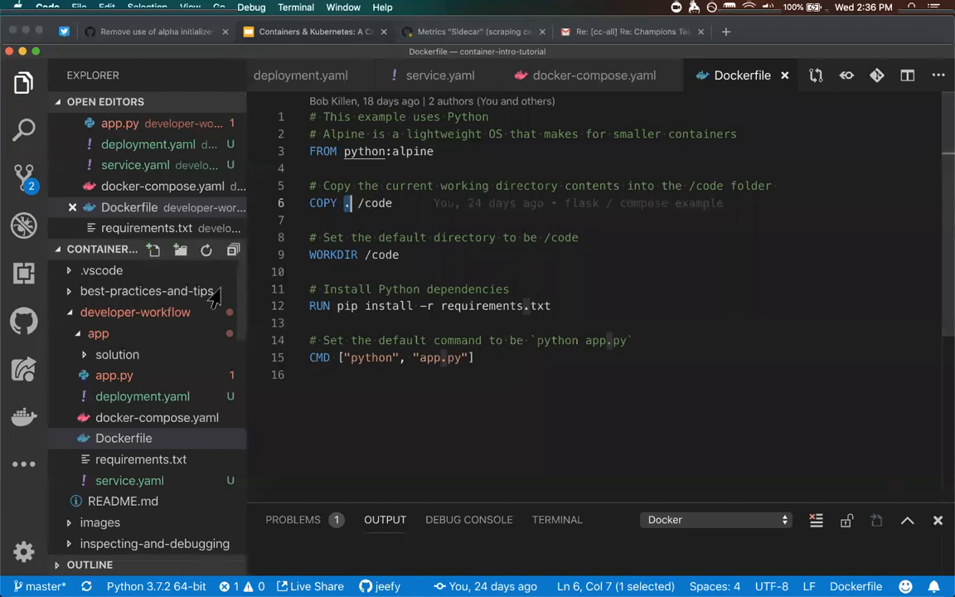
mouse_move(123, 373)
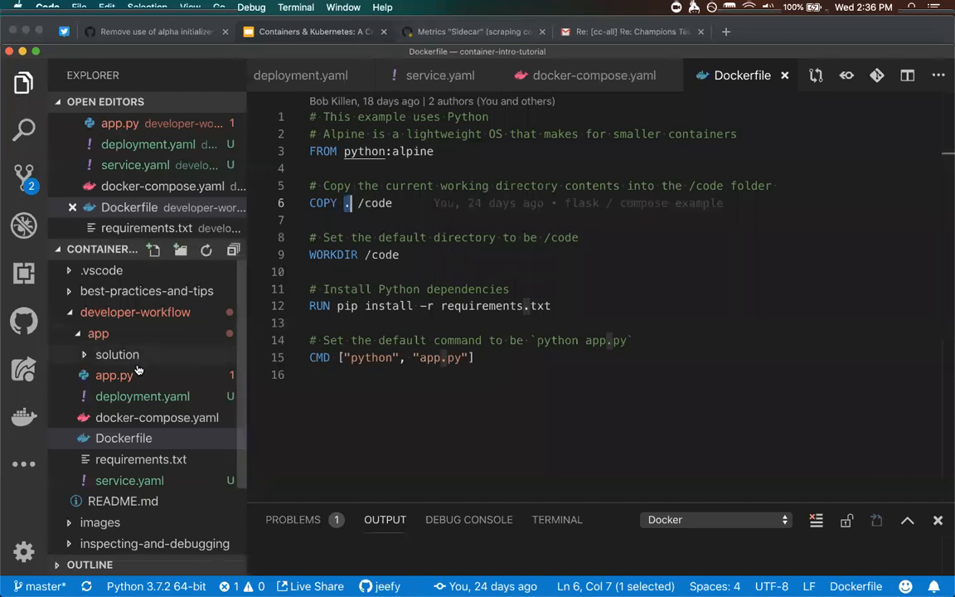
click(98, 333)
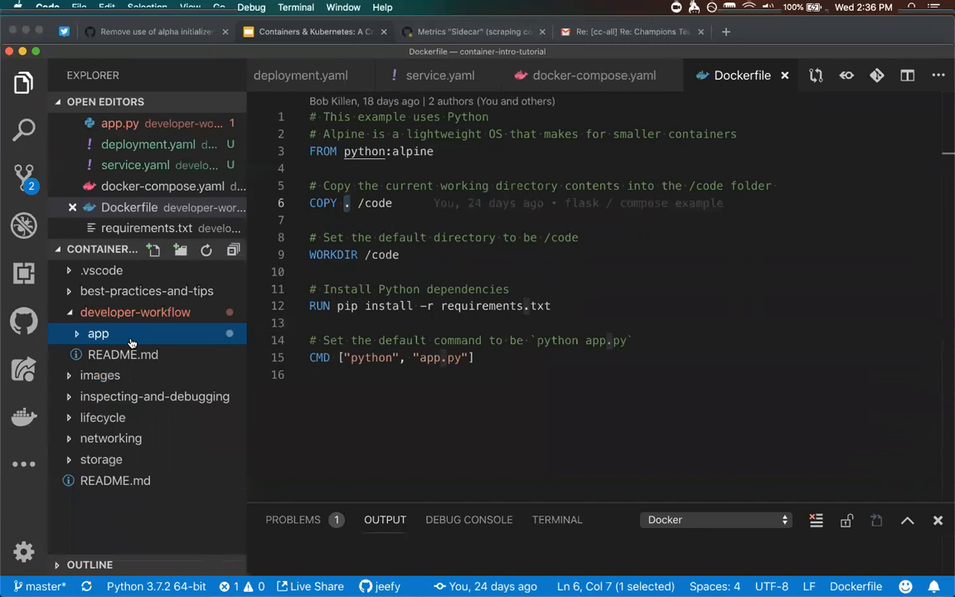
click(98, 333)
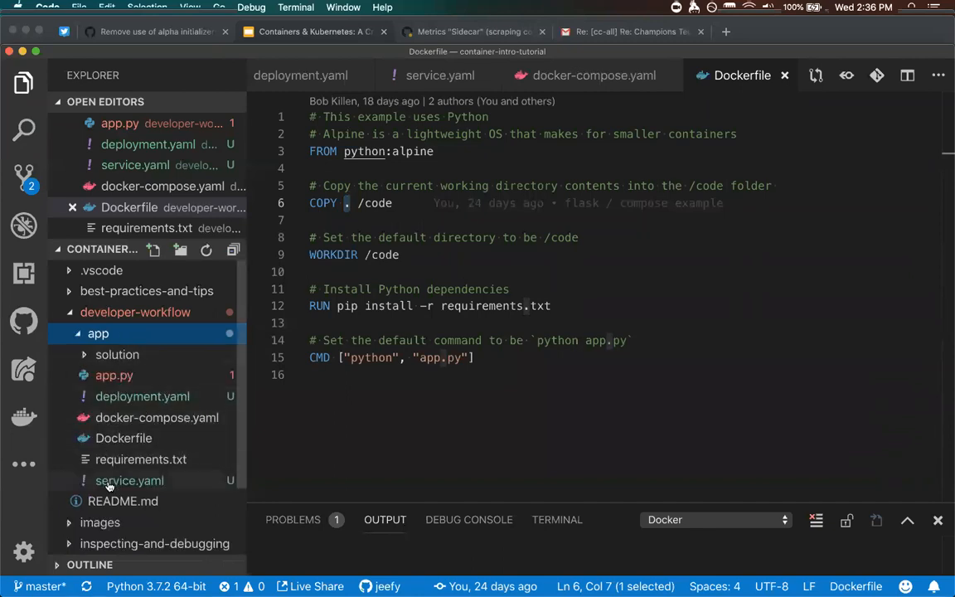
mouse_move(407, 209)
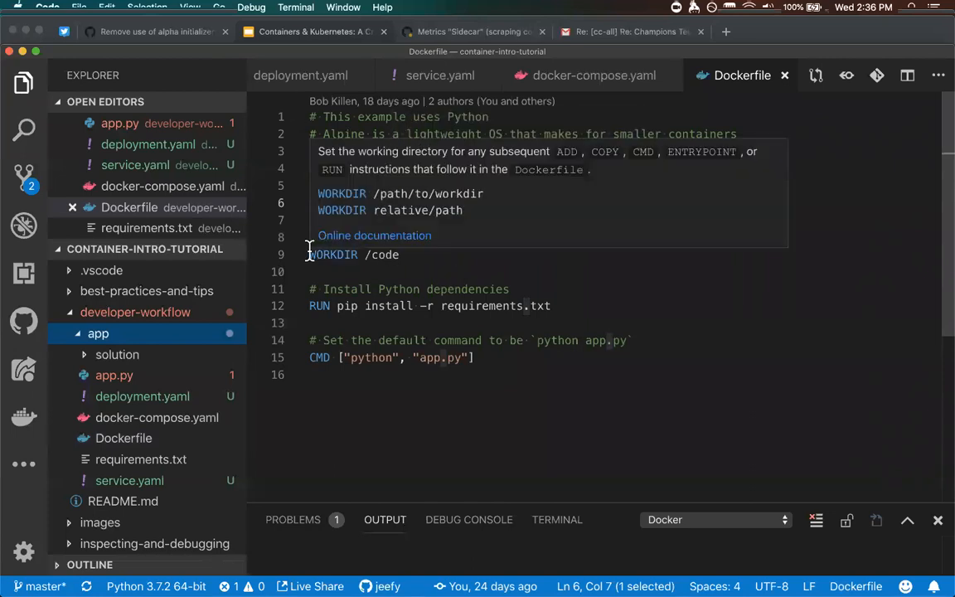
mouse_move(457, 262)
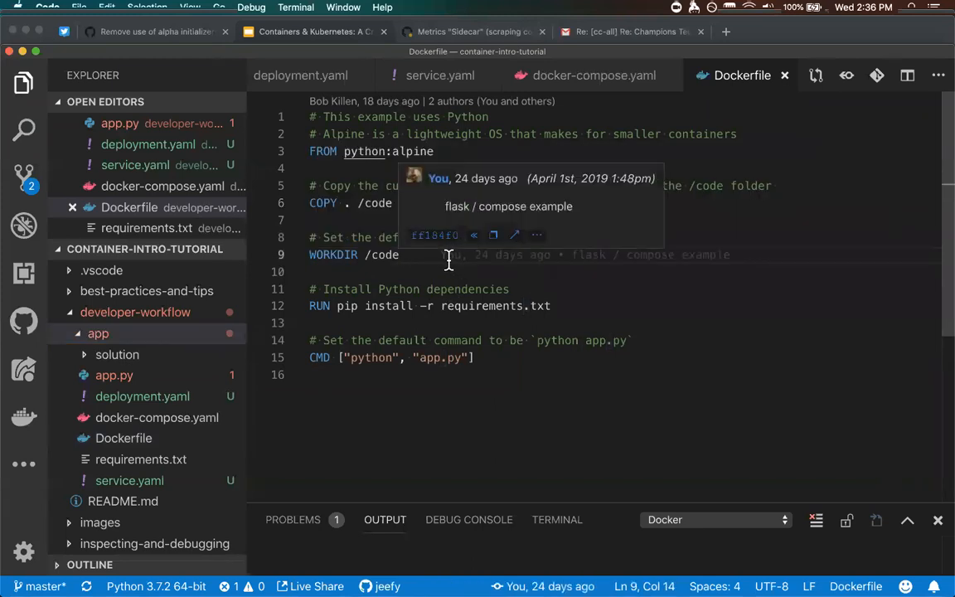
mouse_move(489, 271)
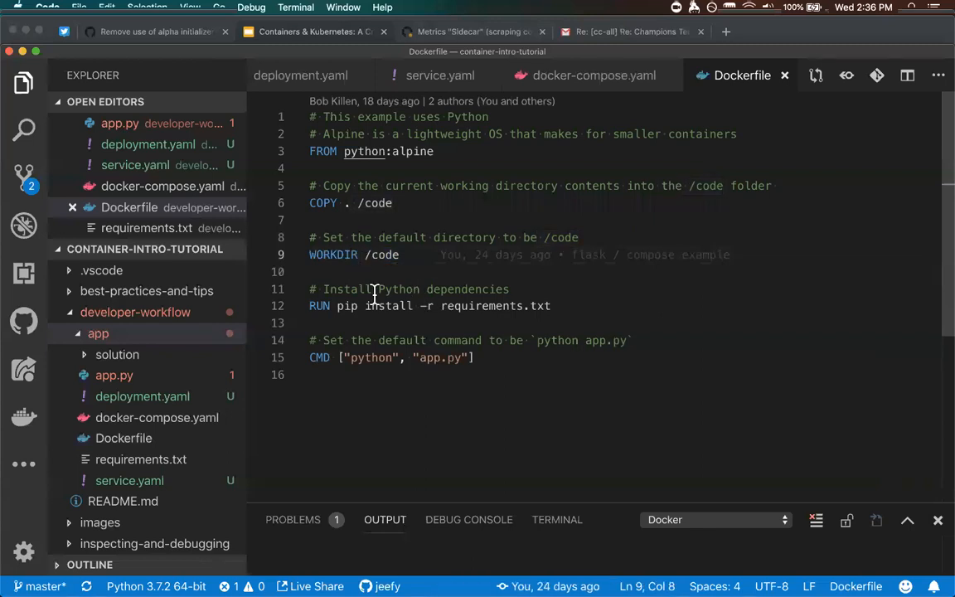
mouse_move(320, 306)
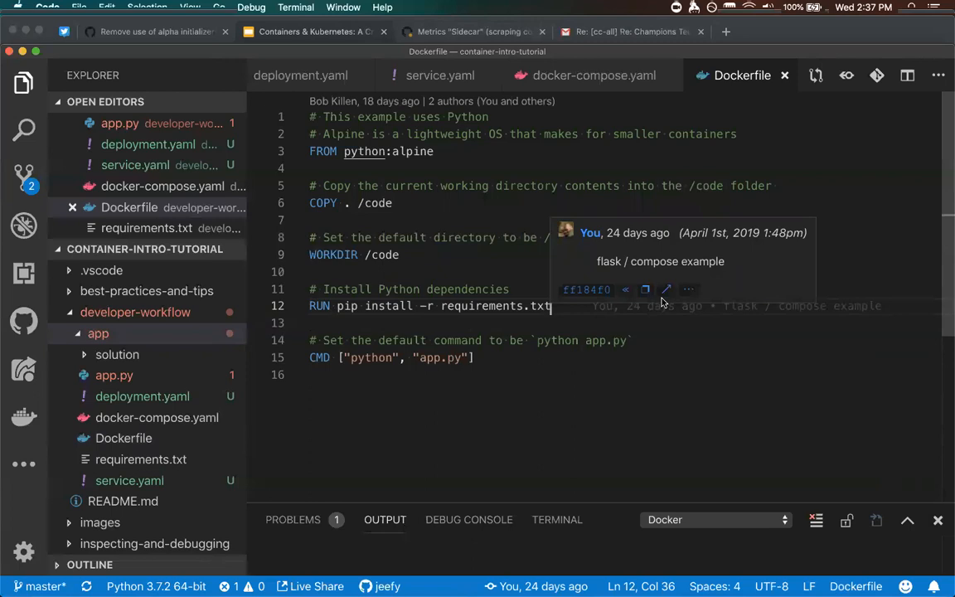
mouse_move(447, 154)
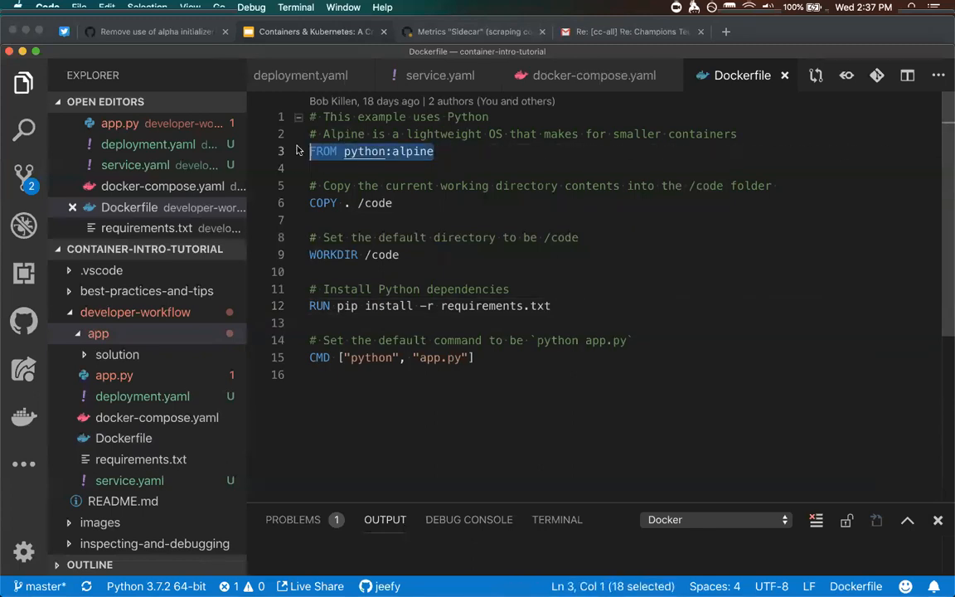
mouse_move(441, 153)
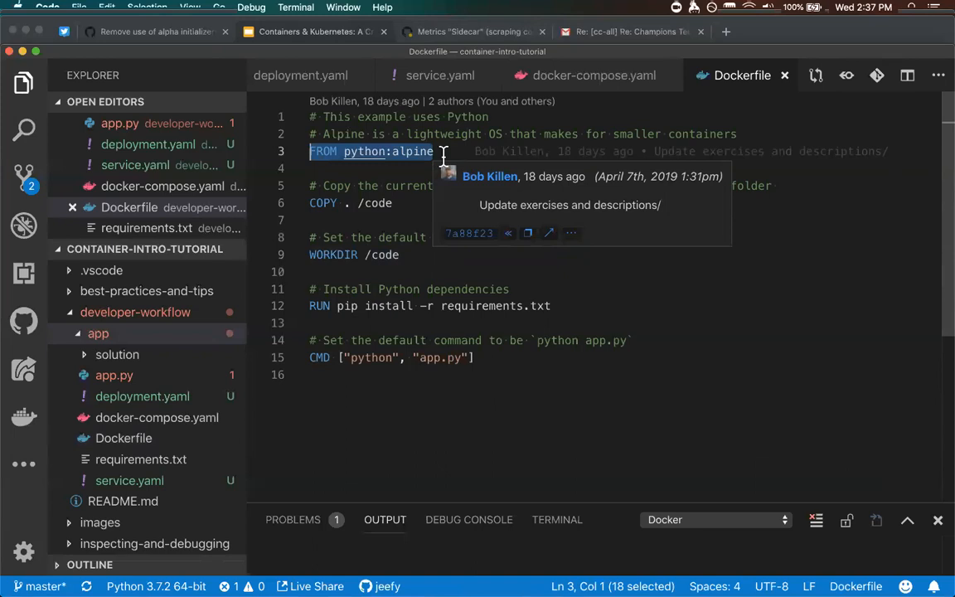
mouse_move(289, 27)
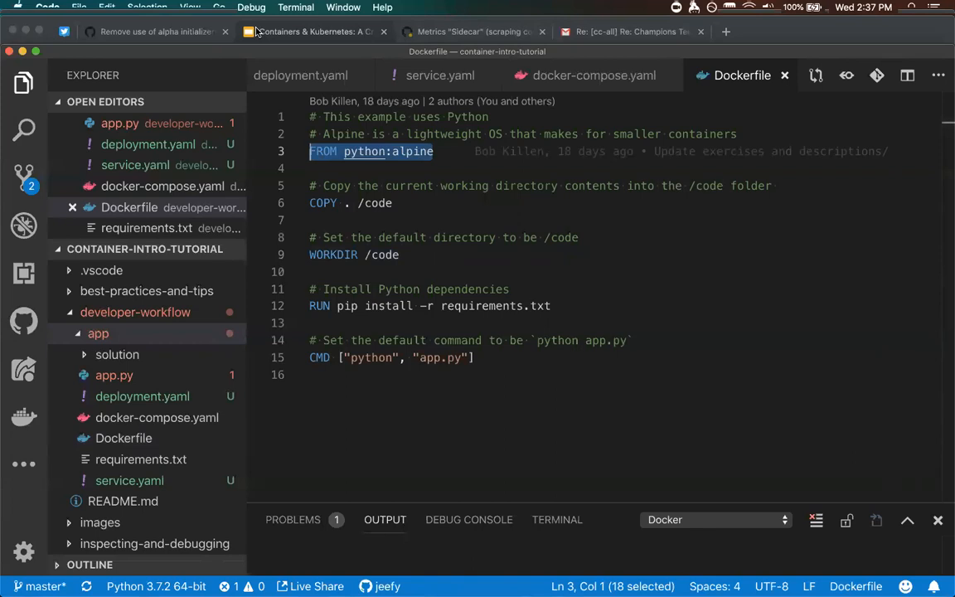
mouse_move(278, 46)
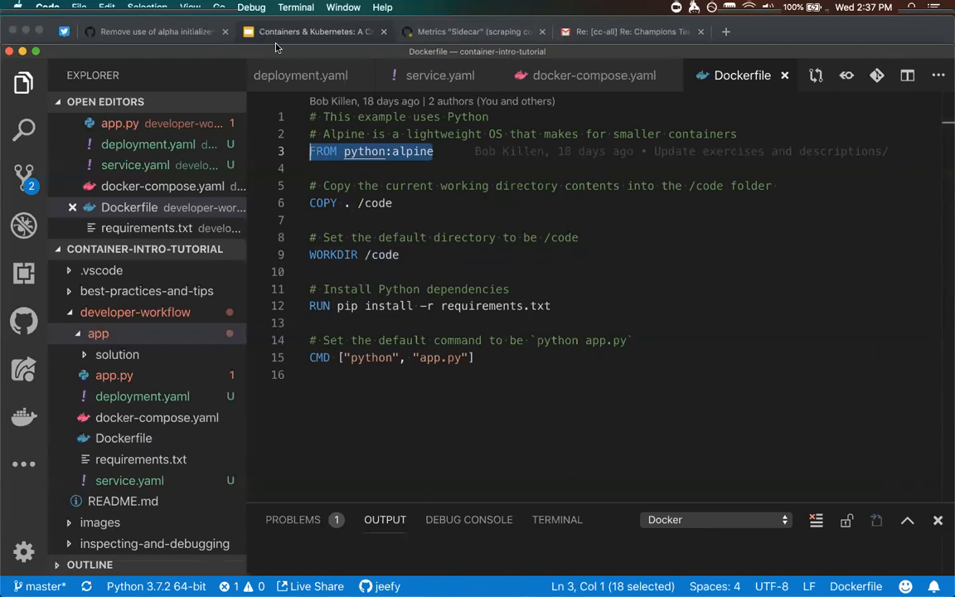
mouse_move(278, 37)
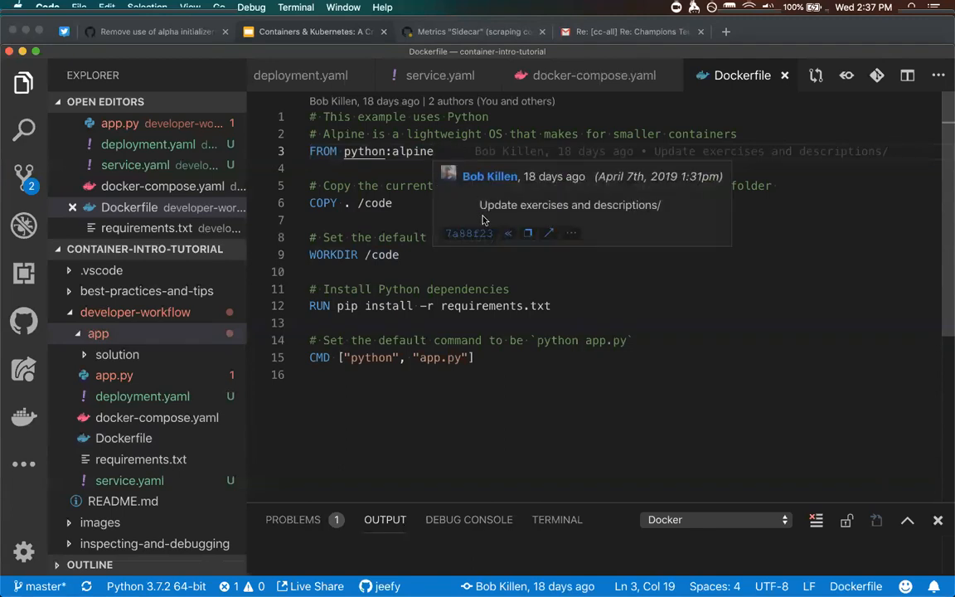
mouse_move(569, 205)
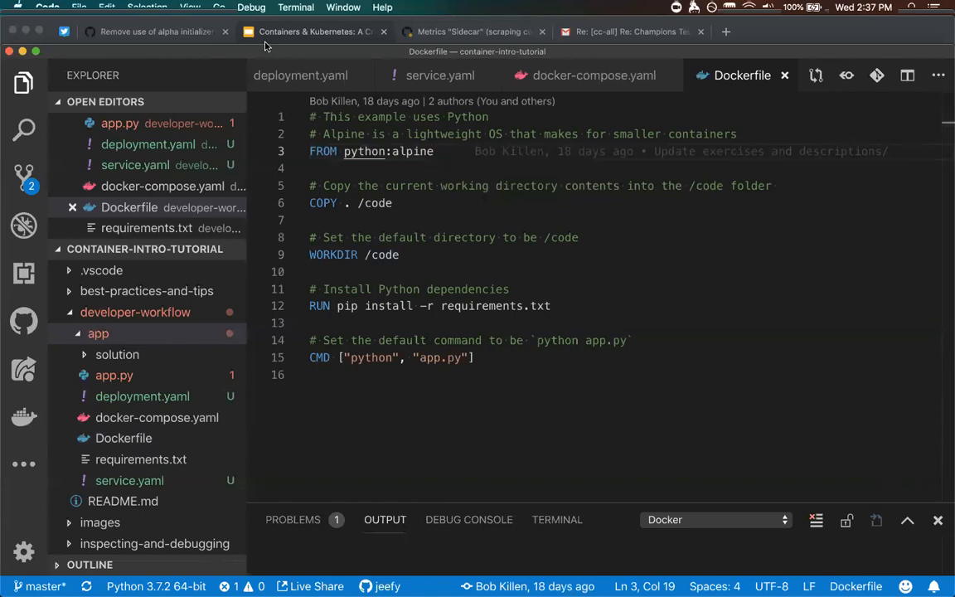
mouse_move(353, 81)
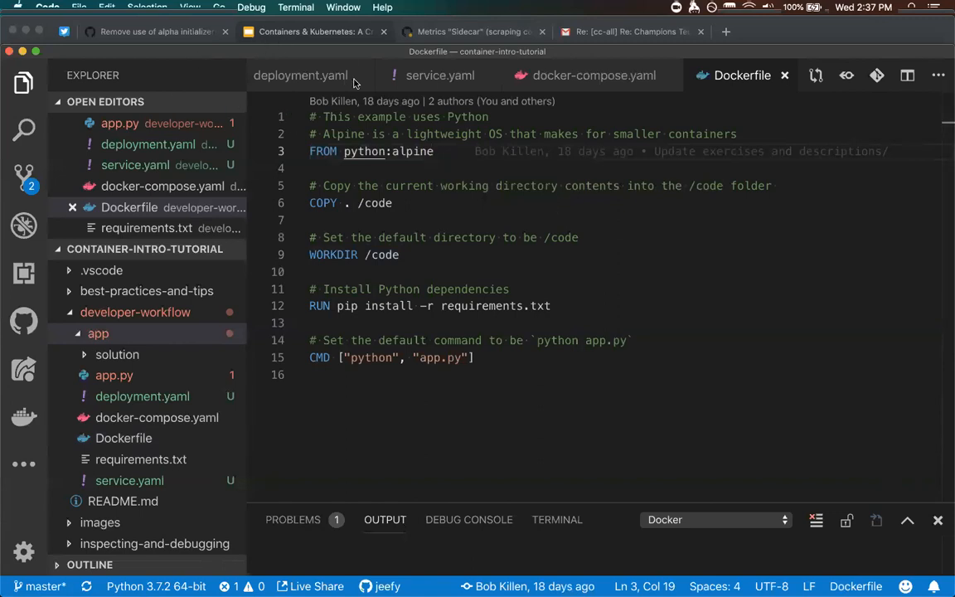
mouse_move(359, 92)
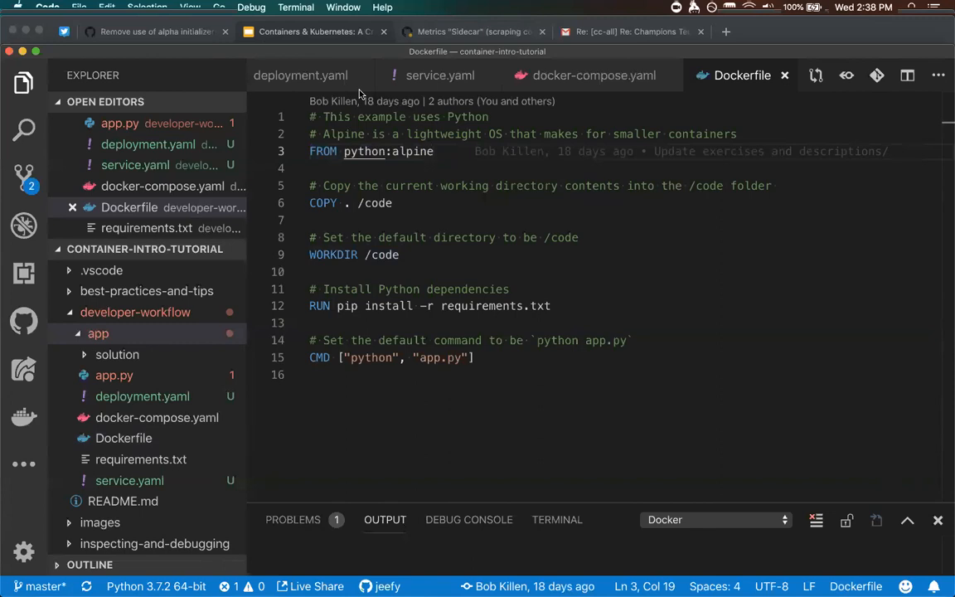
mouse_move(331, 264)
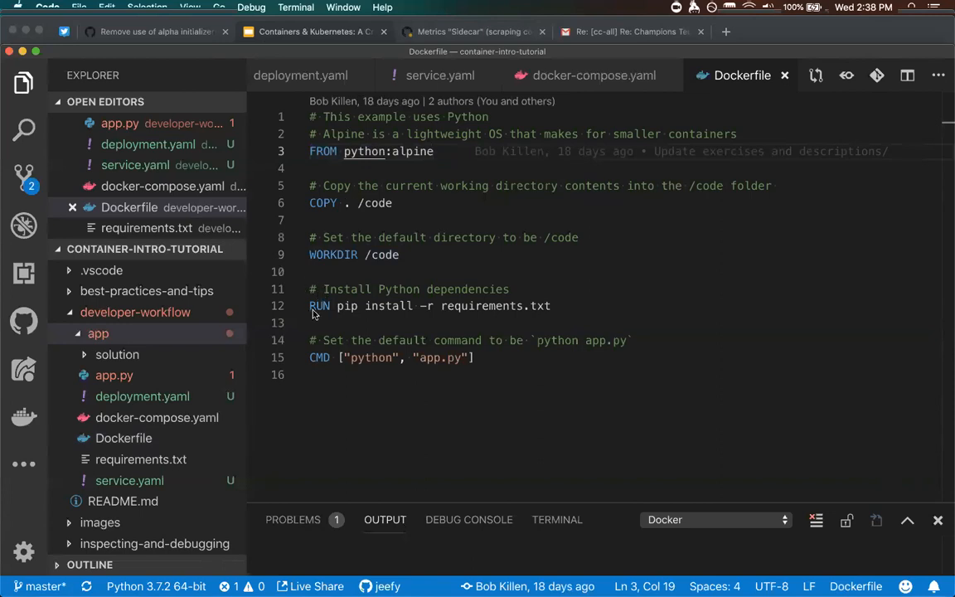
drag(335, 306, 551, 305)
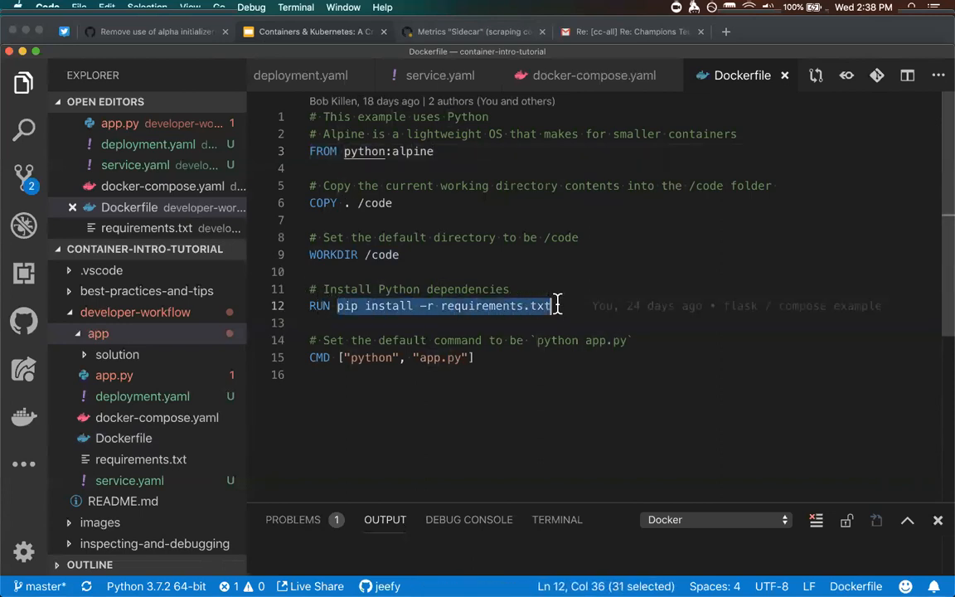
mouse_move(601, 197)
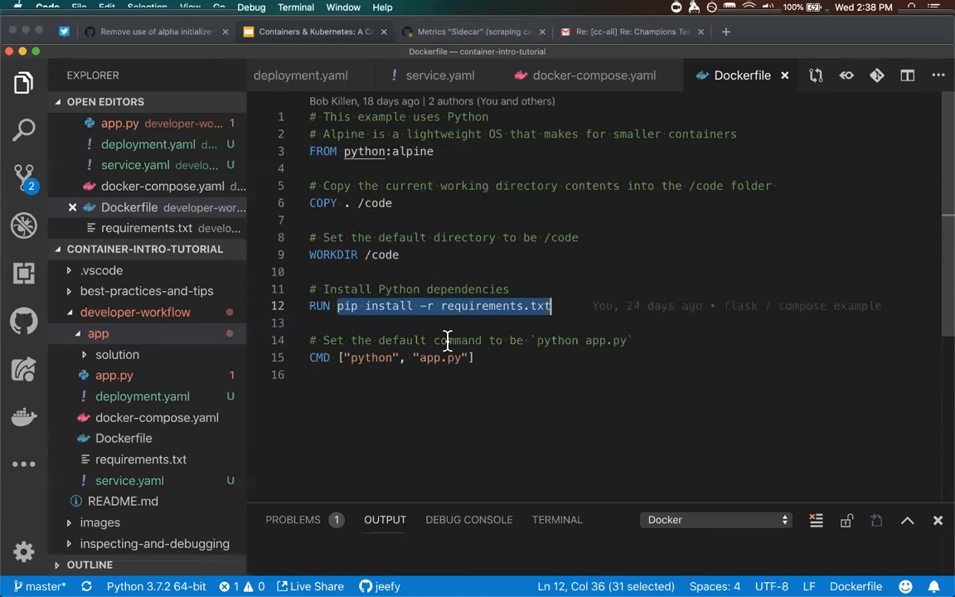
mouse_move(519, 374)
text(3)
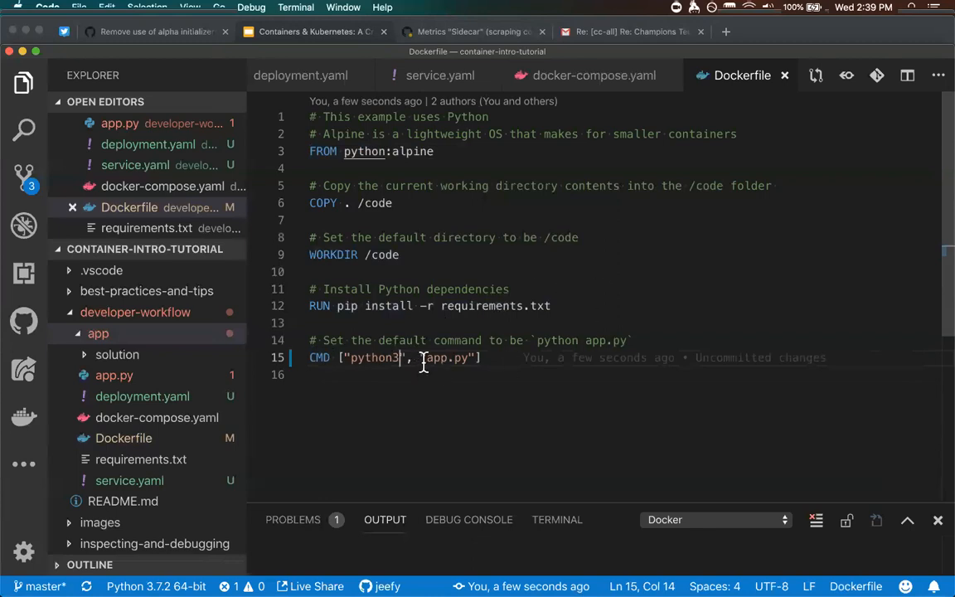
Change the Dockerfile CMD to run python3 and move to the iTerm2 terminal.
double_click(447, 358)
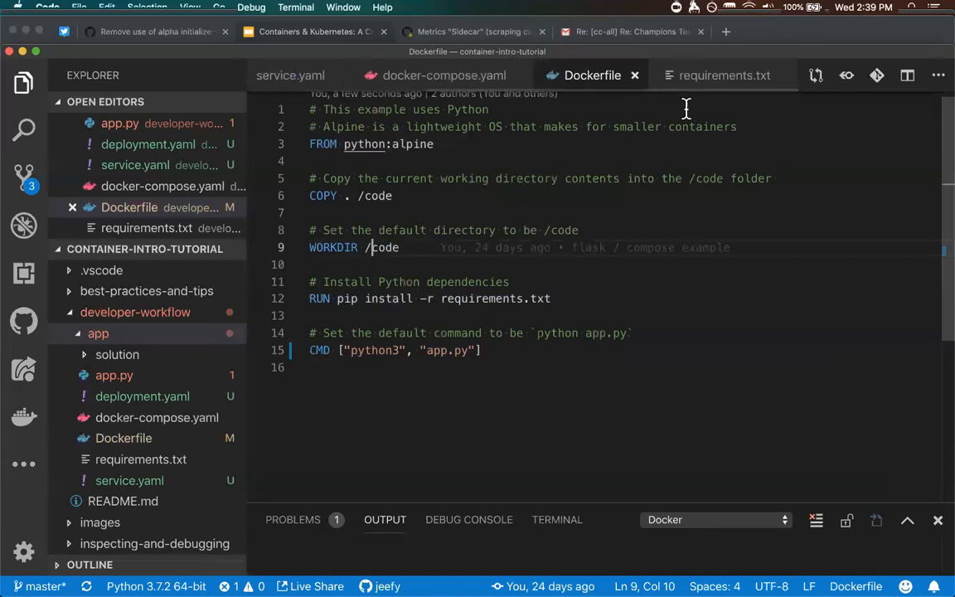
click(724, 76)
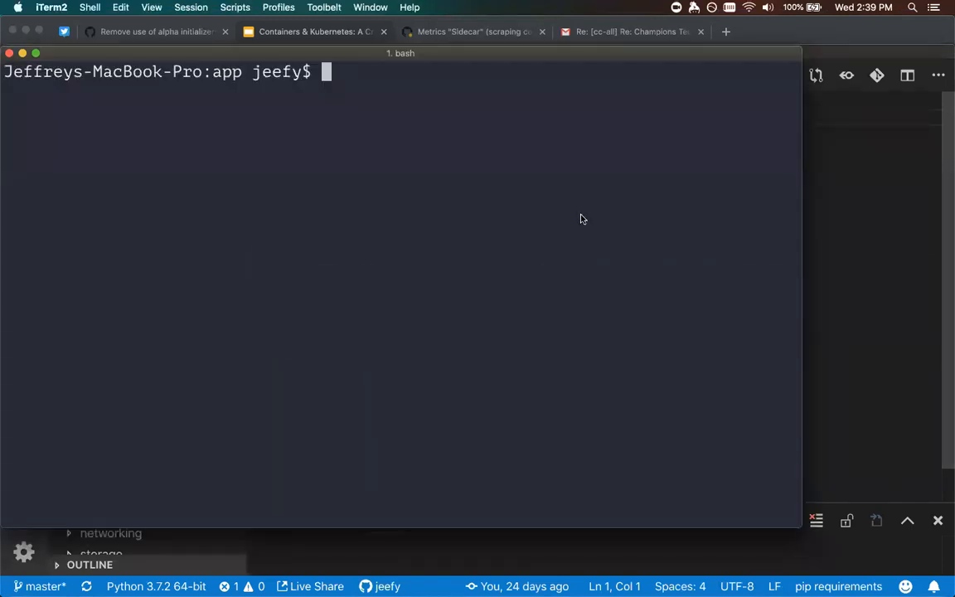
Enter the command docker build -t test-app . with the stray tag suffix and Dockerfile text removed.
text(doc)
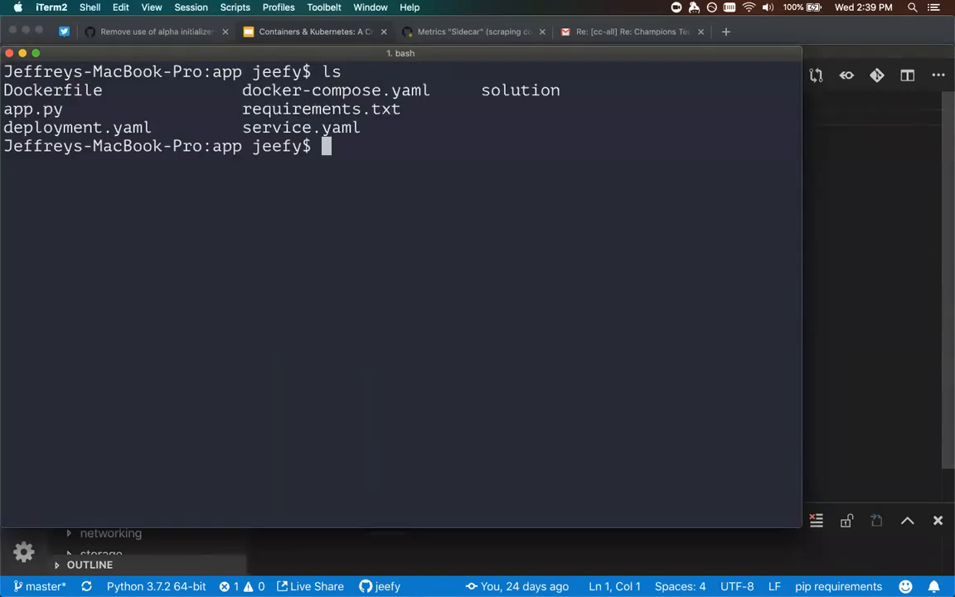
text(do)
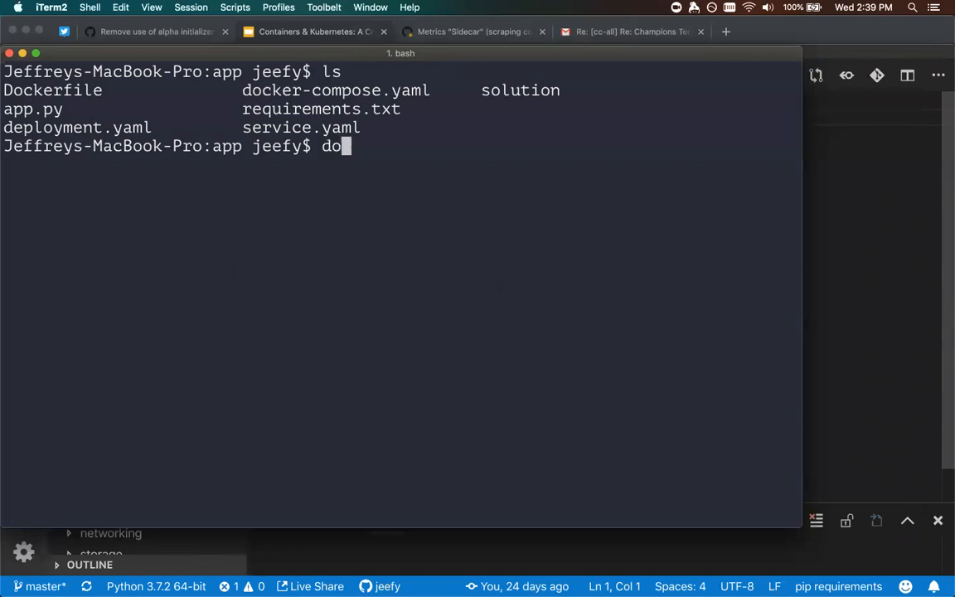
text(cker build -t)
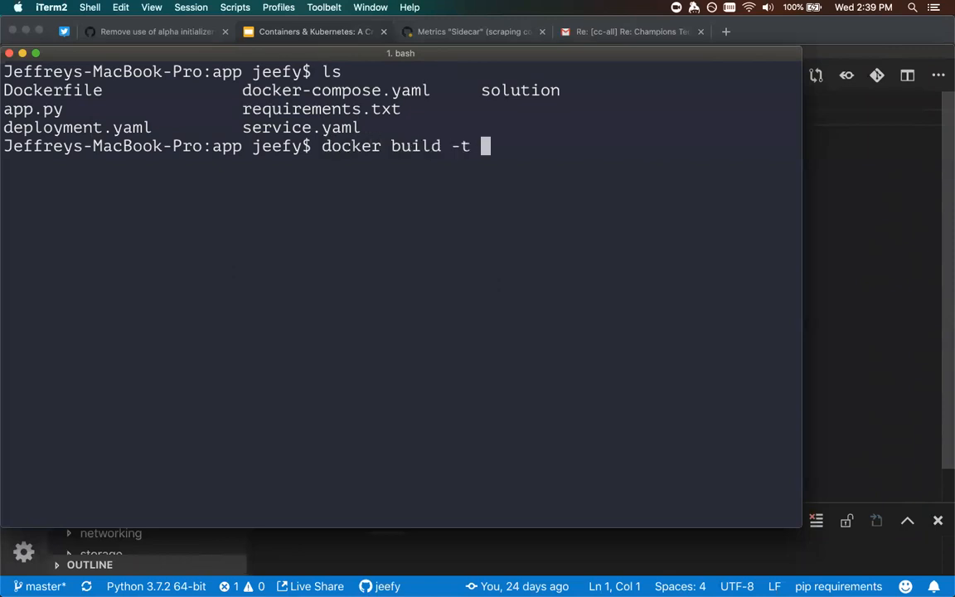
text(test-app)
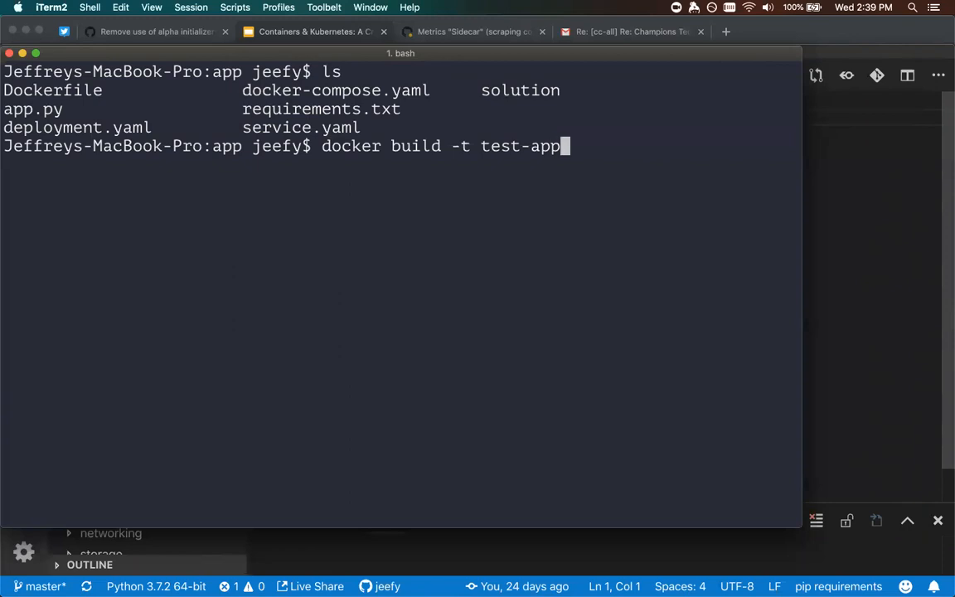
text(.)
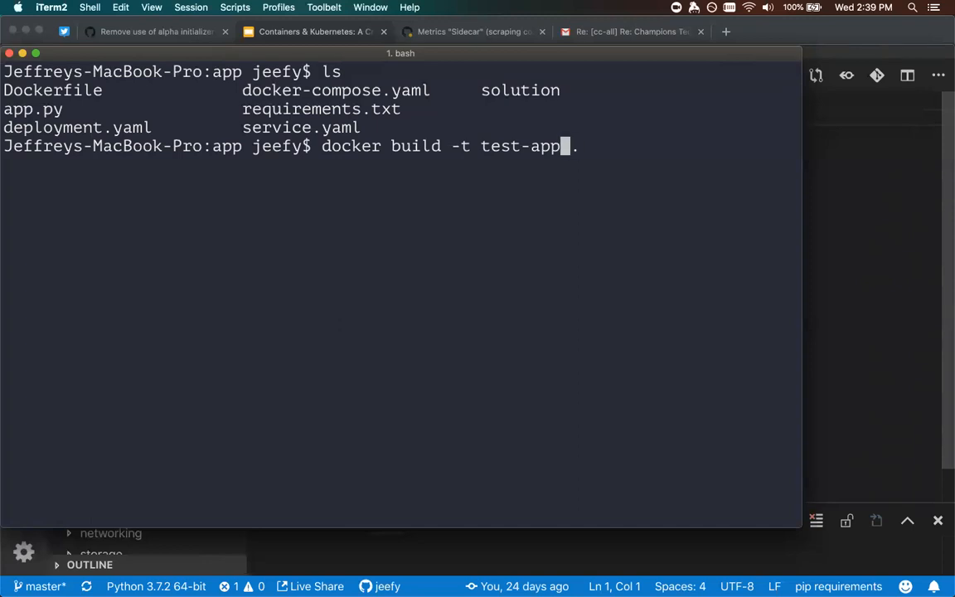
text(:)
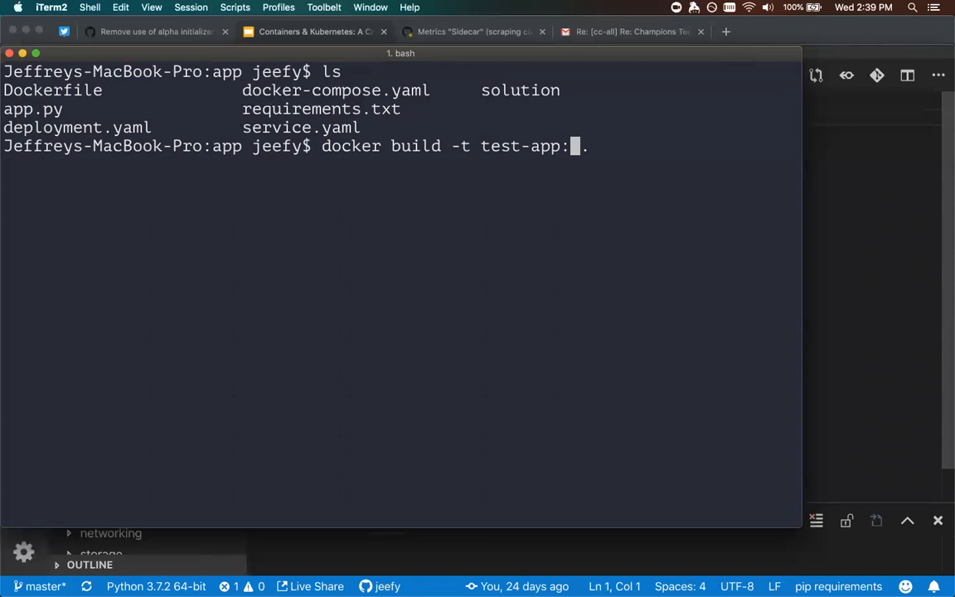
text(f)
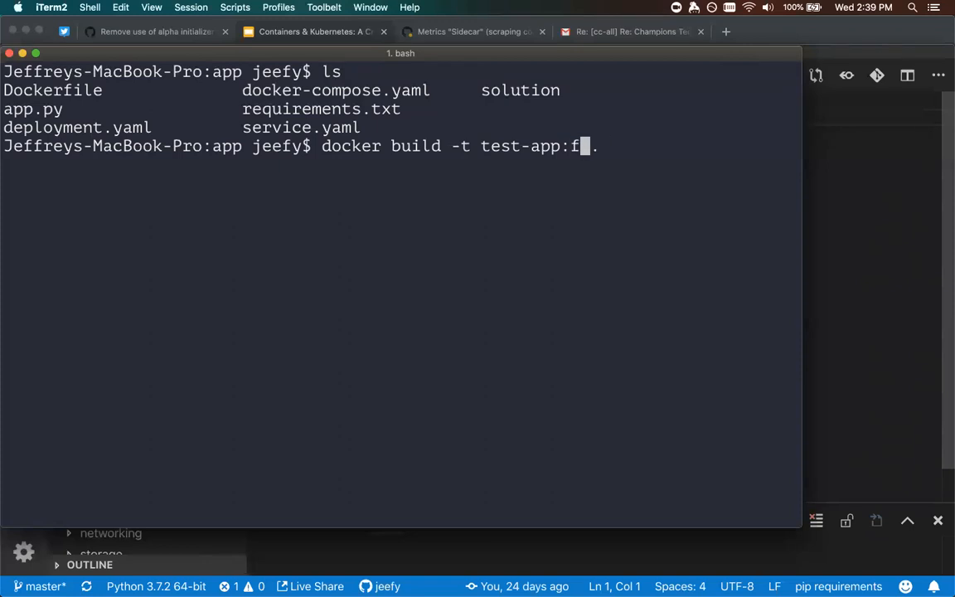
key(Backspace)
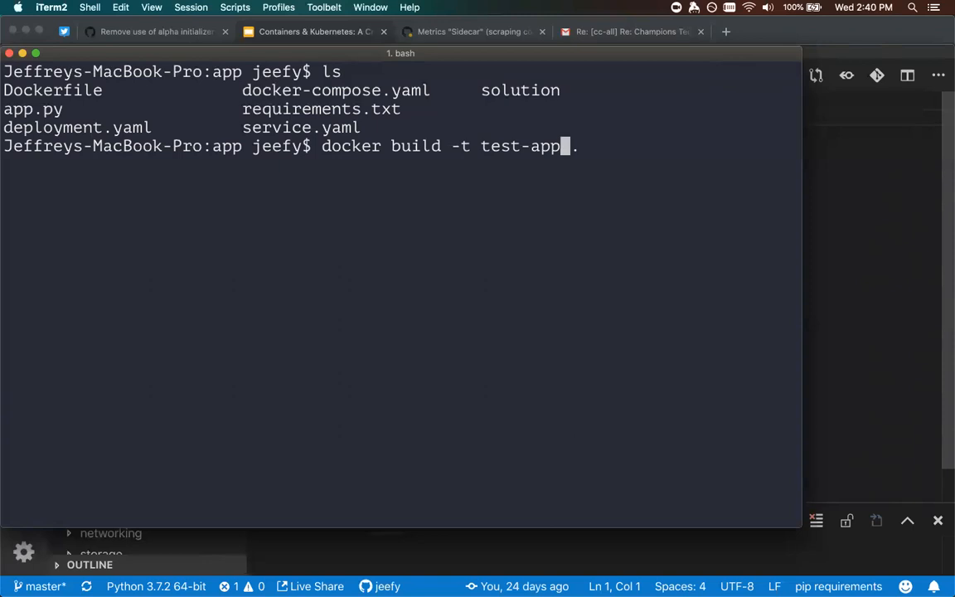
mouse_move(573, 172)
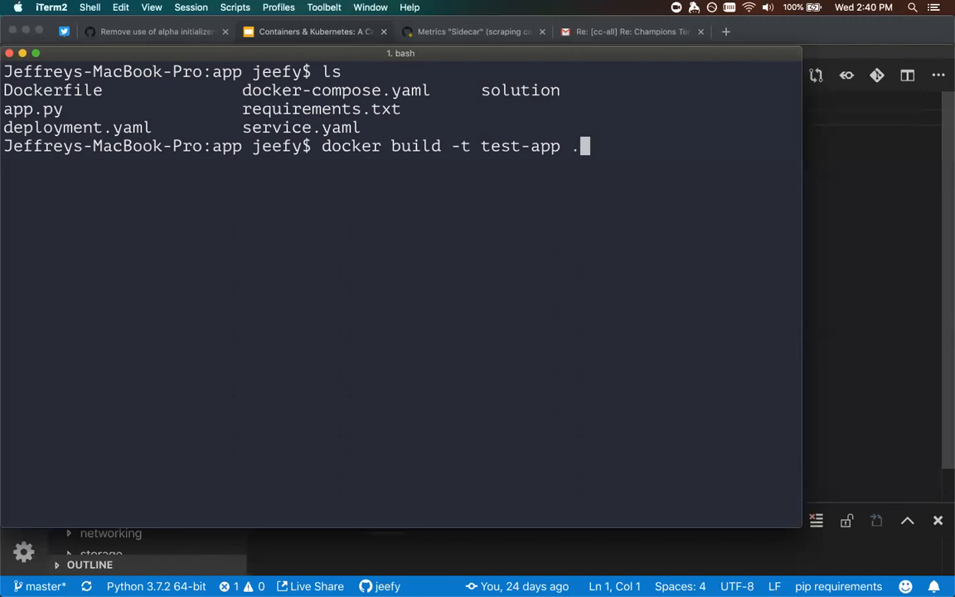
text("Dockerfile)
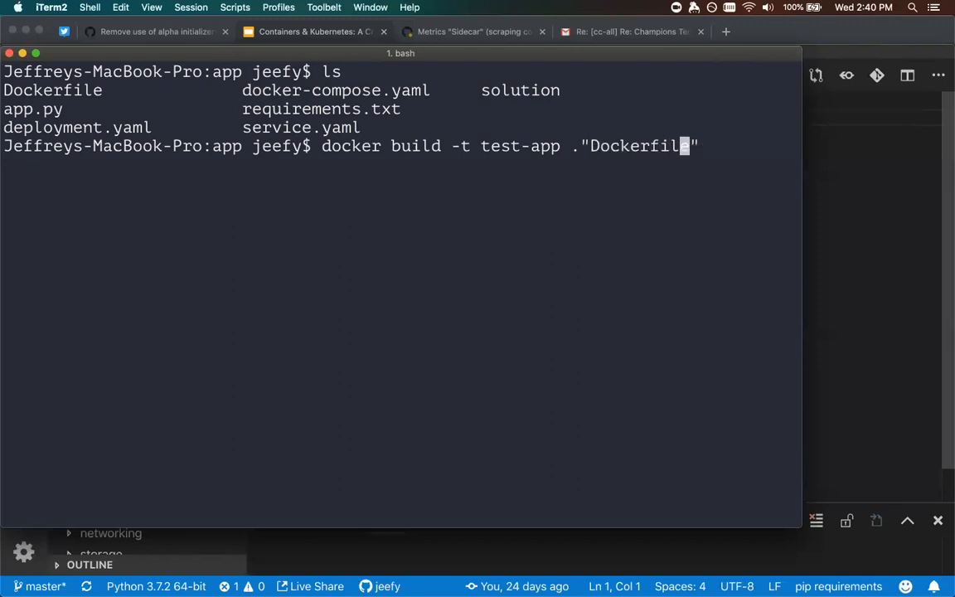
key(Backspace)
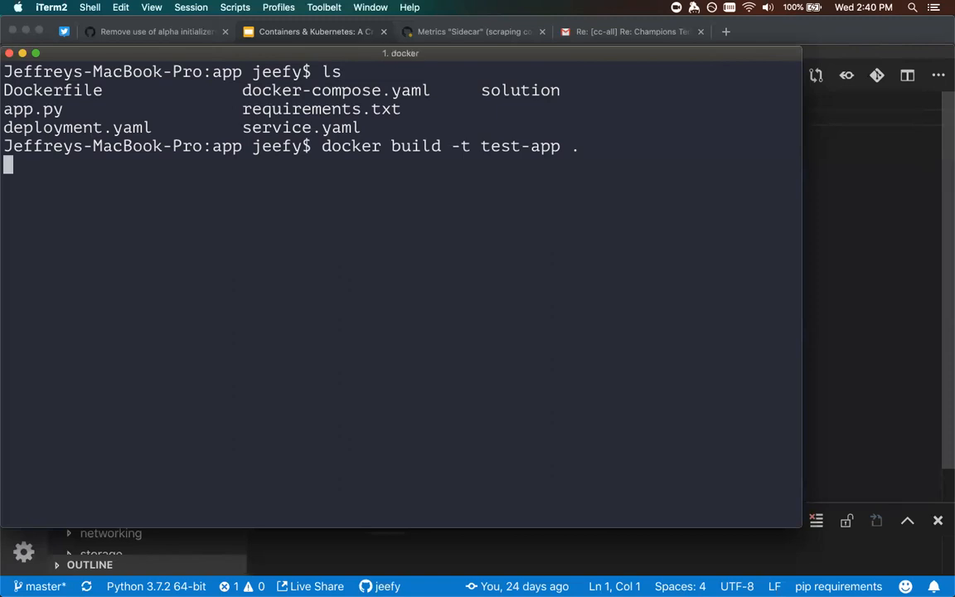
mouse_move(773, 137)
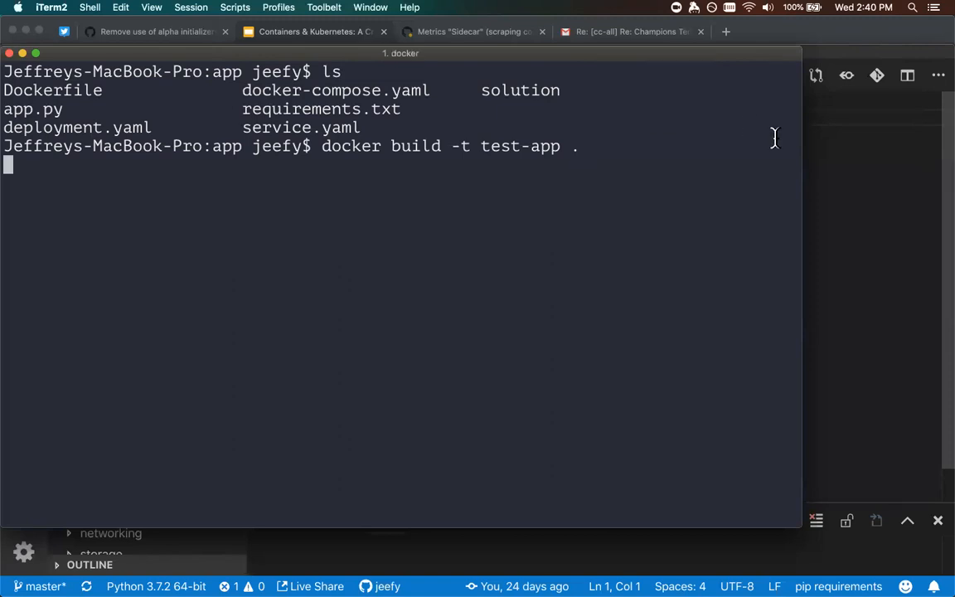
Run the build and scroll the output to confirm 'Successfully tagged test-app:latest'.
key(Return)
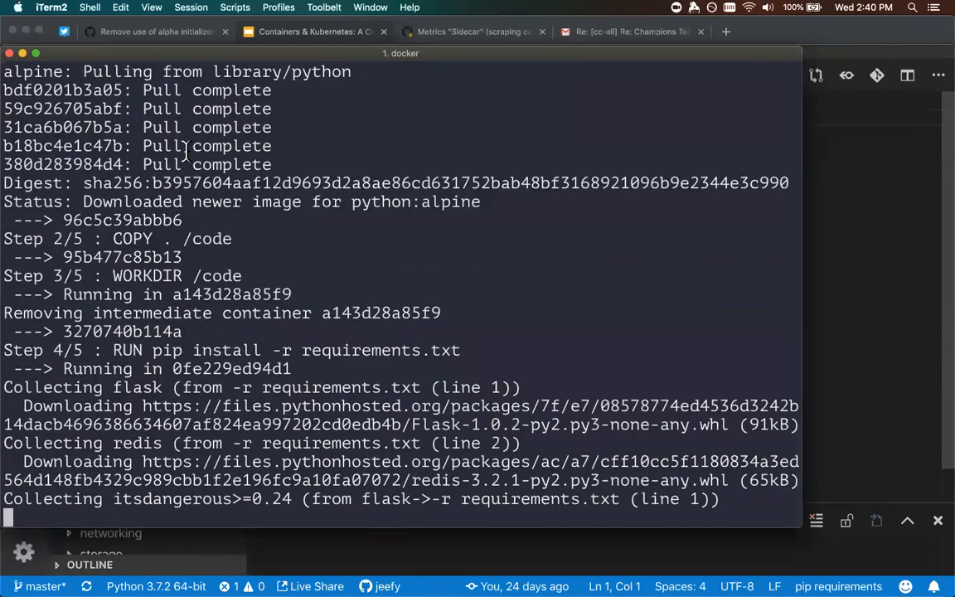
scroll(down, 3)
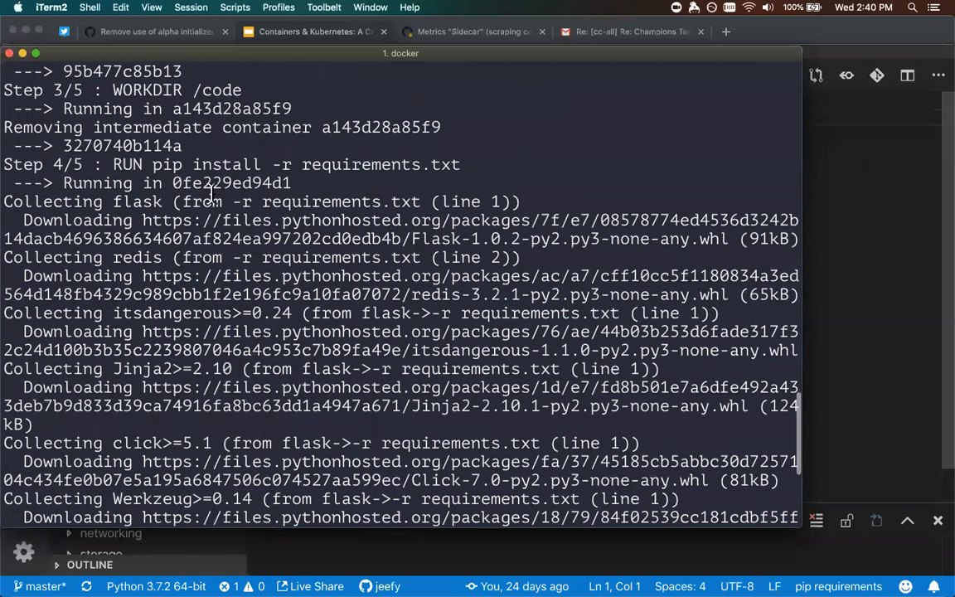
scroll(down, 3)
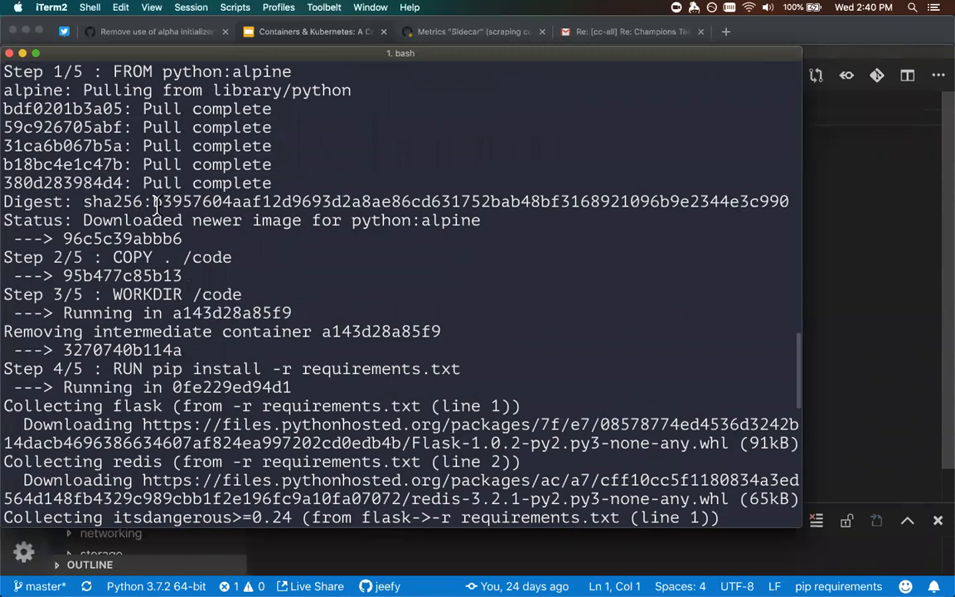
mouse_move(133, 257)
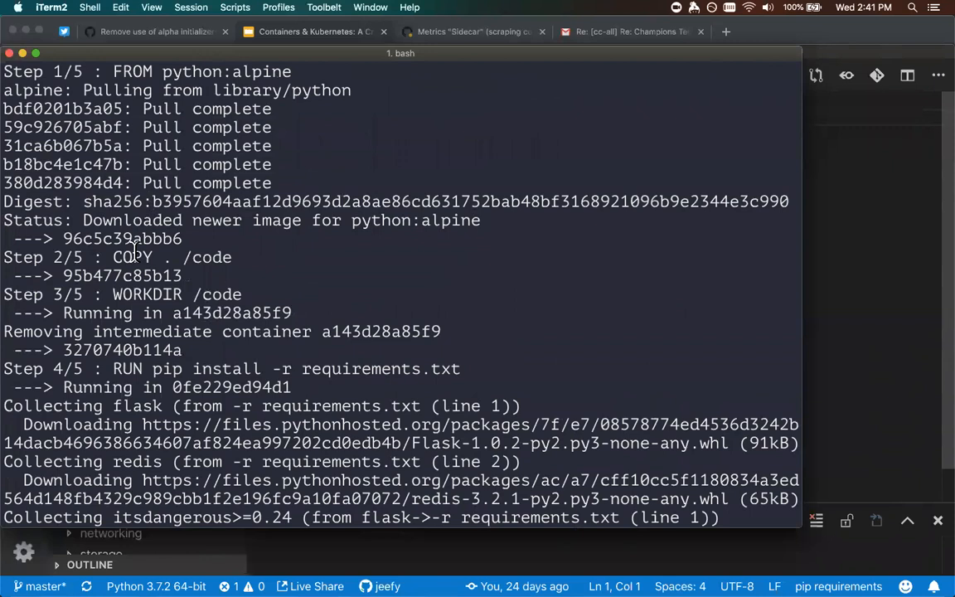
mouse_move(135, 275)
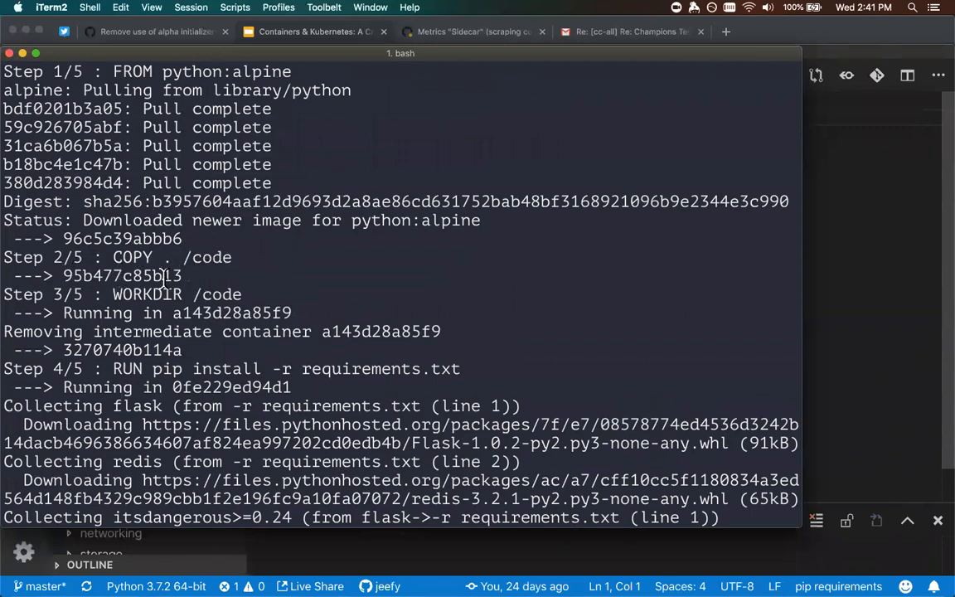
mouse_move(96, 296)
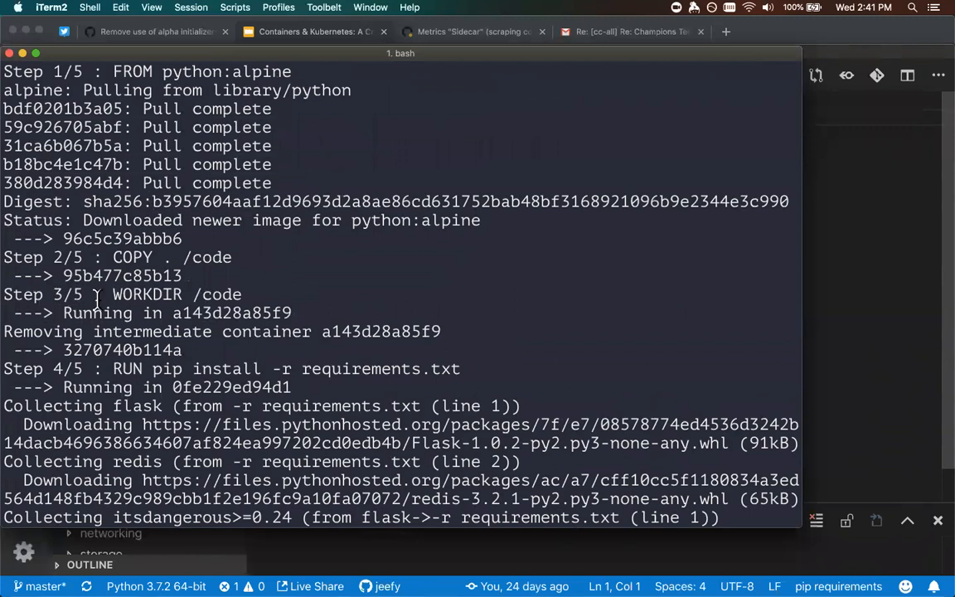
mouse_move(29, 340)
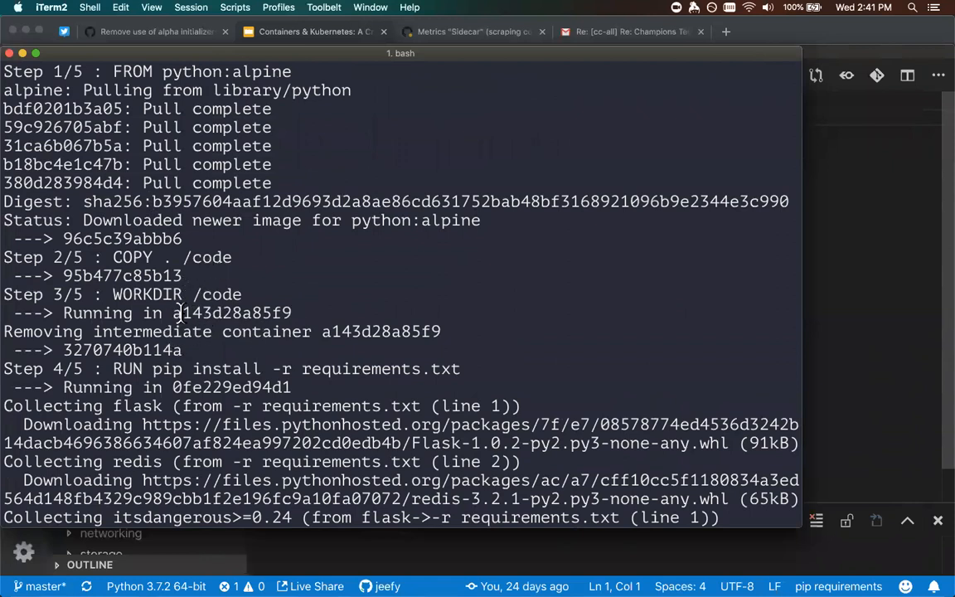
mouse_move(172, 333)
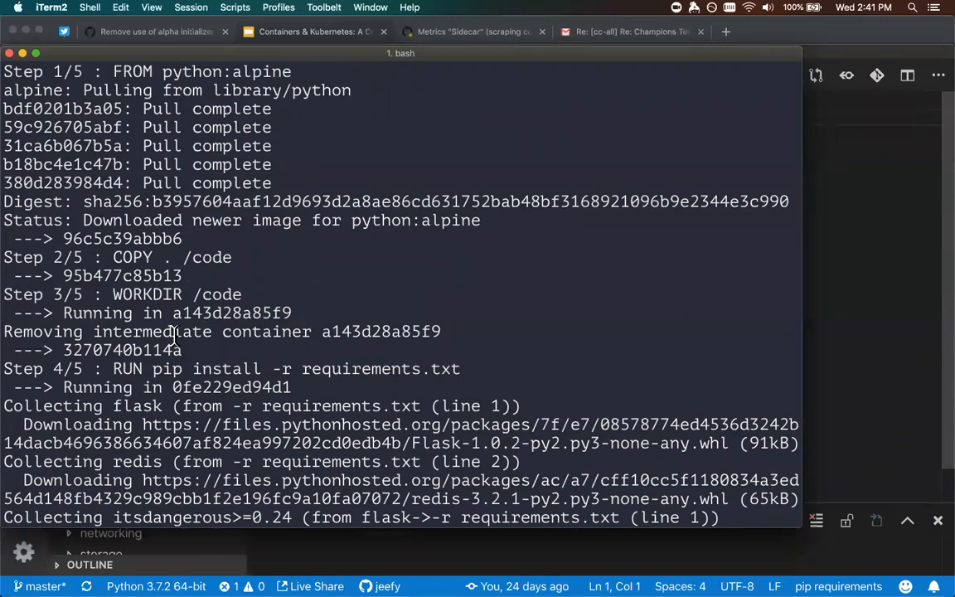
scroll(down, 3)
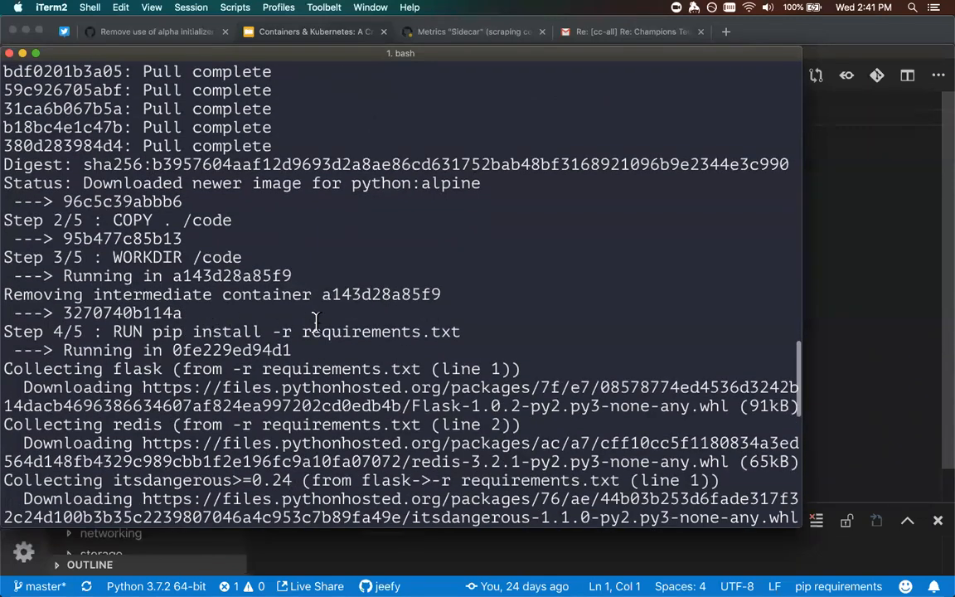
scroll(down, 3)
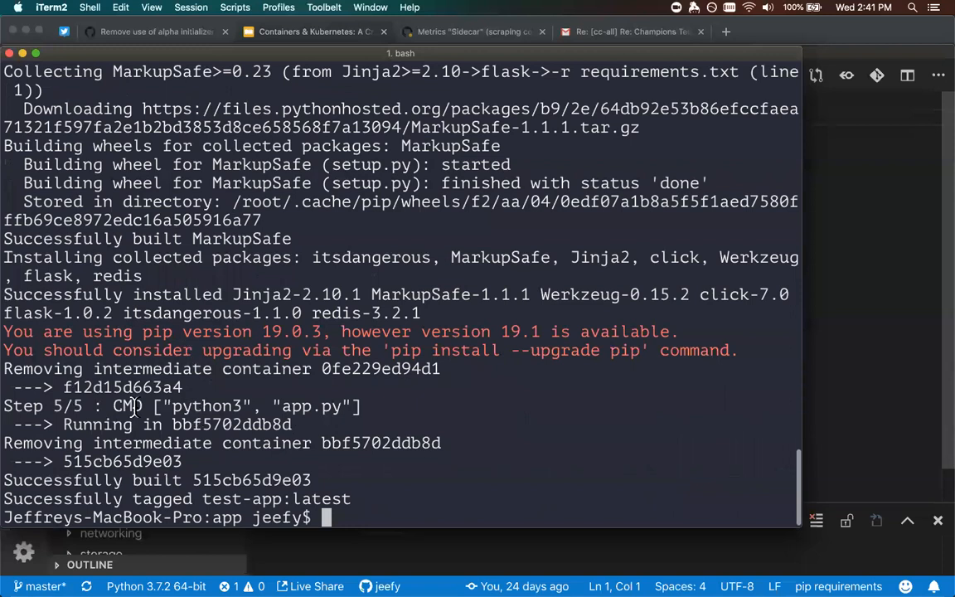
mouse_move(369, 389)
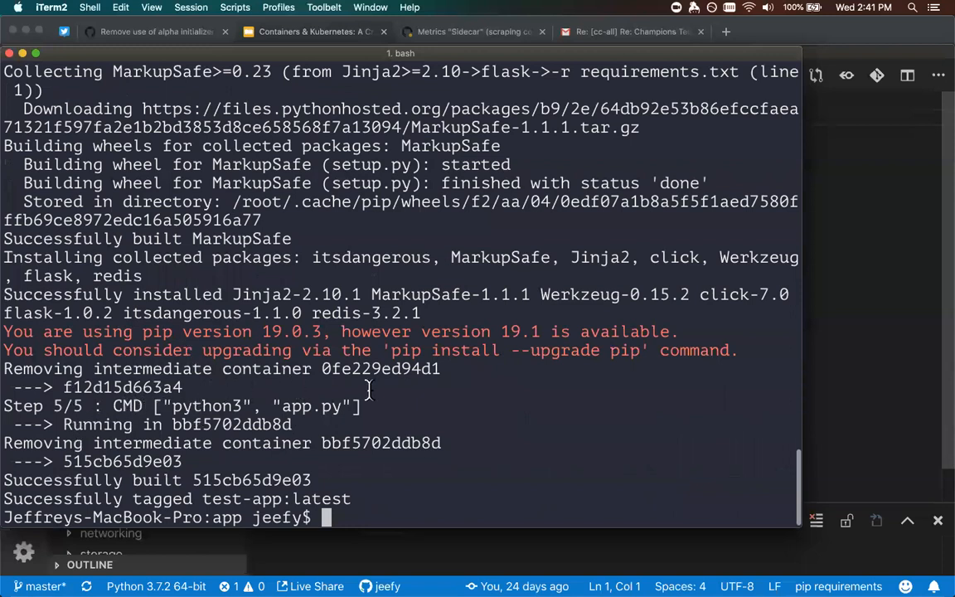
mouse_move(218, 459)
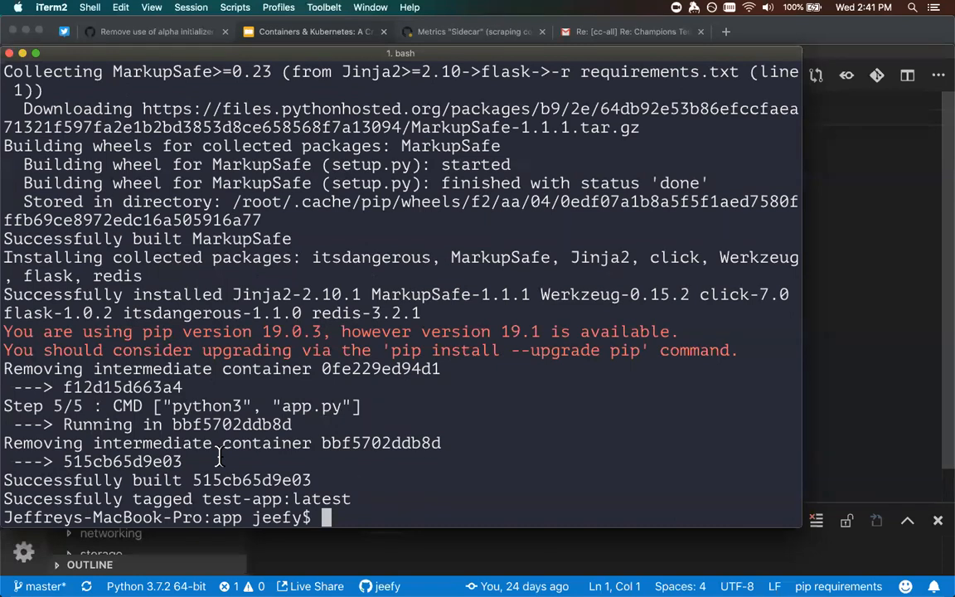
Run the container with docker run -i -t test-app, then stop it with Ctrl+C.
text(docker run)
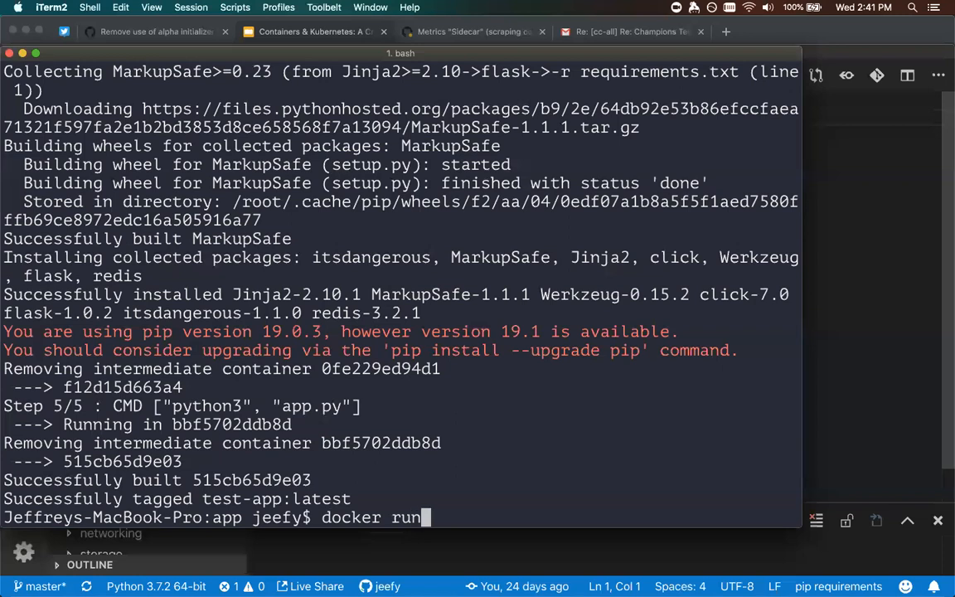
text(-i -)
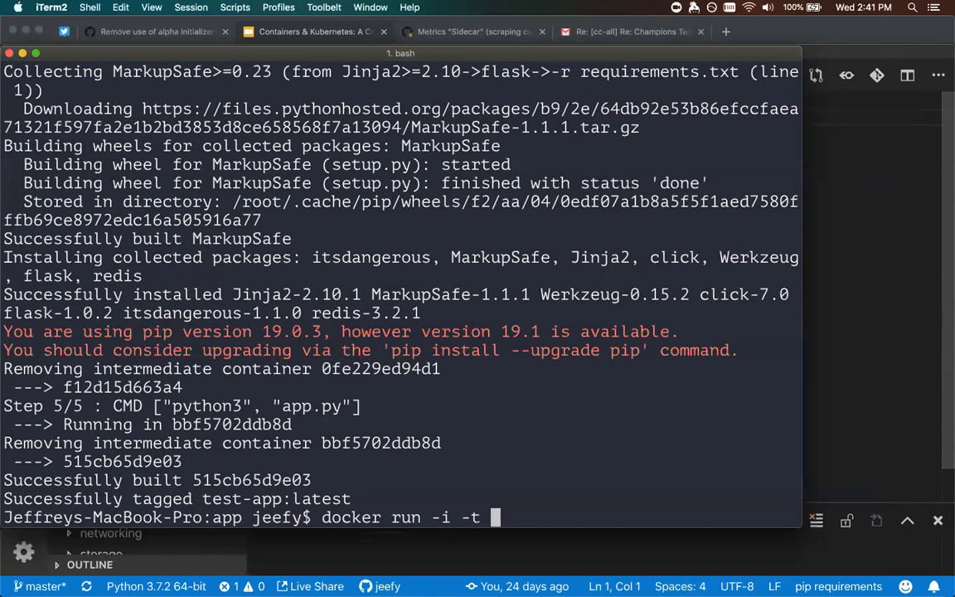
text(t)
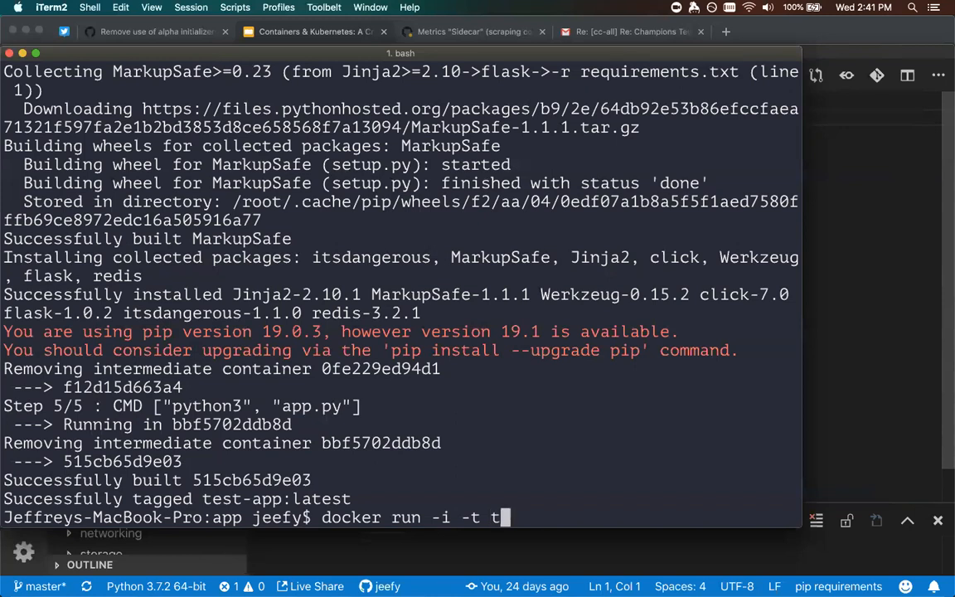
text(est-app)
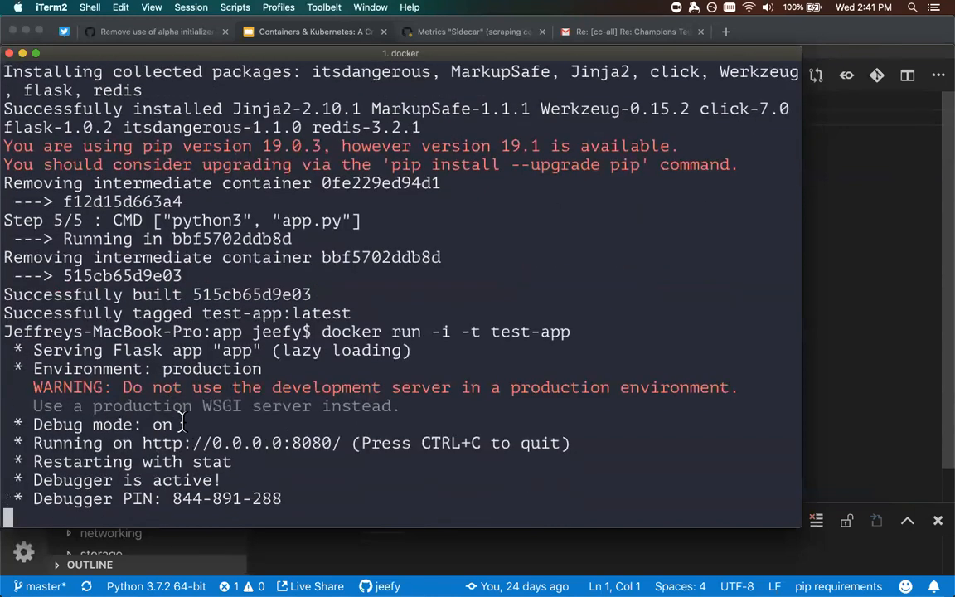
key(cmd+tab)
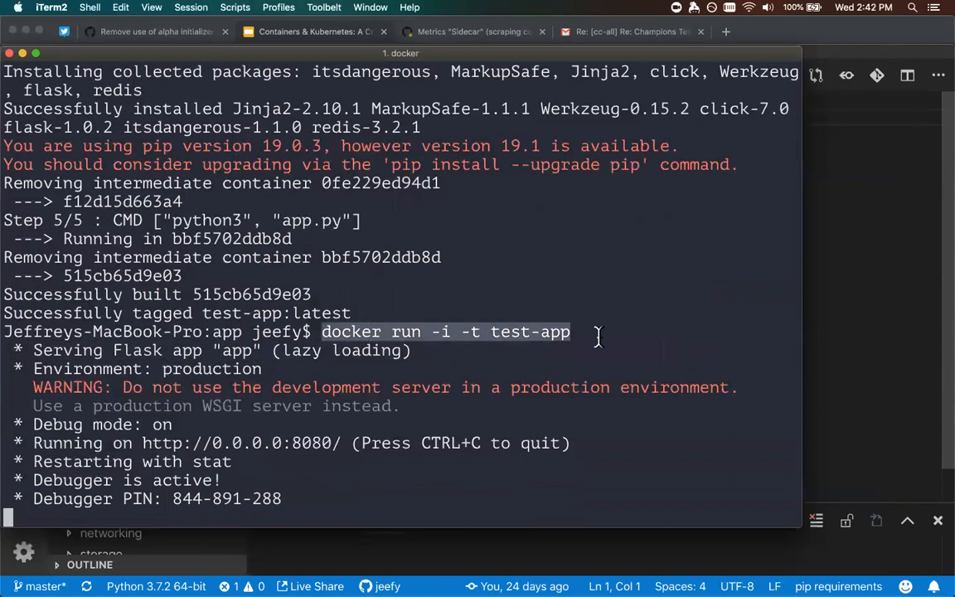
key(ctrl+c)
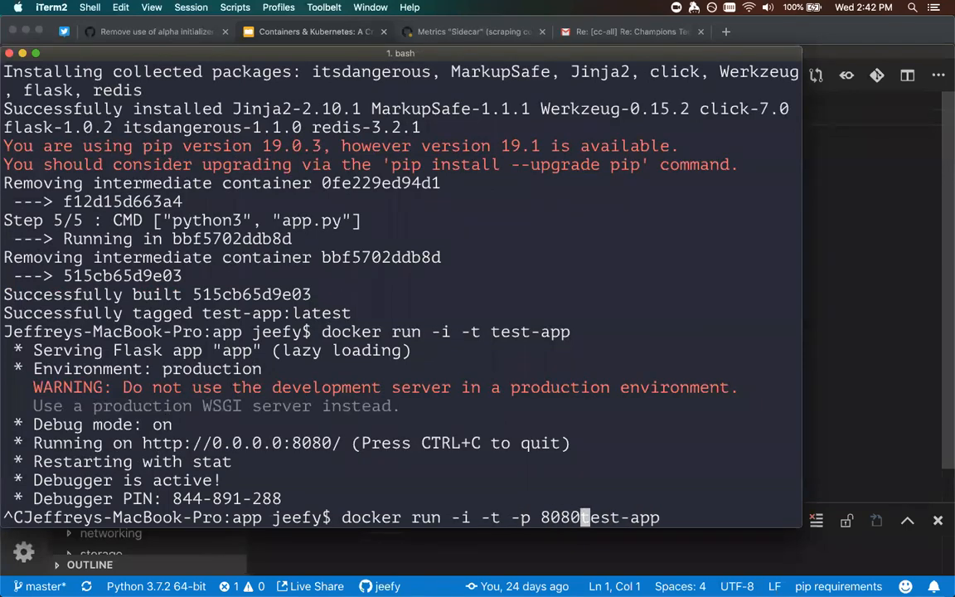
Complete the port flag as -p 8080:8080 and run test-app serving Flask again.
text(:8080)
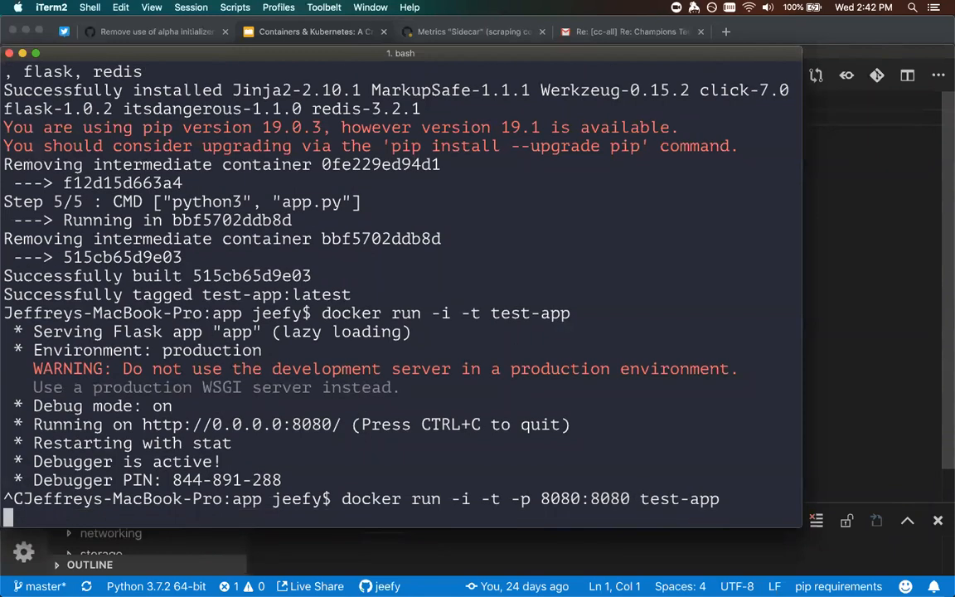
key(cmd+tab)
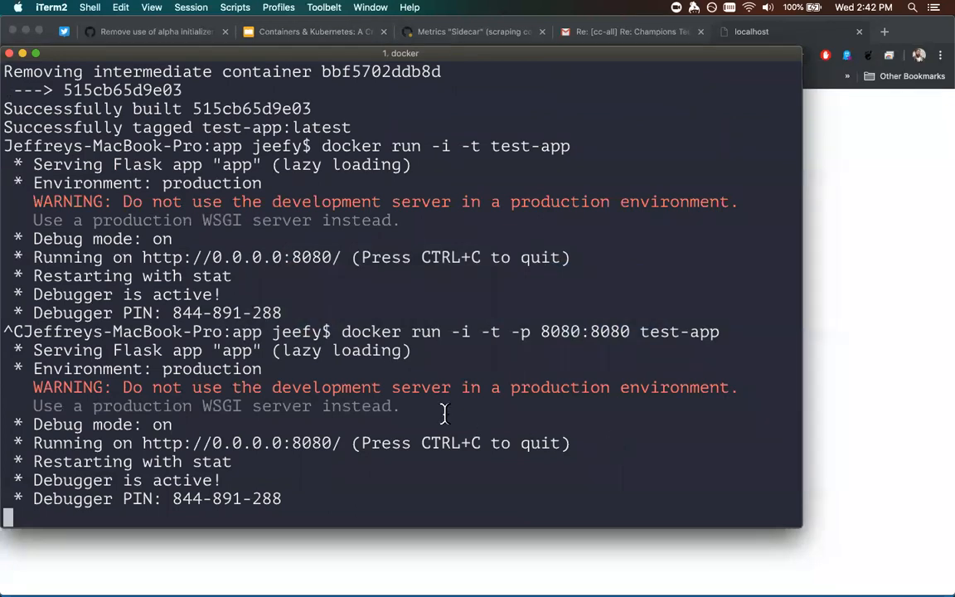
mouse_move(431, 421)
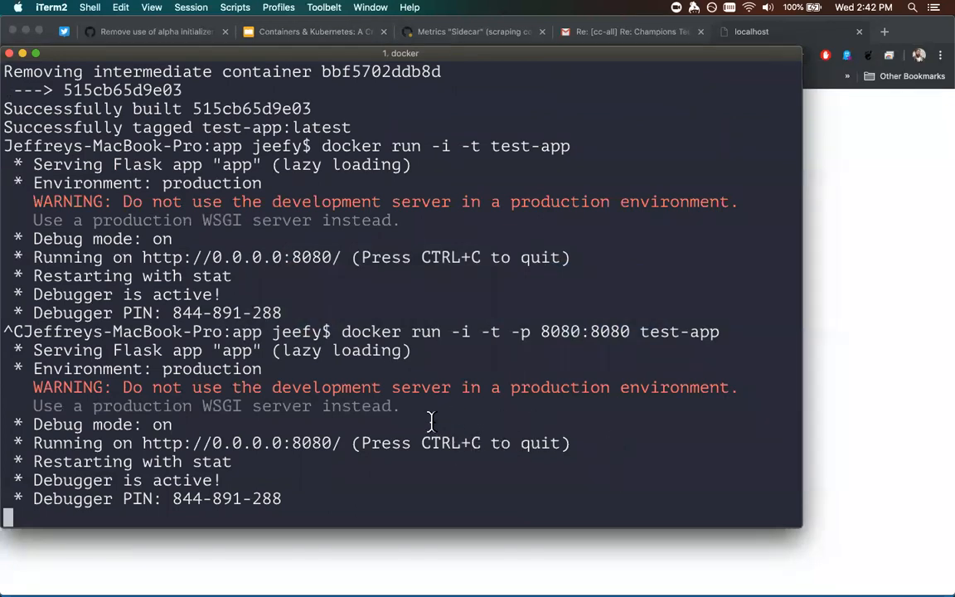
mouse_move(562, 344)
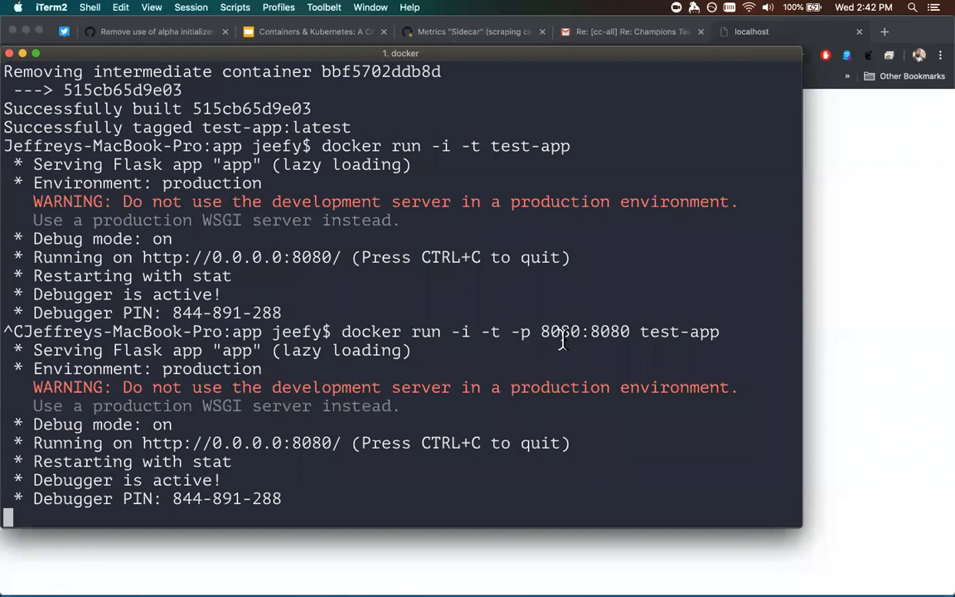
mouse_move(558, 355)
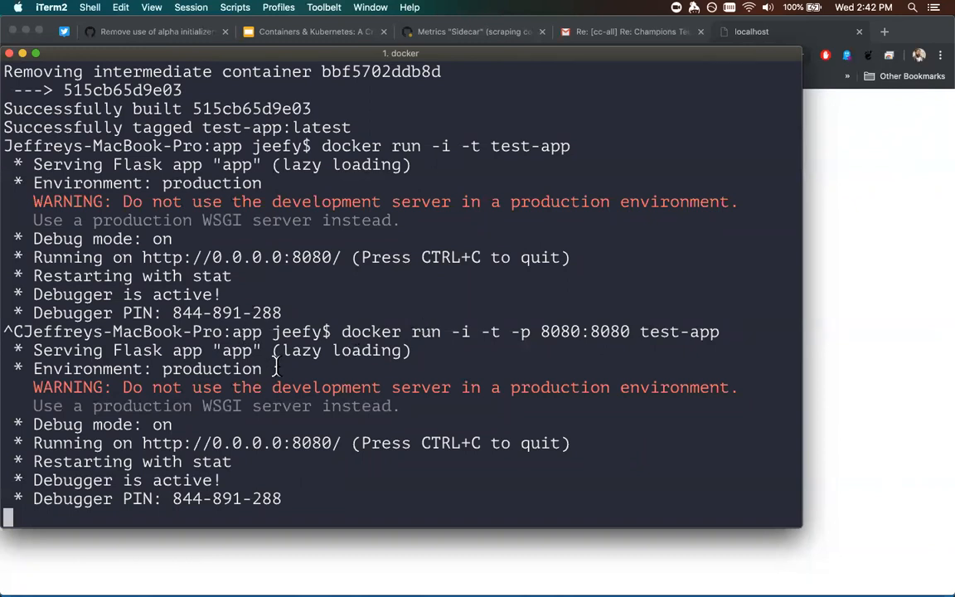
key(ctrl+c)
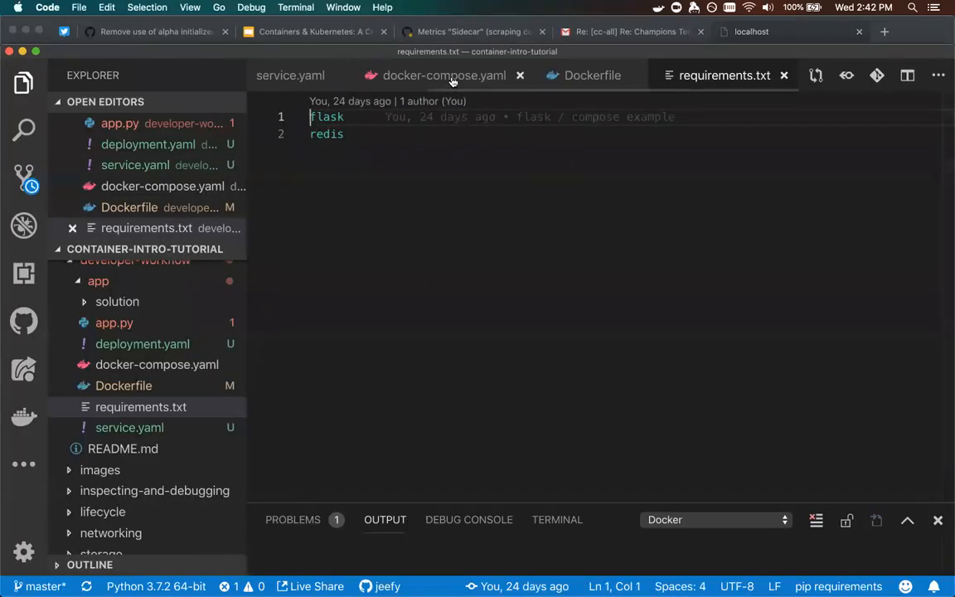
mouse_move(452, 79)
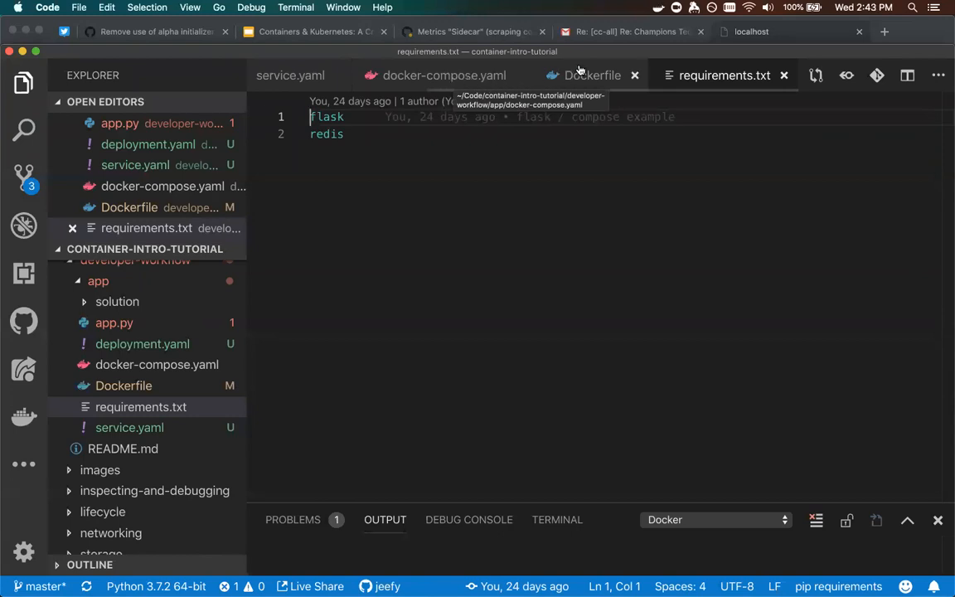
Bring the Dockerfile tab to the front to review its python:alpine build steps.
click(592, 75)
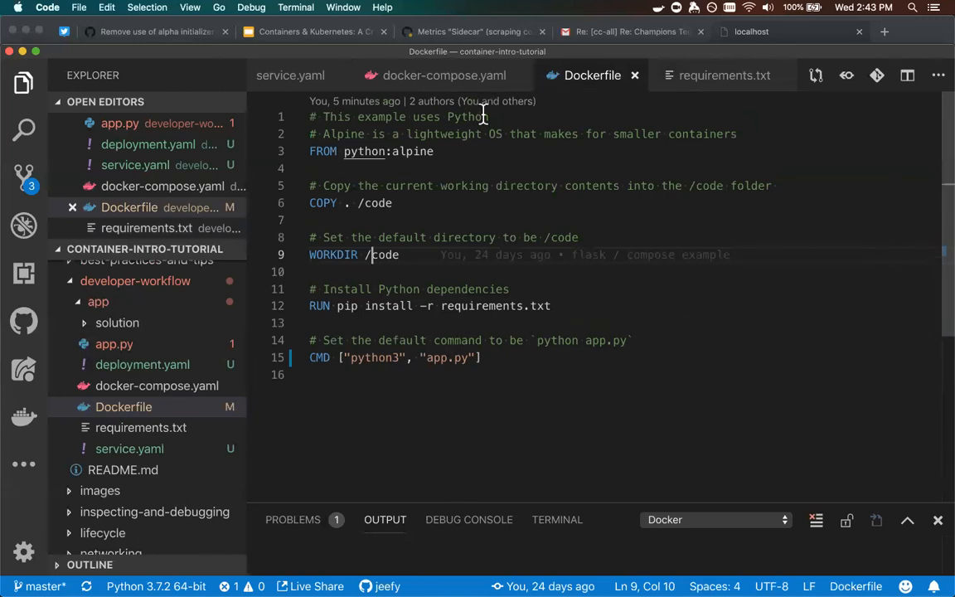
mouse_move(475, 186)
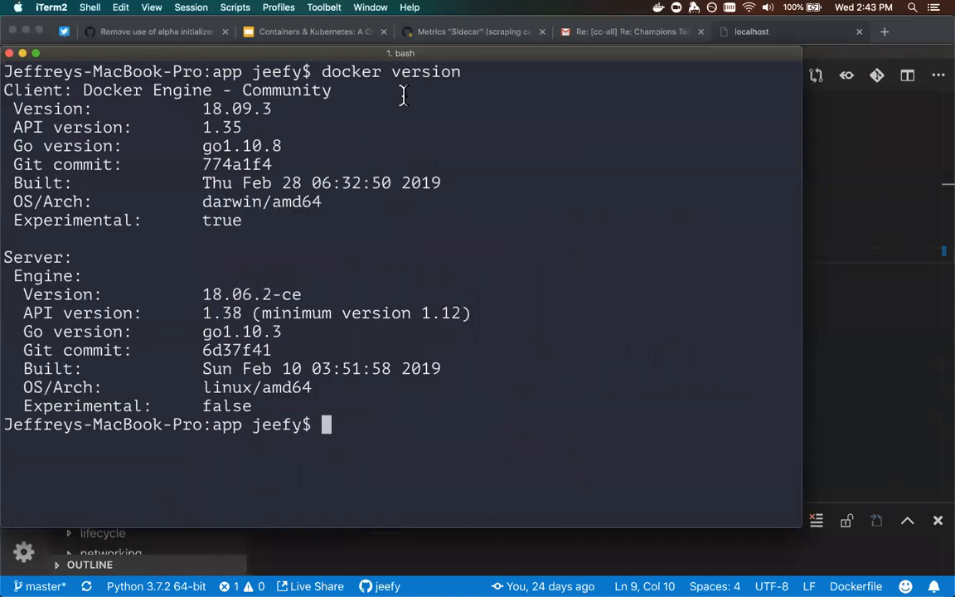
mouse_move(432, 257)
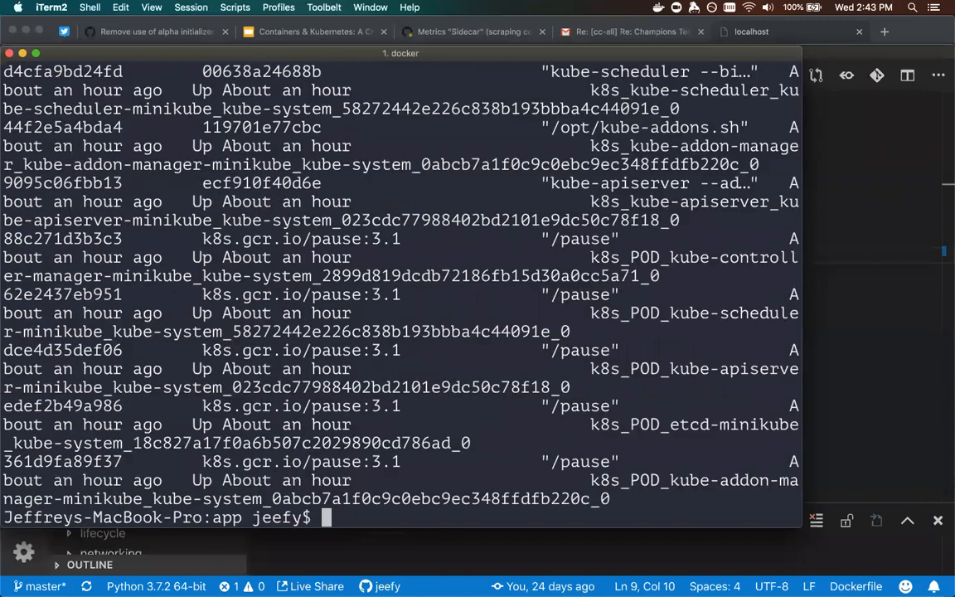
Delete minikube, run docker ps in a fresh shell in developer-workflow/app, and close the old window.
text(minikube delete)
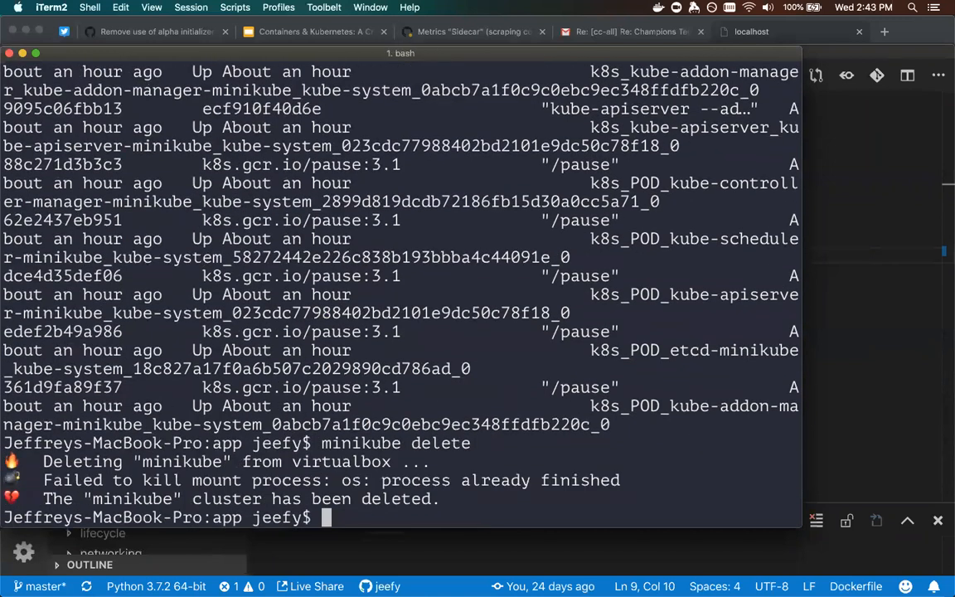
text(docker ps)
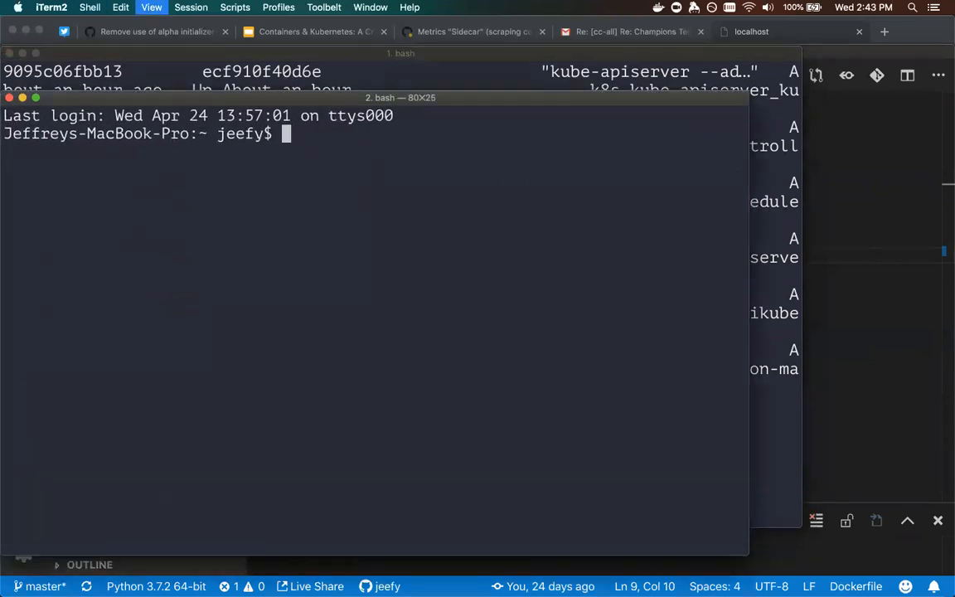
text(cd Co)
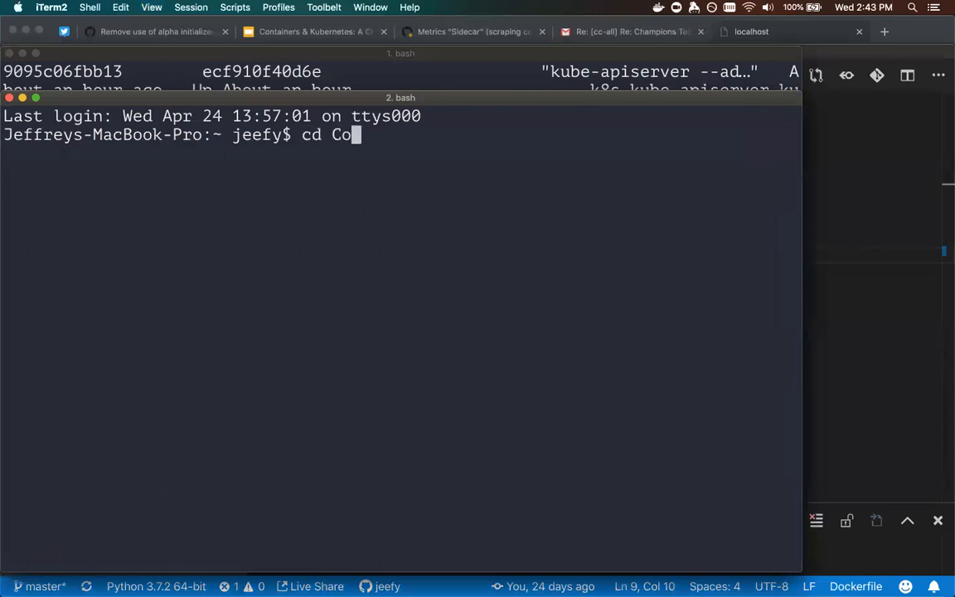
text(de/container-intro-tutorial/)
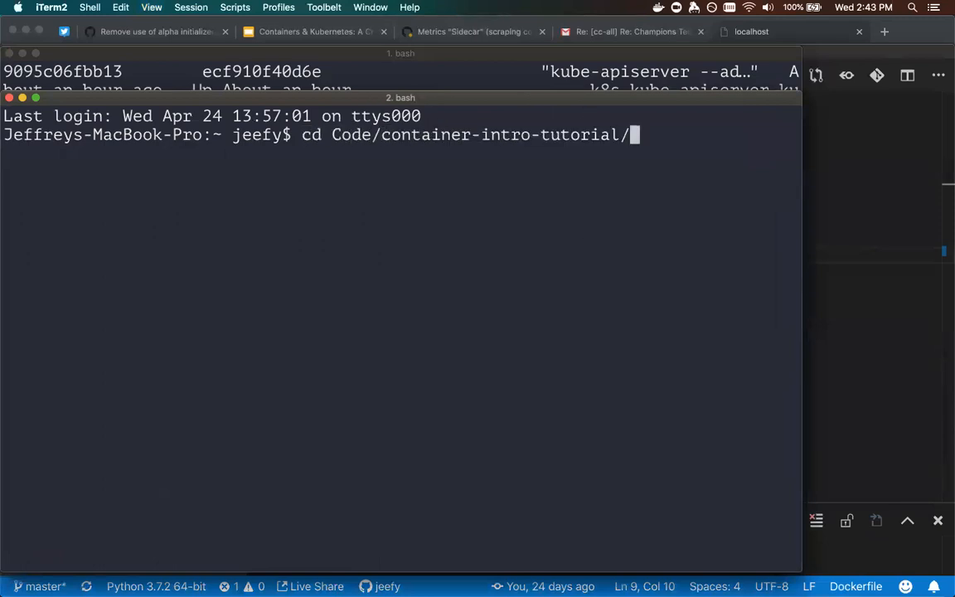
text(developer-workflow/app/)
text(docker ps)
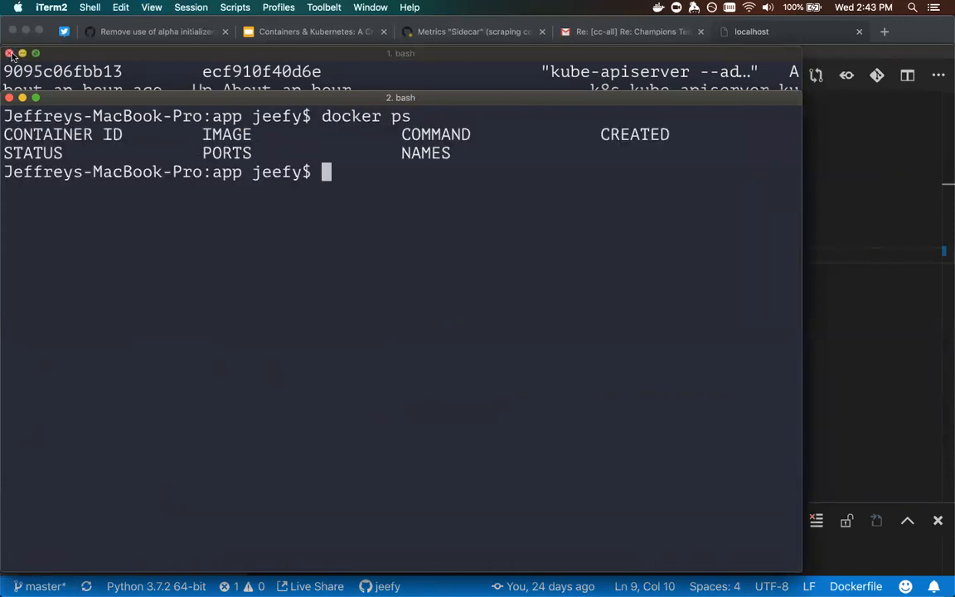
click(8, 56)
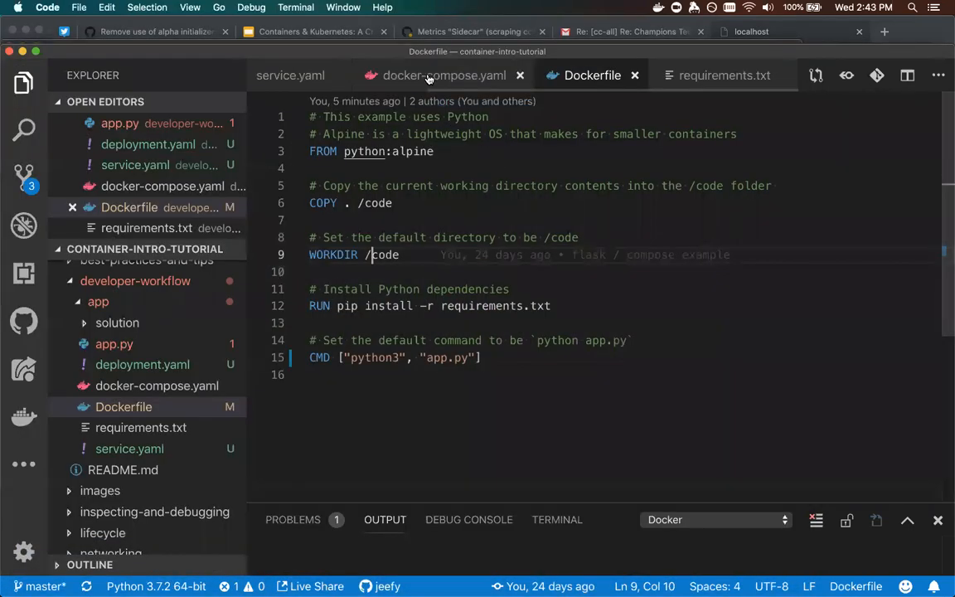
Review docker-compose.yaml and select the web service name.
click(430, 75)
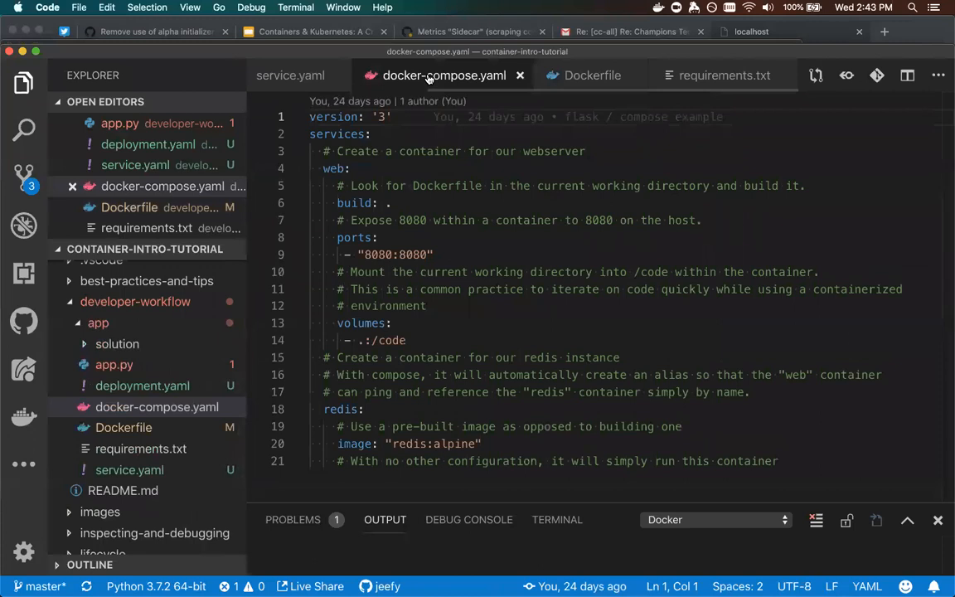
scroll(down, 3)
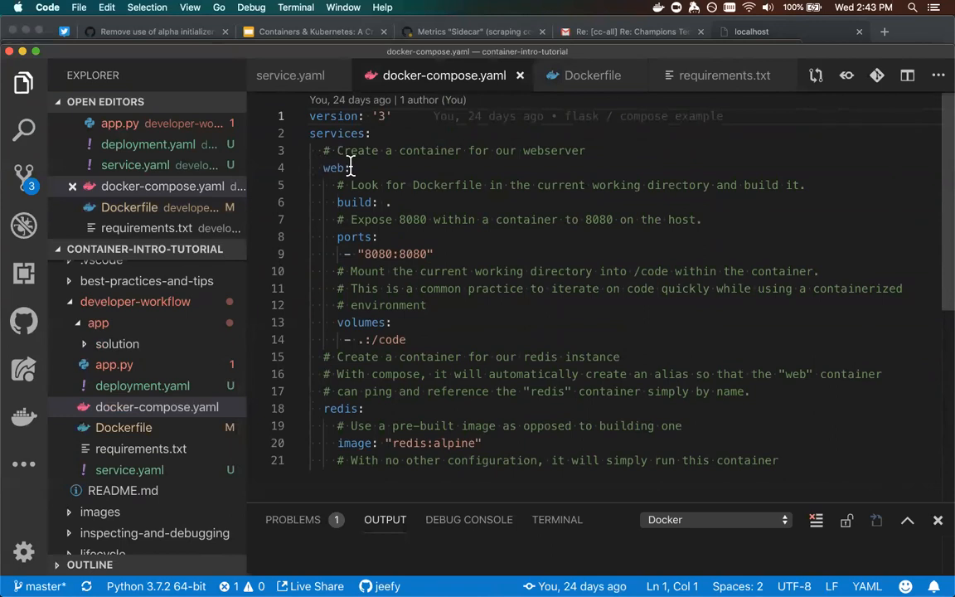
mouse_move(338, 202)
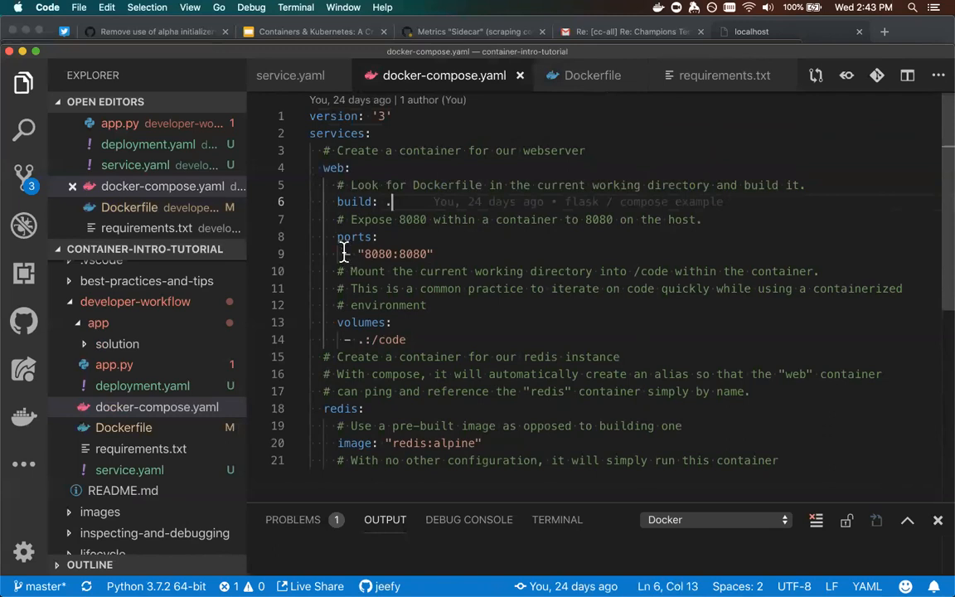
drag(338, 237, 419, 253)
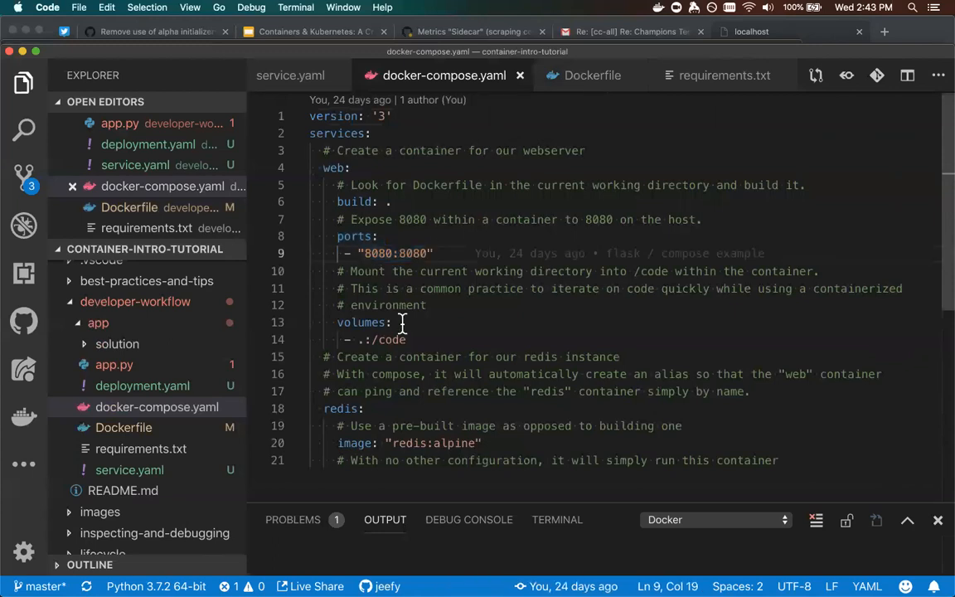
mouse_move(358, 323)
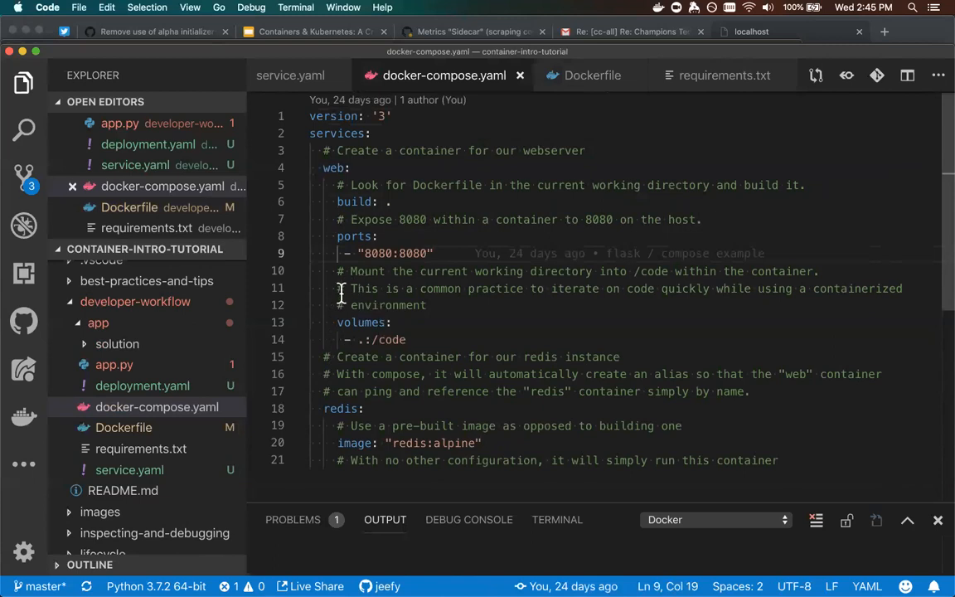
scroll(down, 3)
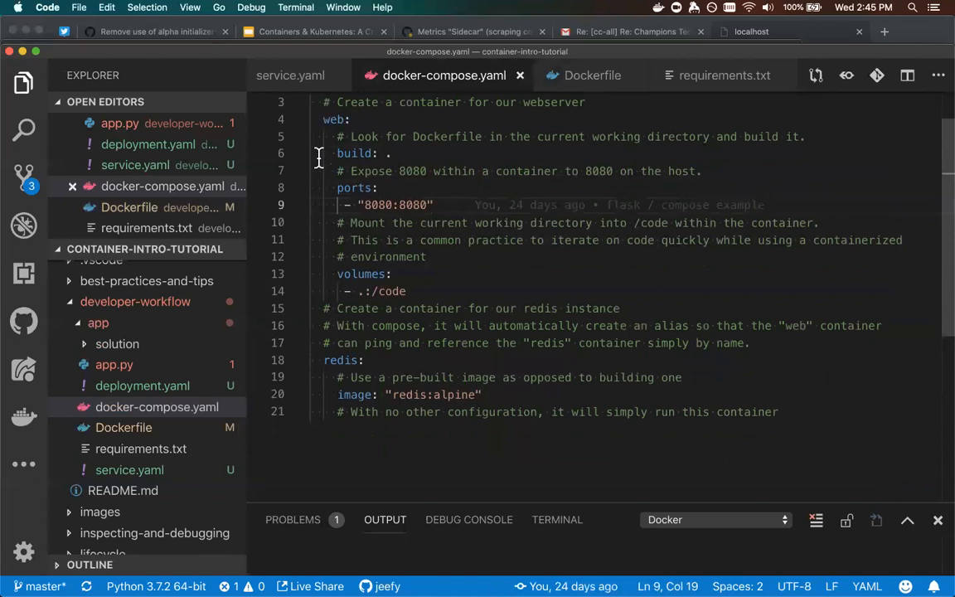
mouse_move(328, 291)
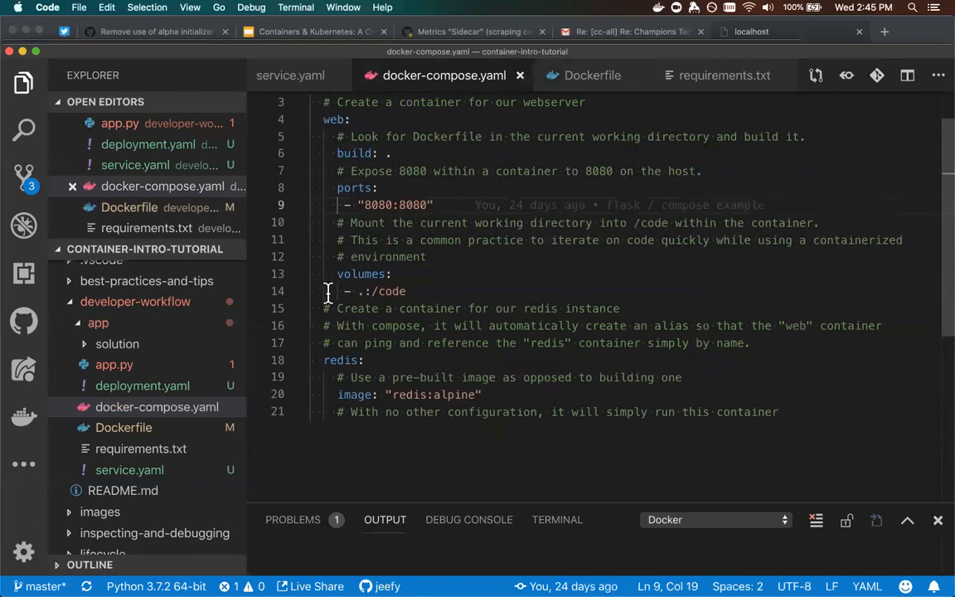
mouse_move(354, 395)
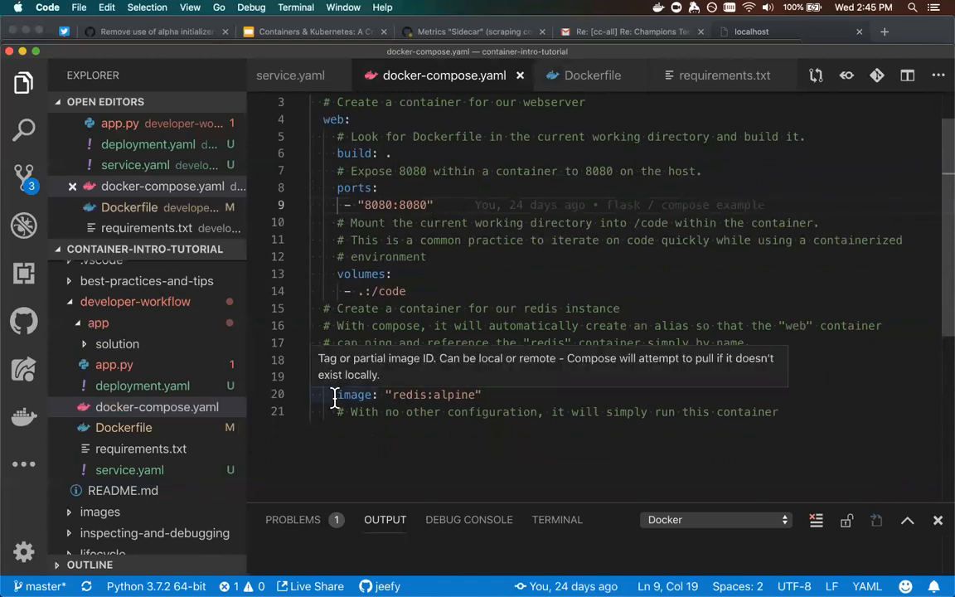
mouse_move(403, 395)
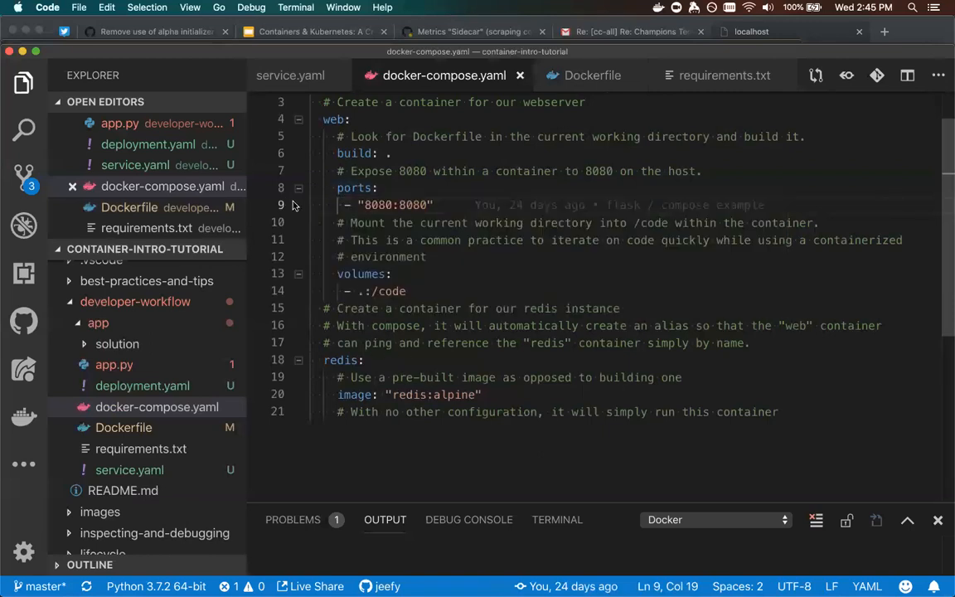
mouse_move(328, 141)
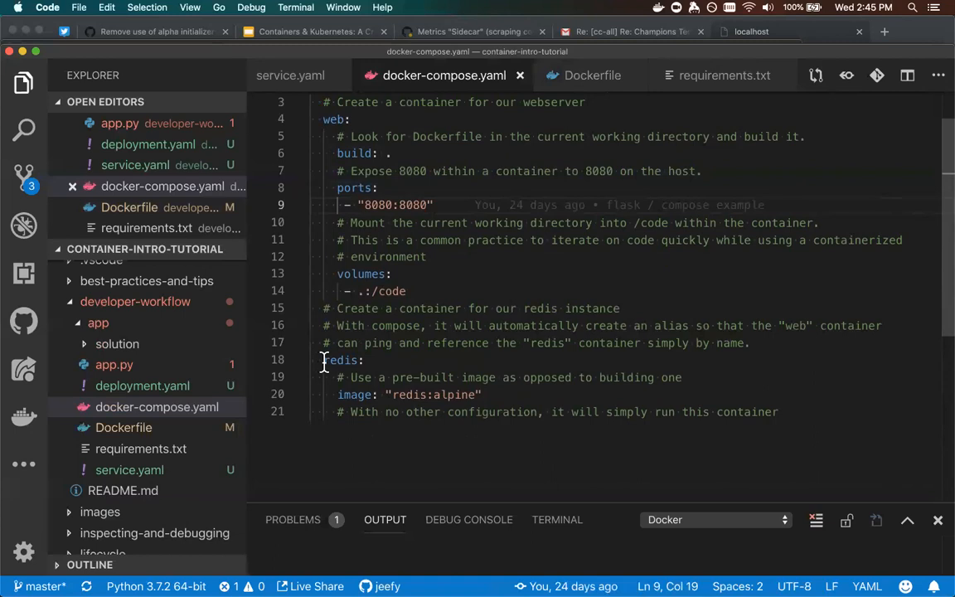
mouse_move(310, 407)
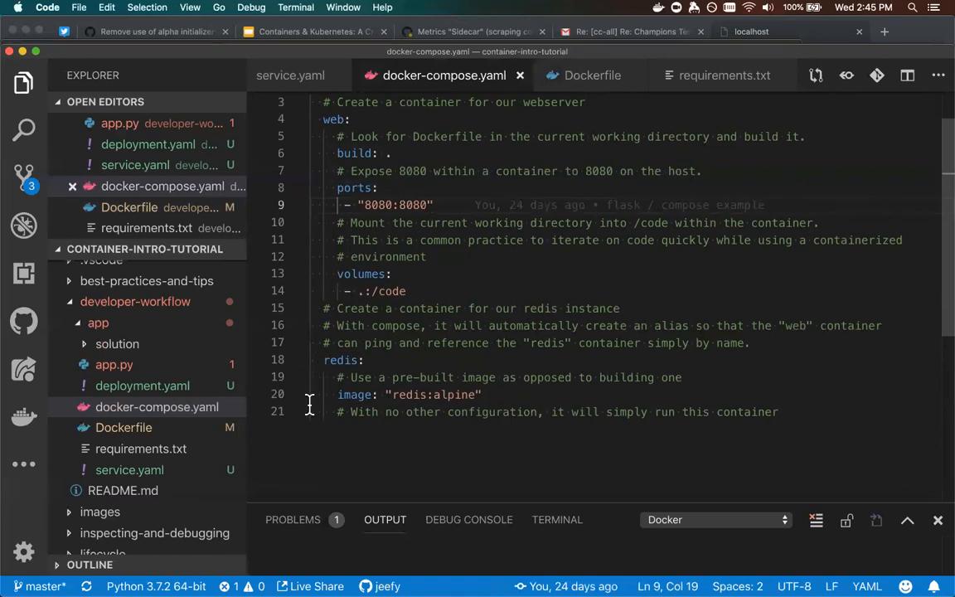
mouse_move(337, 359)
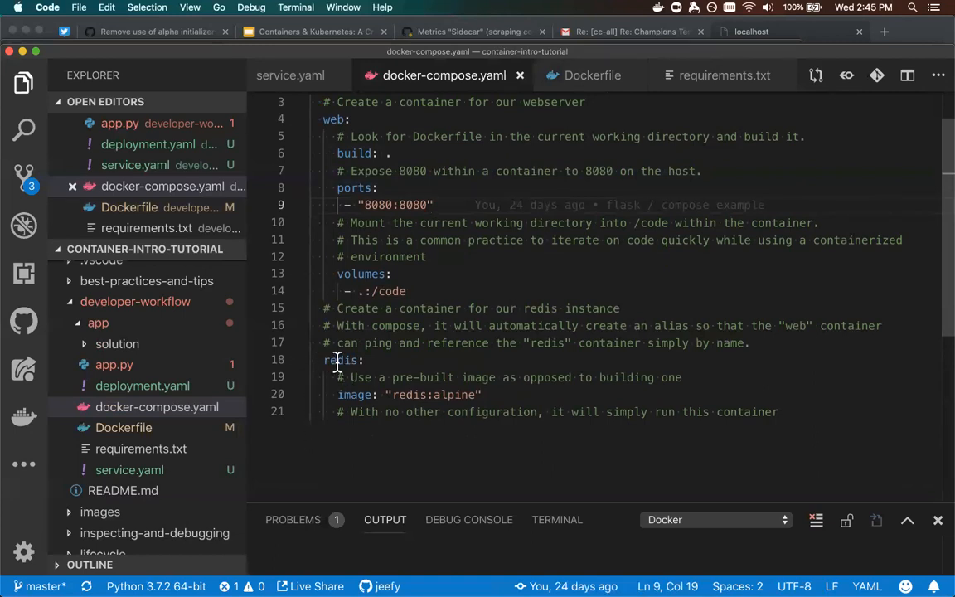
double_click(333, 118)
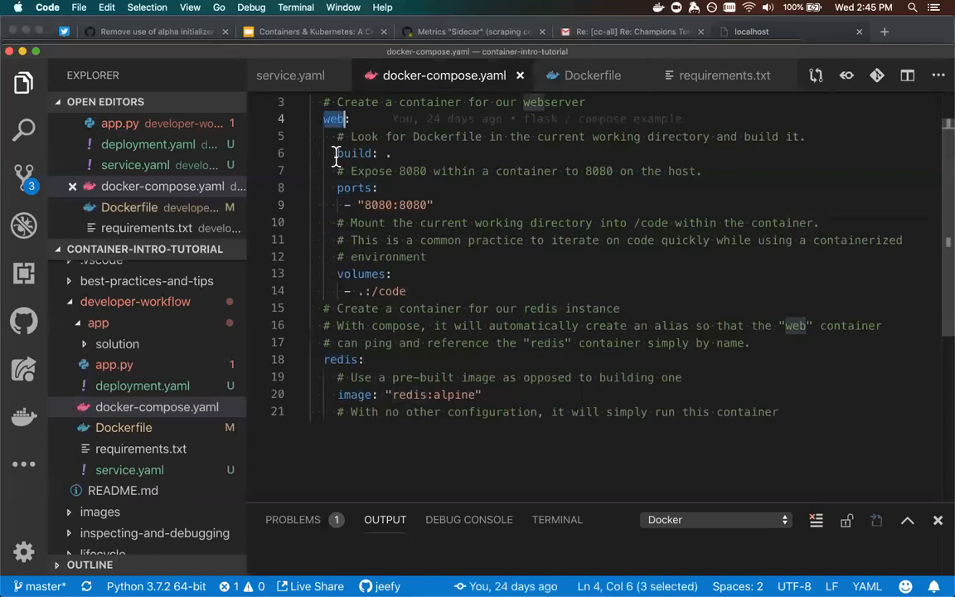
double_click(340, 360)
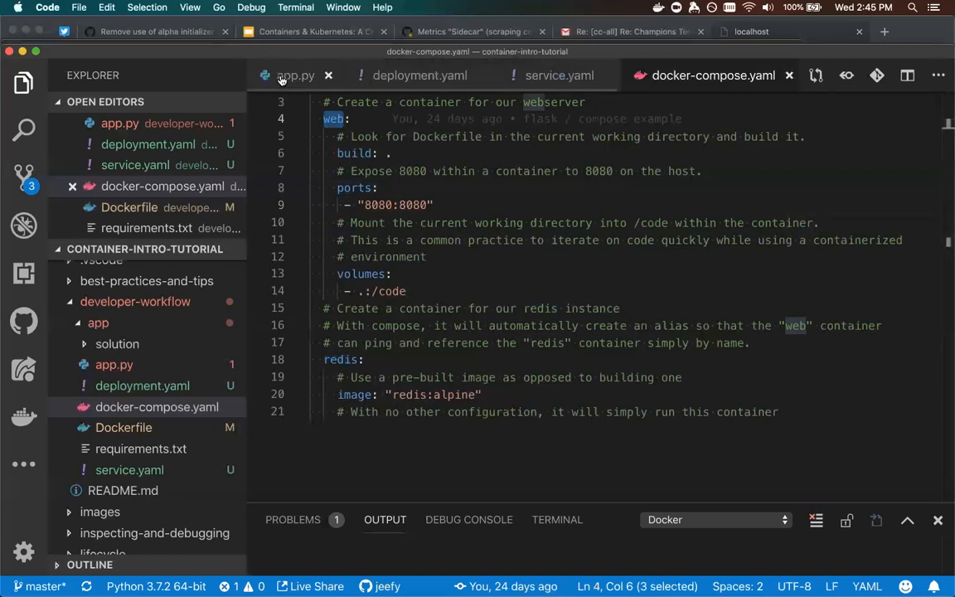
Select the redis host name in app.py's cache connection.
click(294, 75)
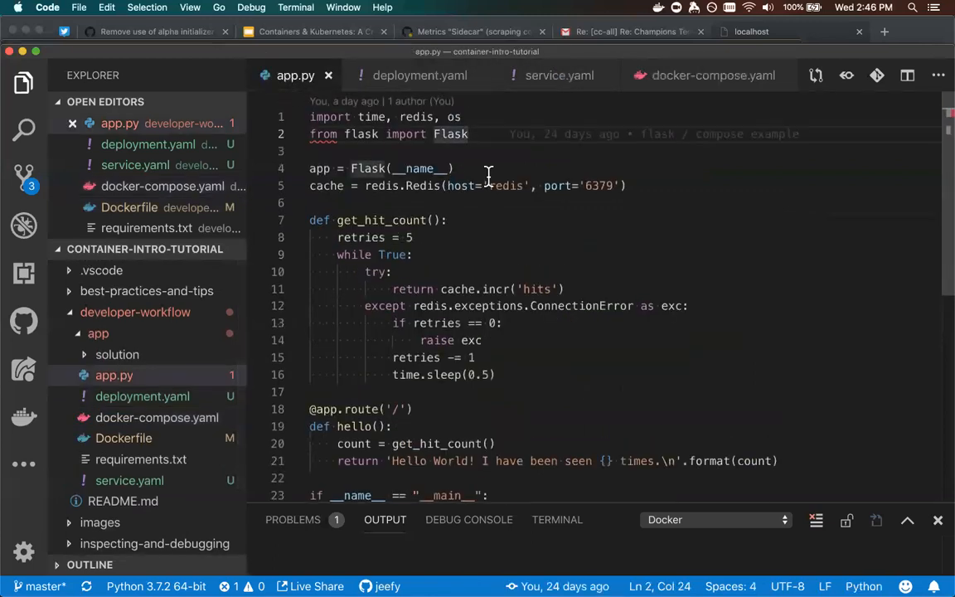
click(503, 185)
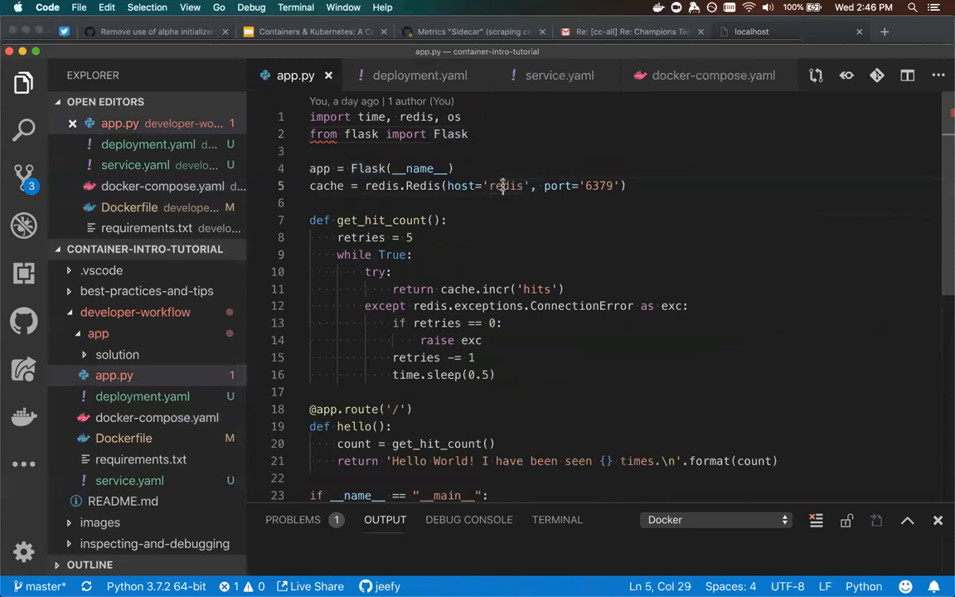
double_click(505, 186)
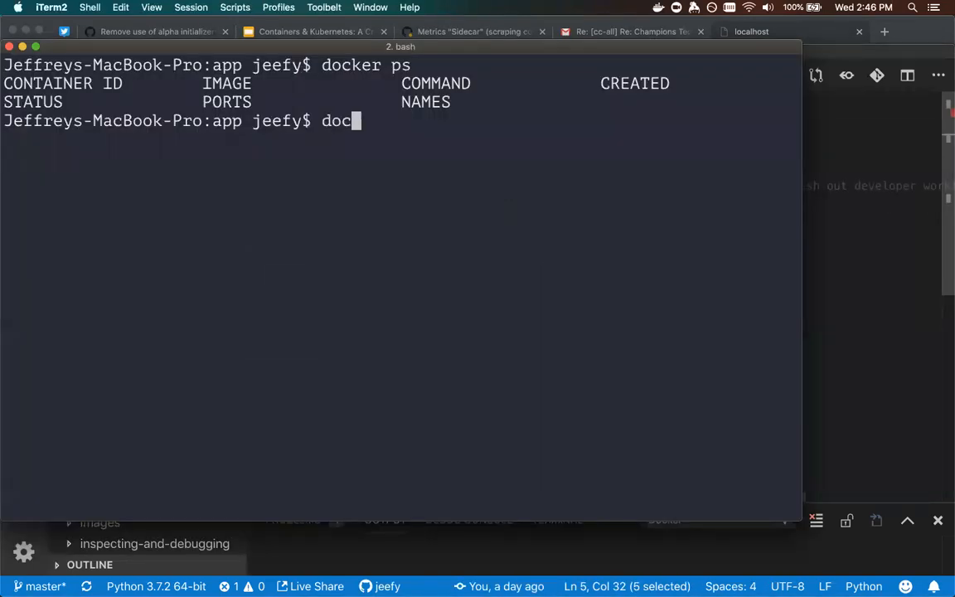
Run docker-compose up to start the redis and web services.
text(ker-compose)
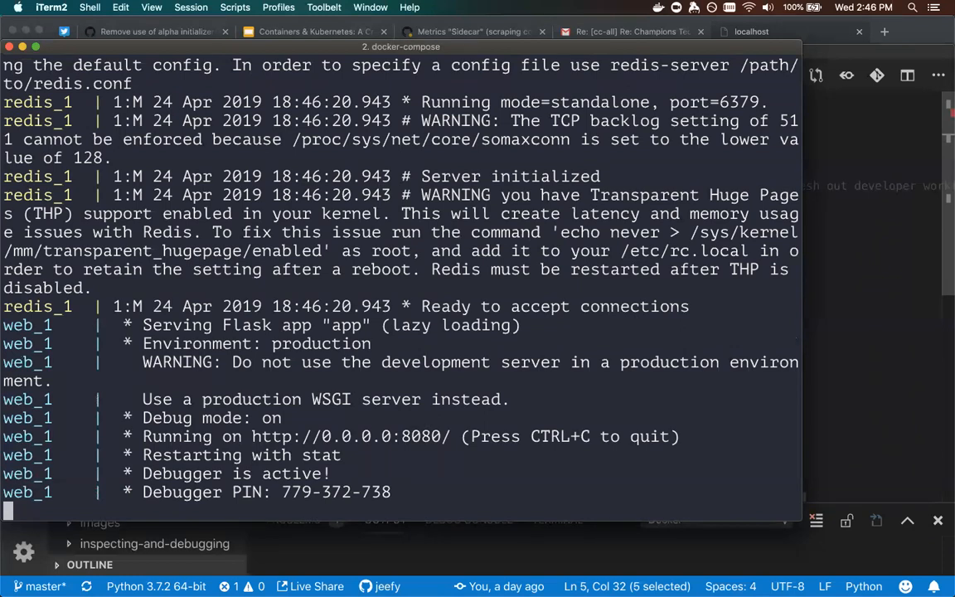
mouse_move(464, 454)
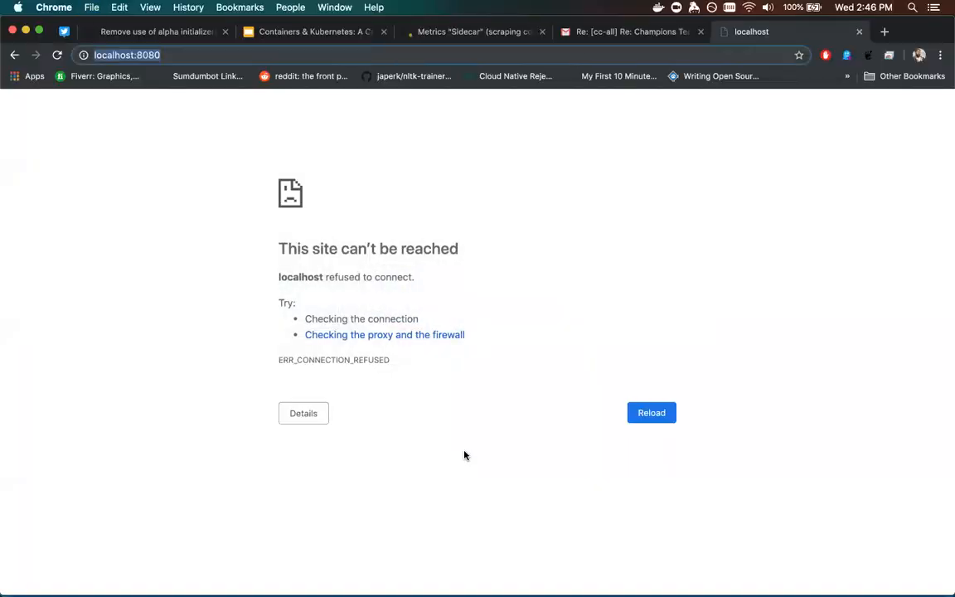
Reload localhost:8080 to see the hit count, then switch back to Visual Studio Code.
click(651, 412)
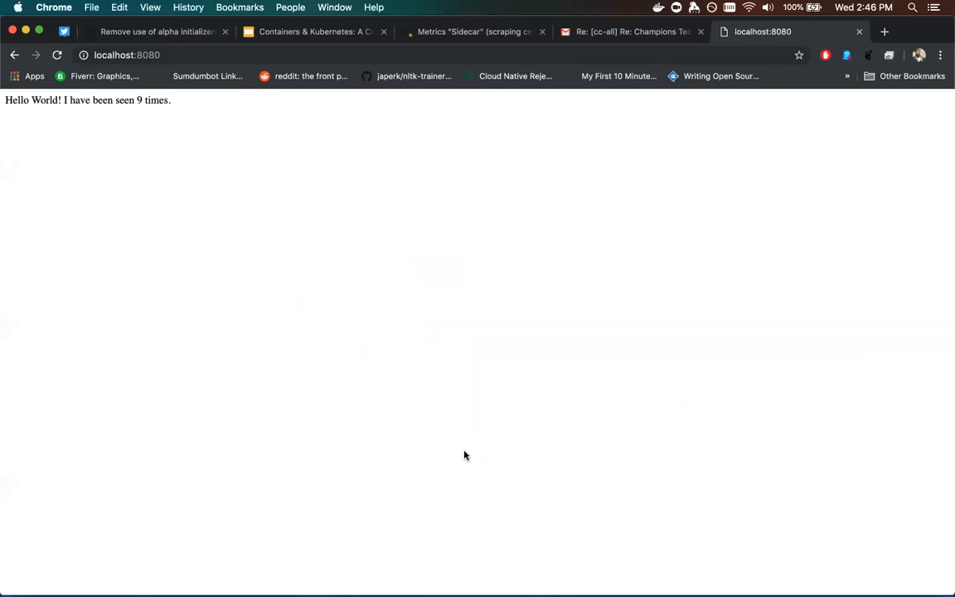
mouse_move(472, 427)
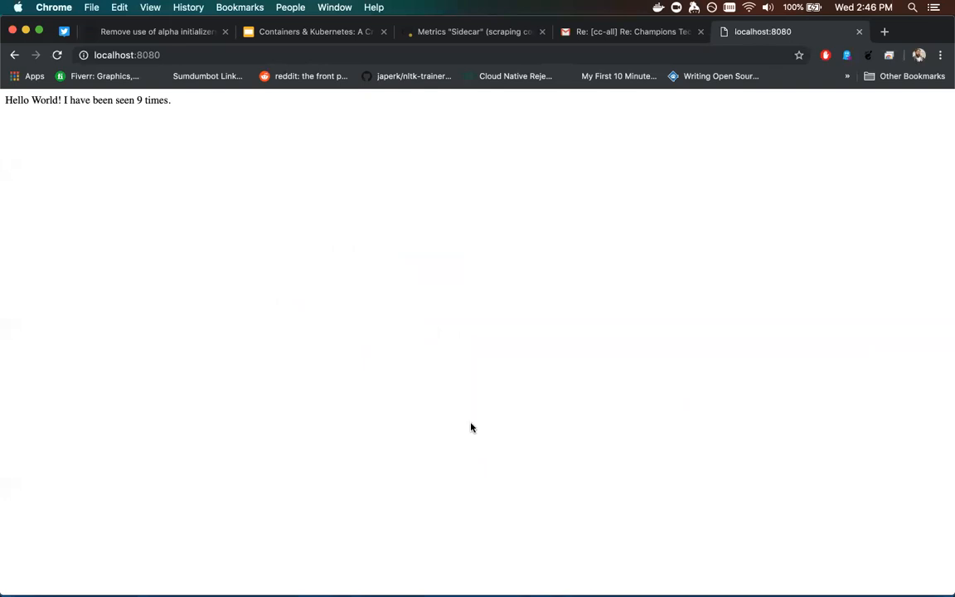
key(Cmd+Tab)
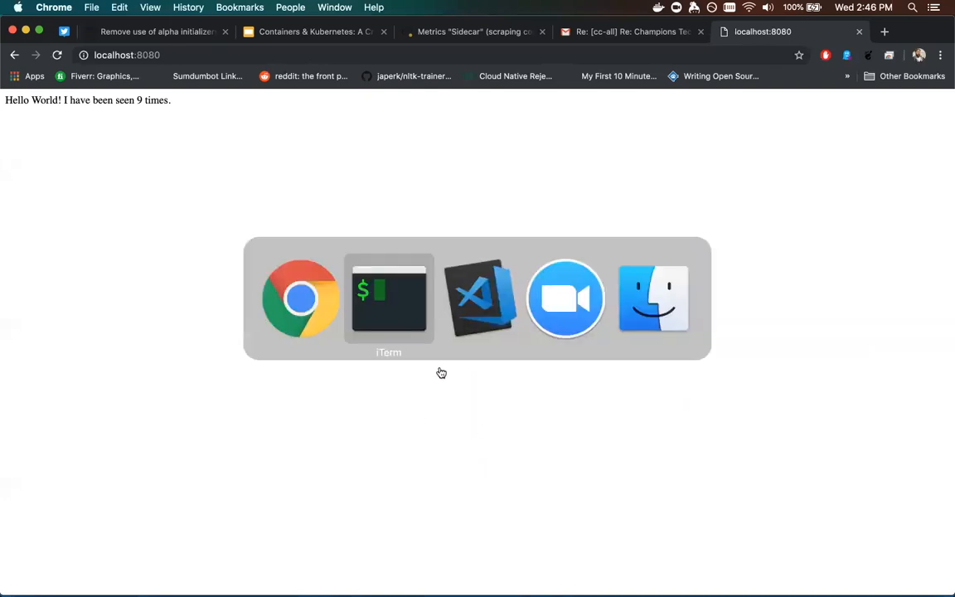
mouse_move(390, 308)
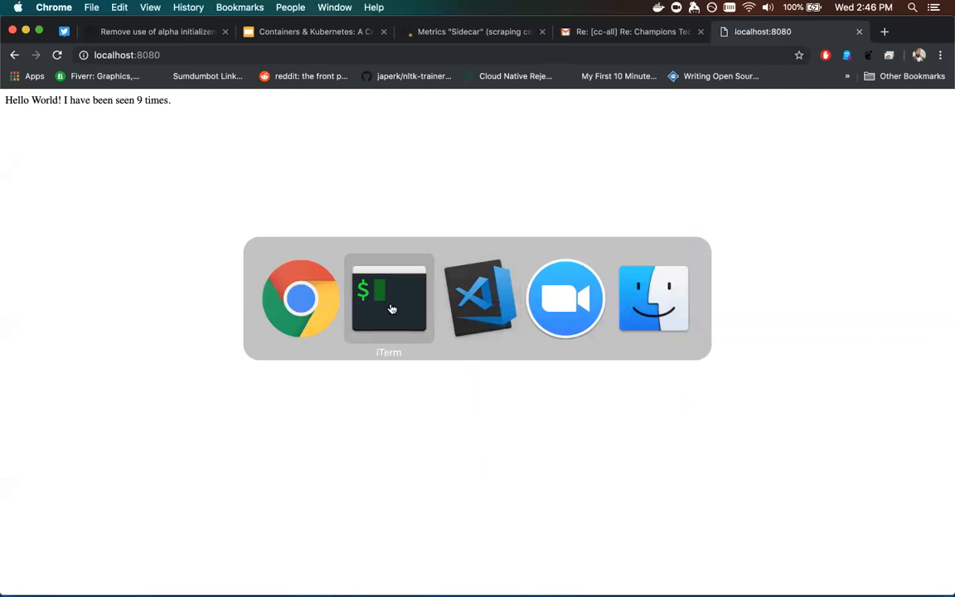
mouse_move(460, 297)
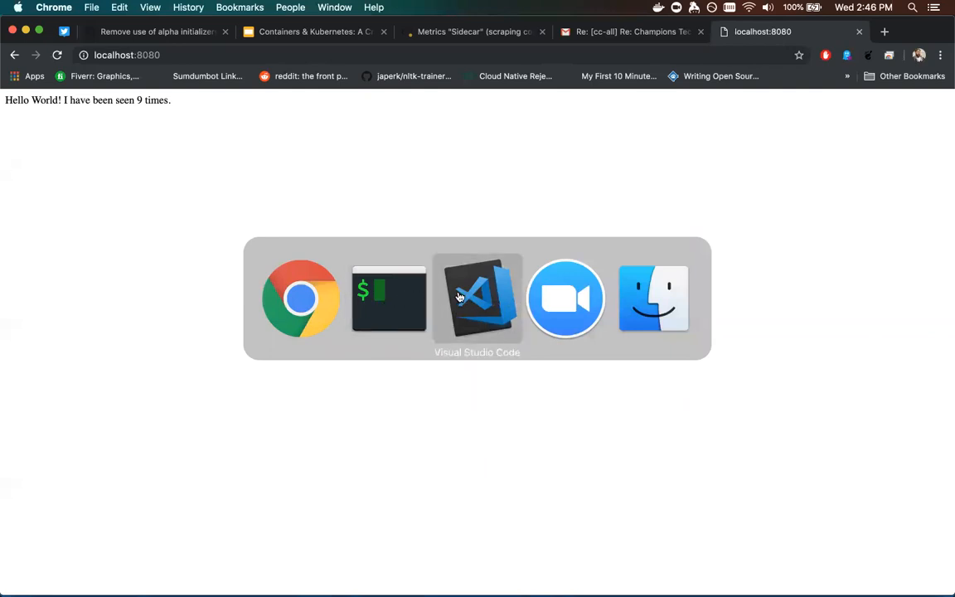
mouse_move(453, 313)
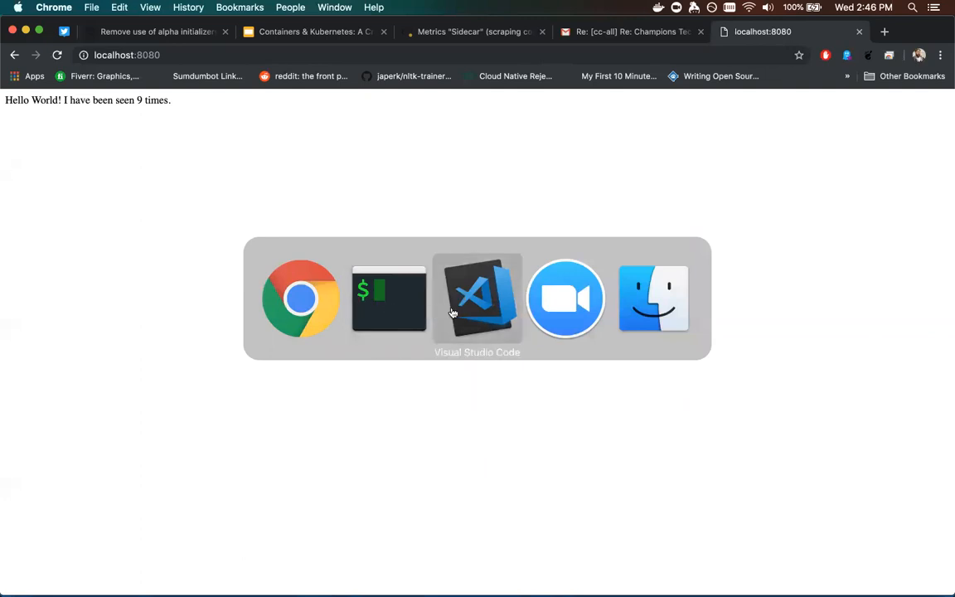
mouse_move(473, 312)
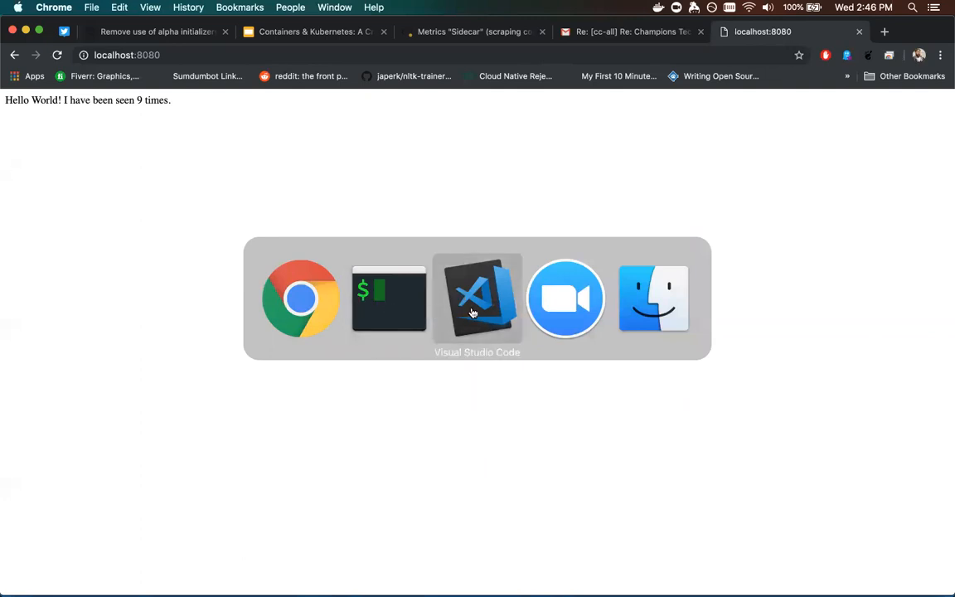
click(476, 299)
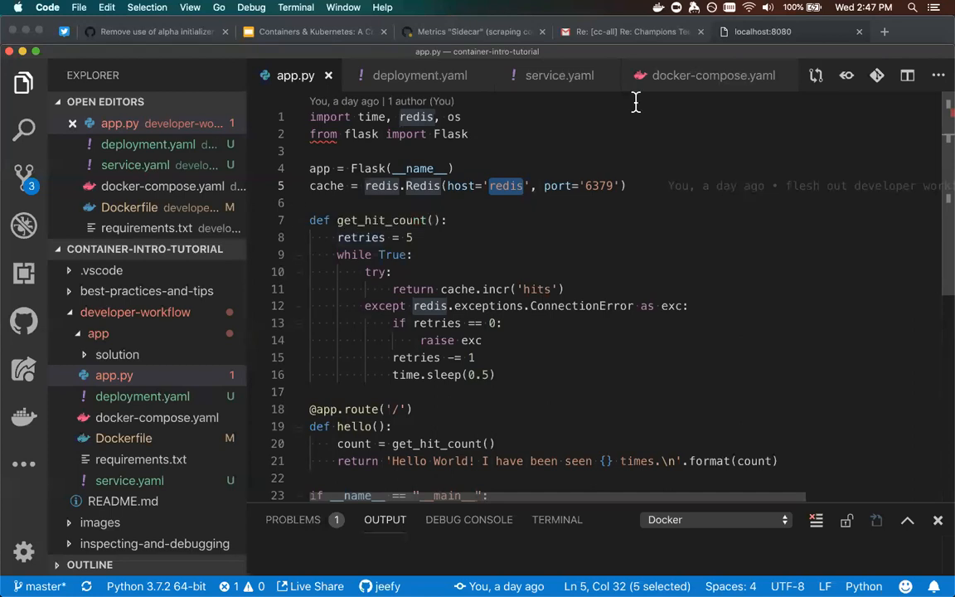
Bring the docker-compose.yaml tab to the front to review the web and redis services.
click(708, 76)
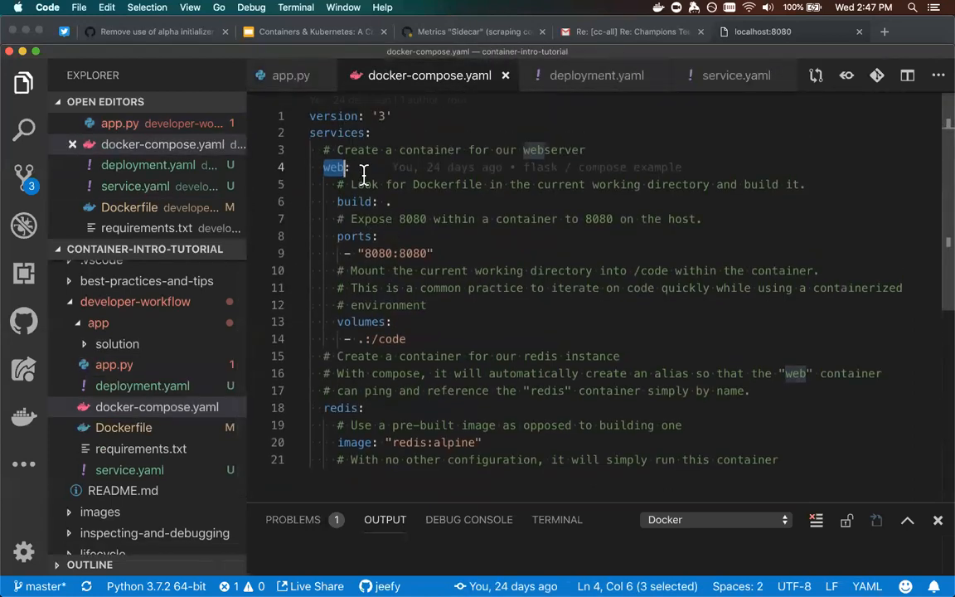
mouse_move(336, 253)
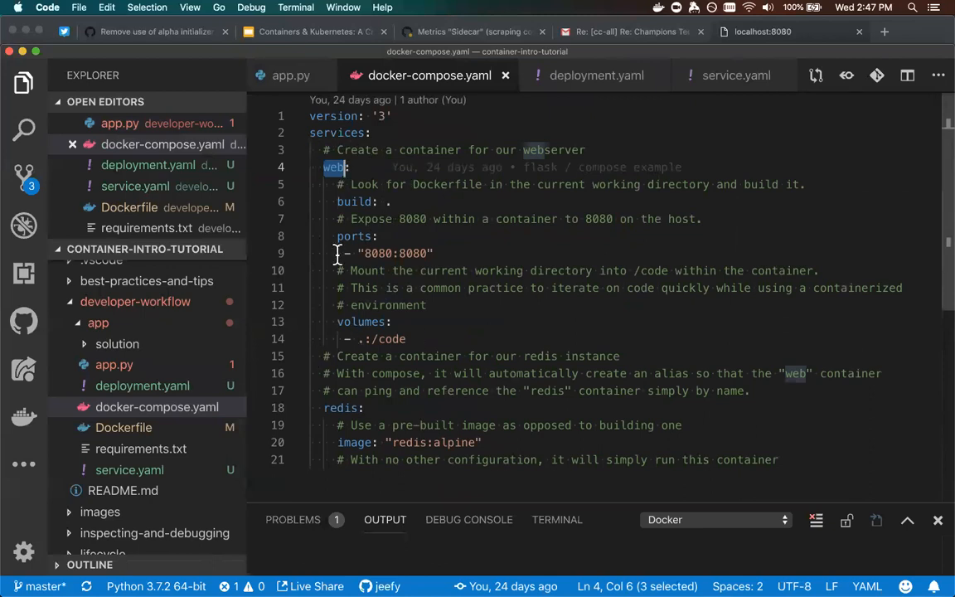
mouse_move(351, 408)
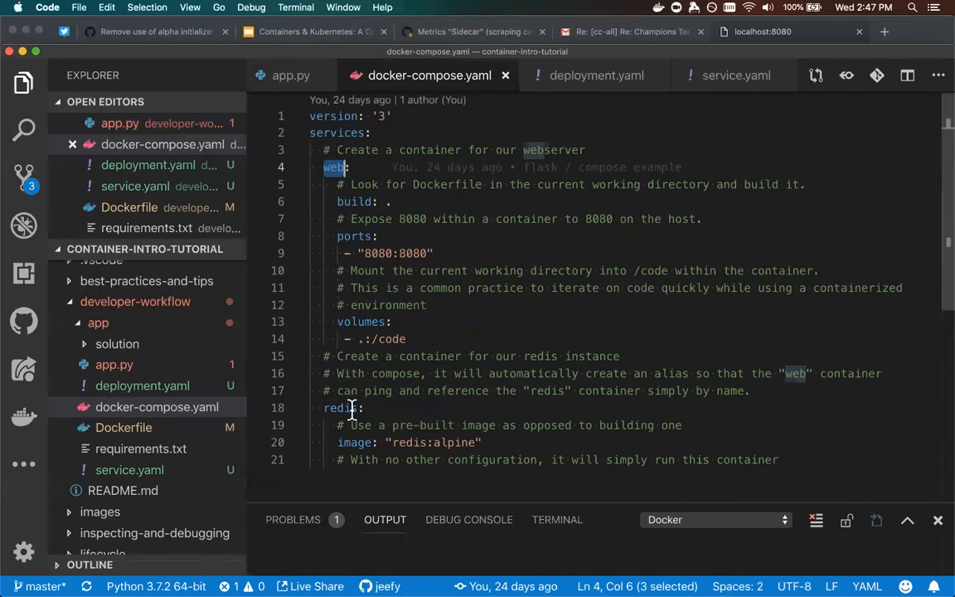
mouse_move(350, 382)
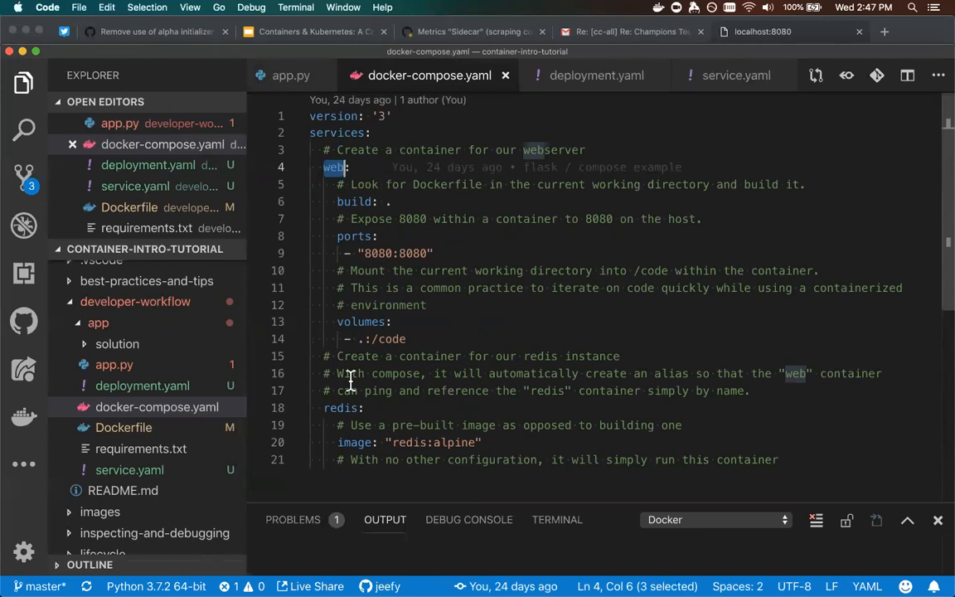
mouse_move(584, 16)
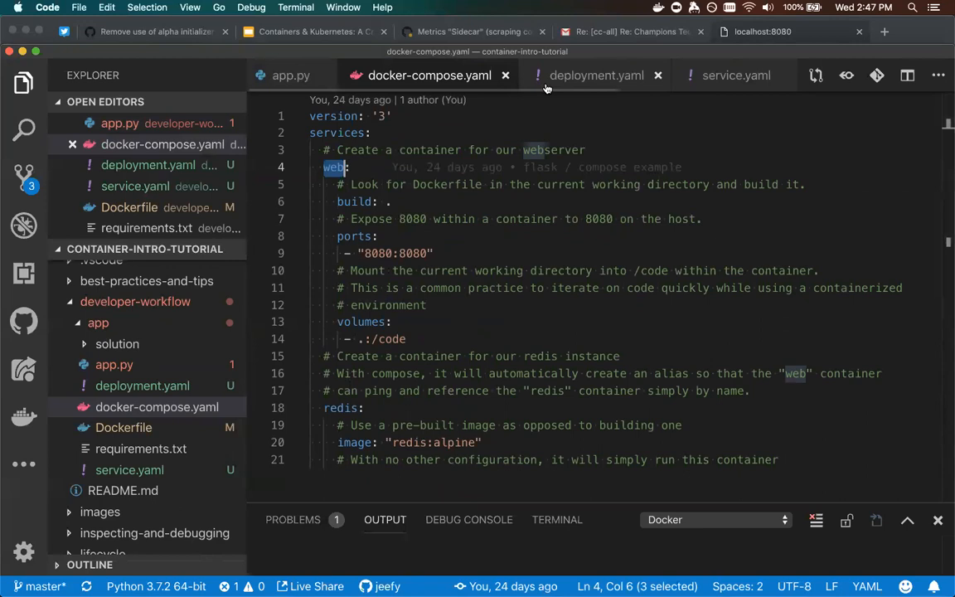
mouse_move(592, 76)
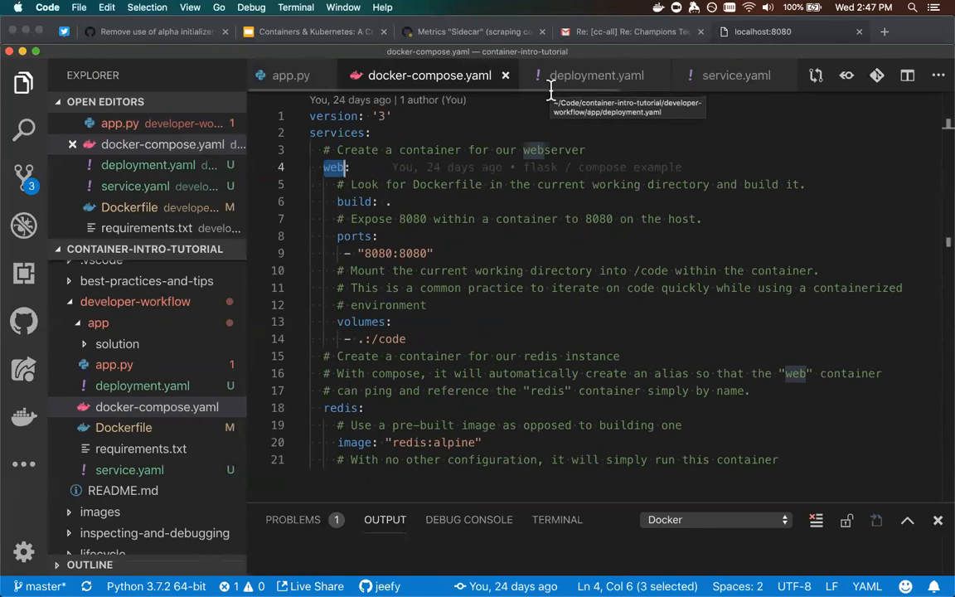
mouse_move(552, 128)
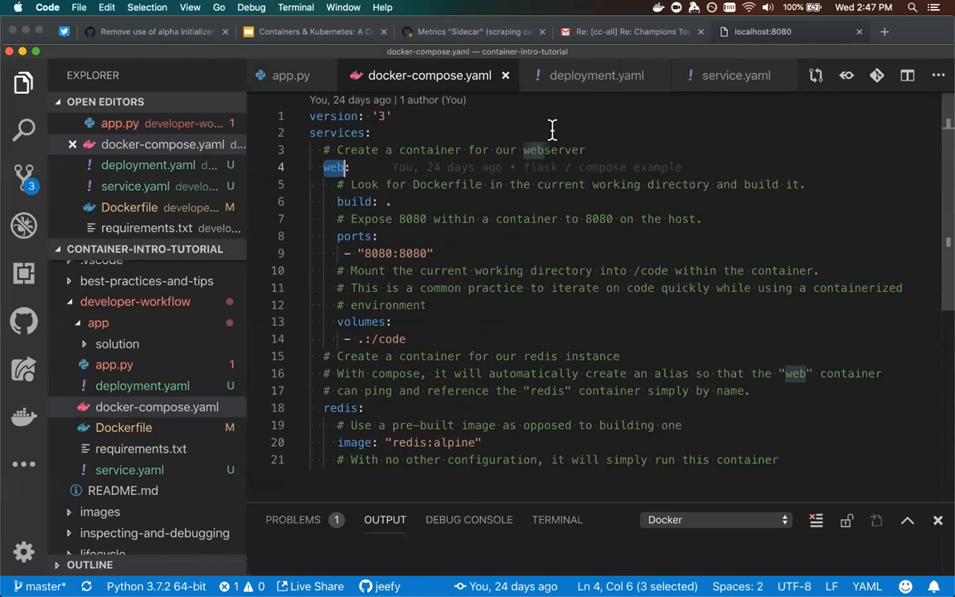
Open deployment.yaml, the demo-app Deployment with one replica on containerPort 8080.
click(592, 75)
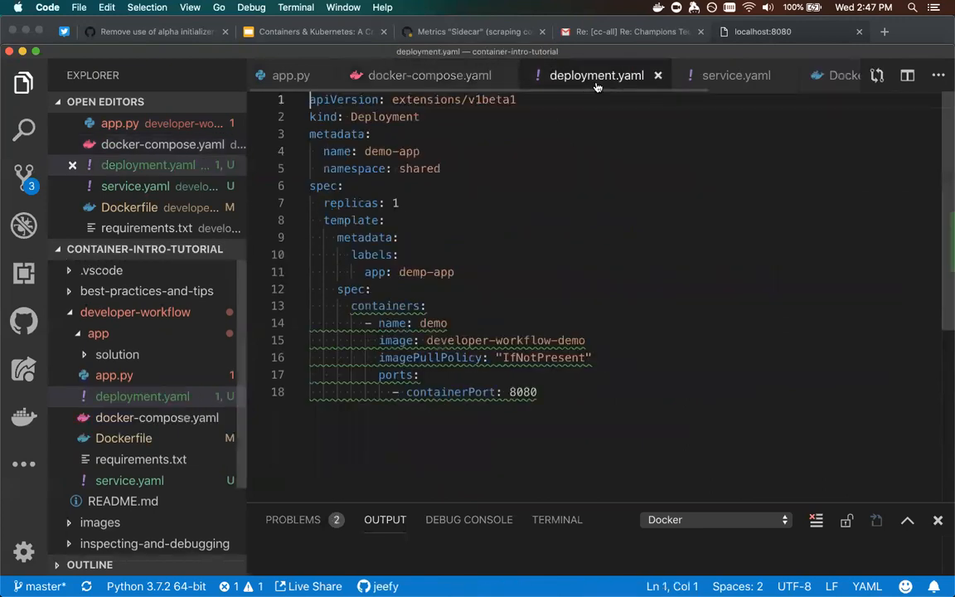
mouse_move(505, 100)
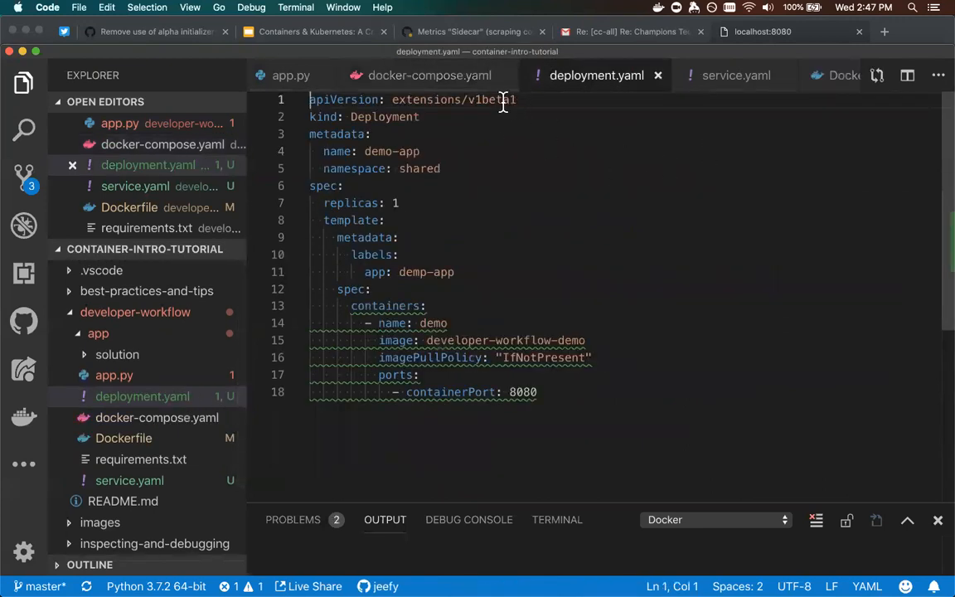
mouse_move(775, 174)
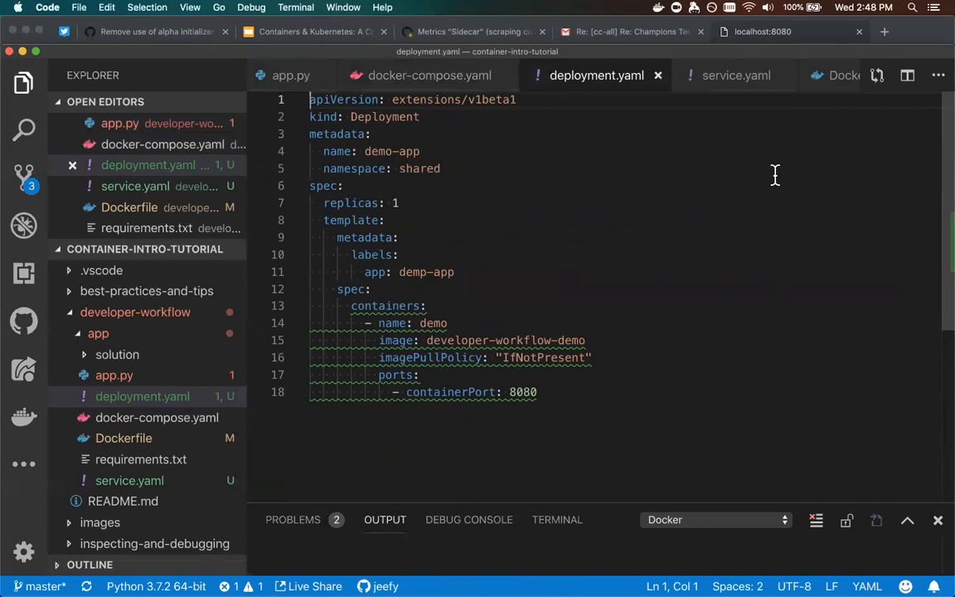
mouse_move(750, 89)
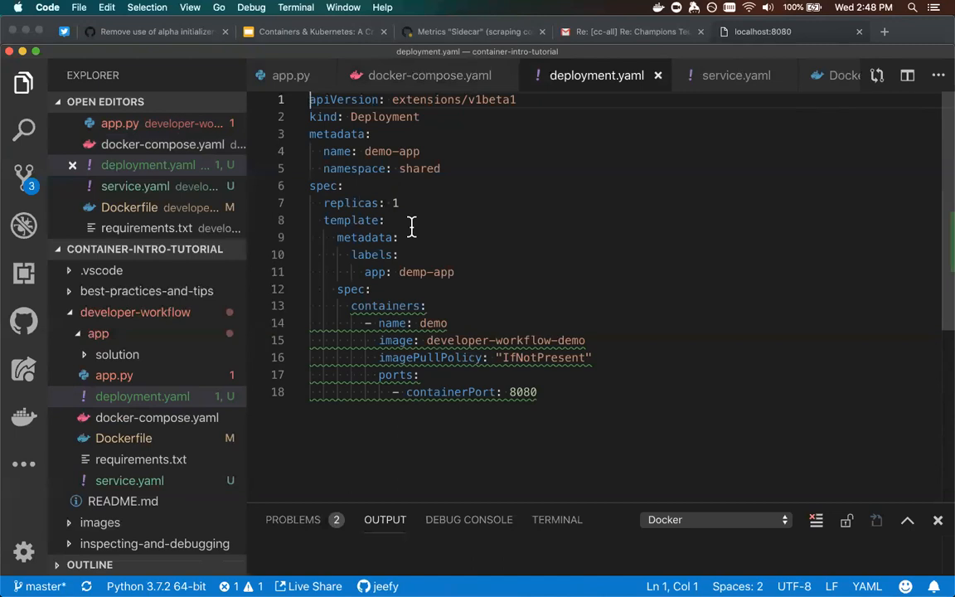
mouse_move(438, 340)
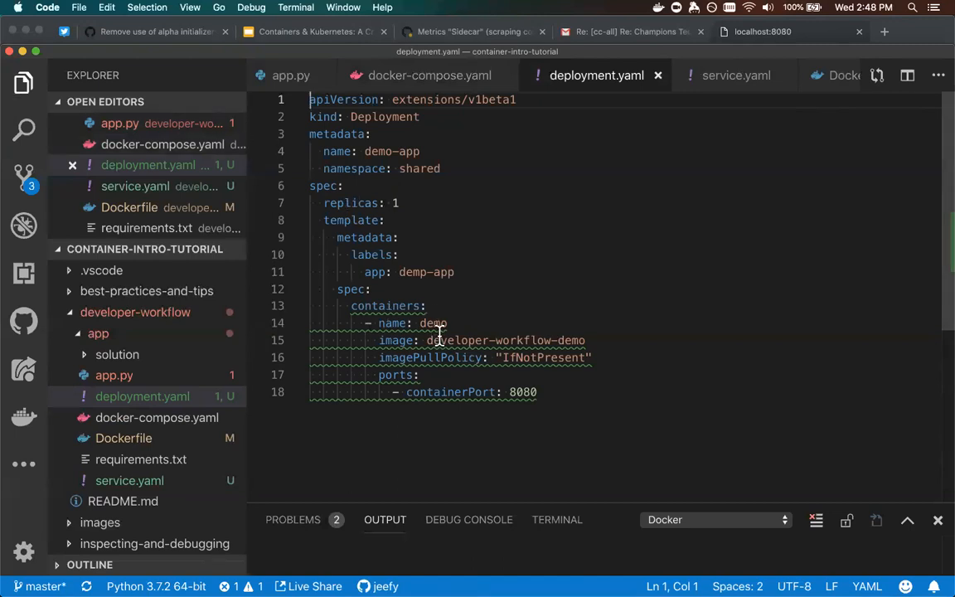
mouse_move(624, 484)
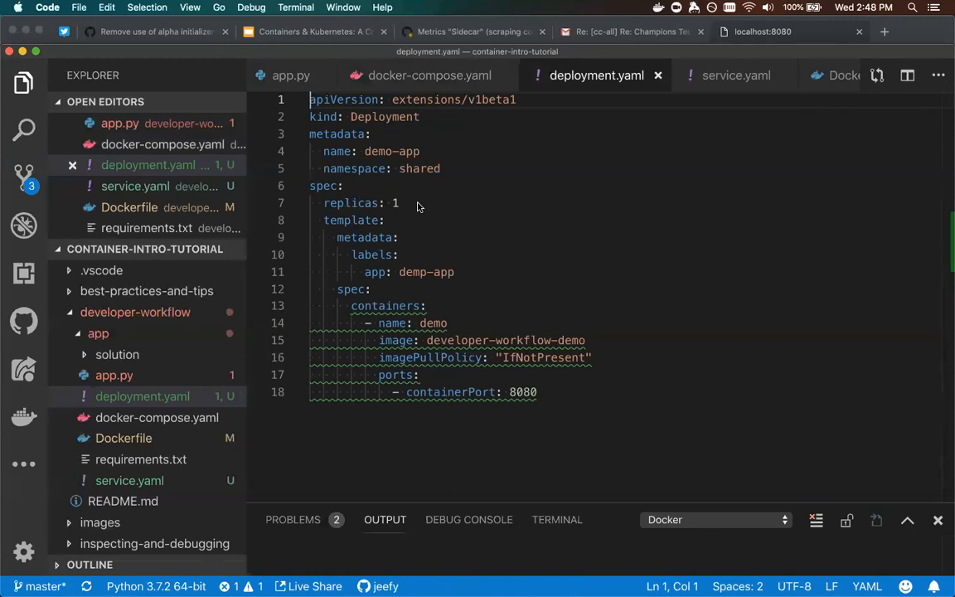
mouse_move(425, 218)
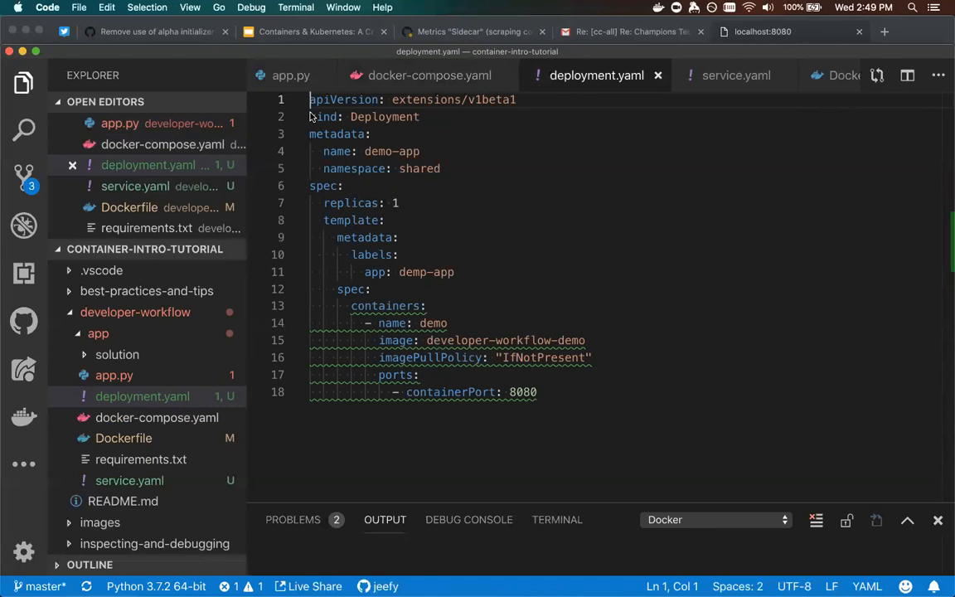
mouse_move(319, 116)
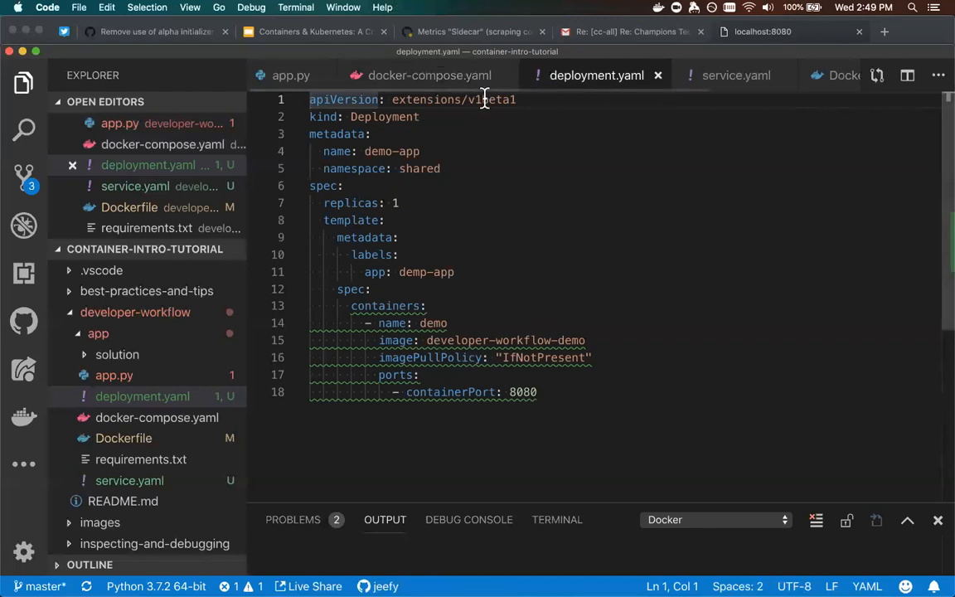
Replace the apiVersion extensions/v1beta1 with apps/v1 on line 1.
key(Backspace)
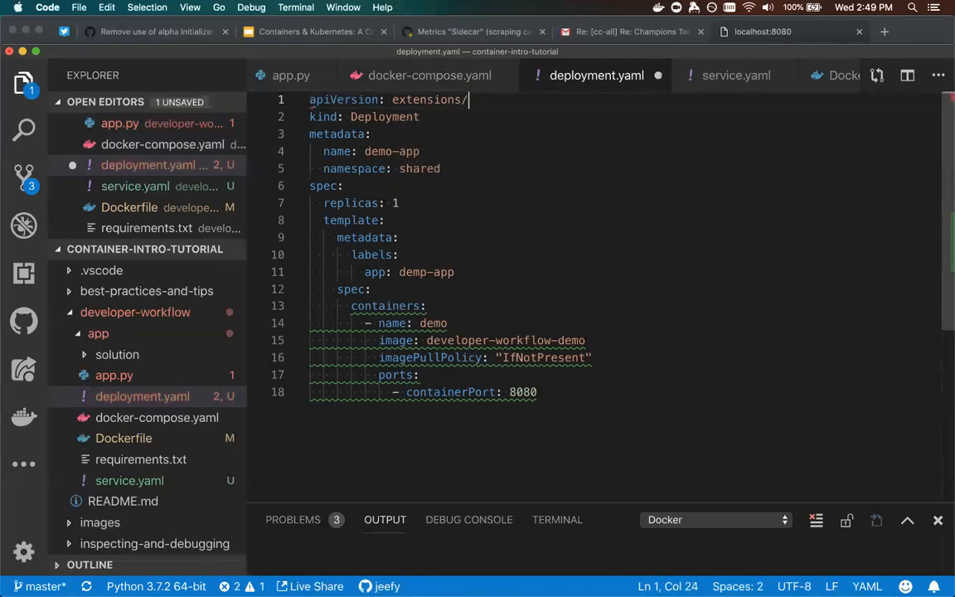
drag(467, 99, 385, 100)
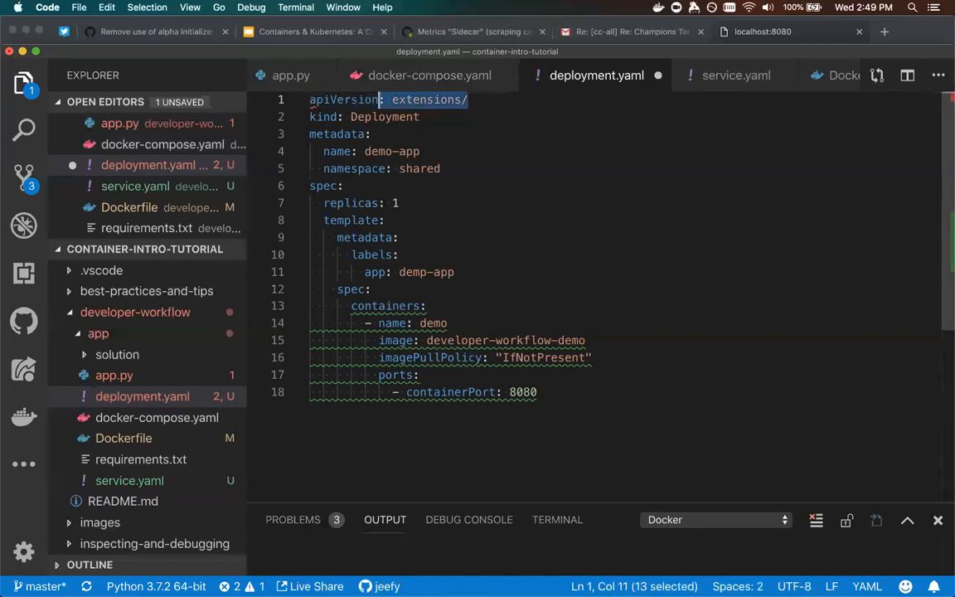
text(apps/v1)
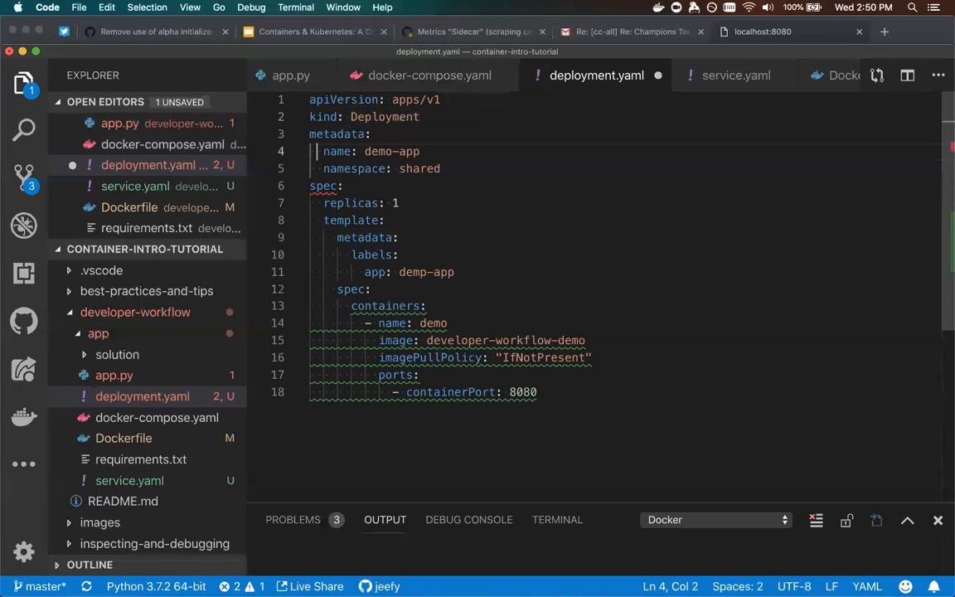
double_click(390, 151)
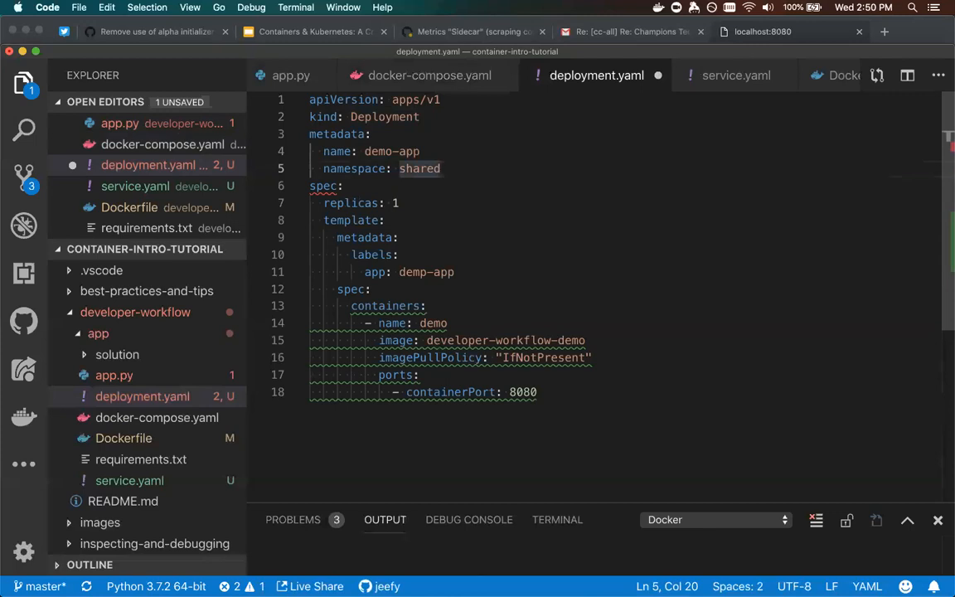
mouse_move(360, 116)
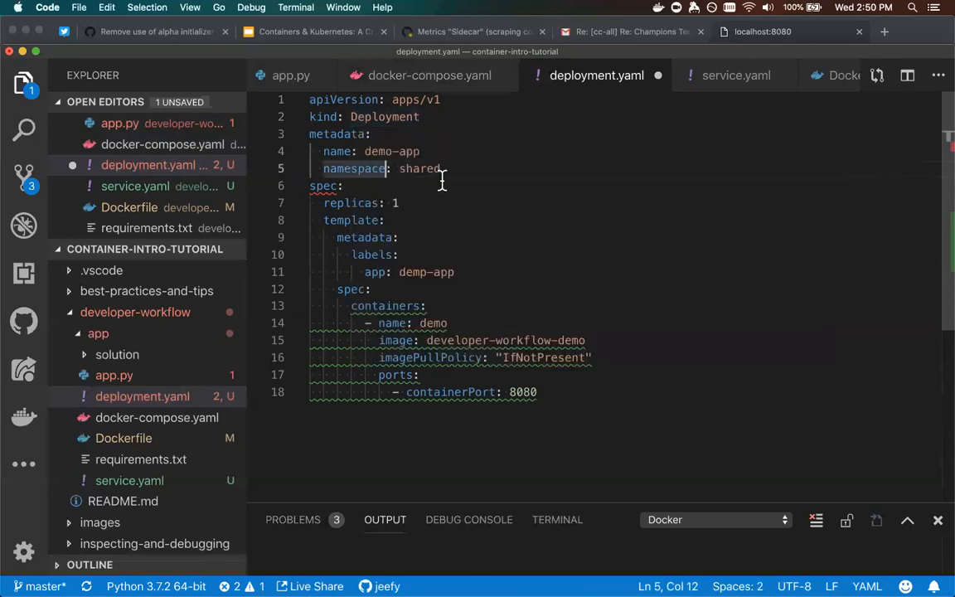
double_click(420, 168)
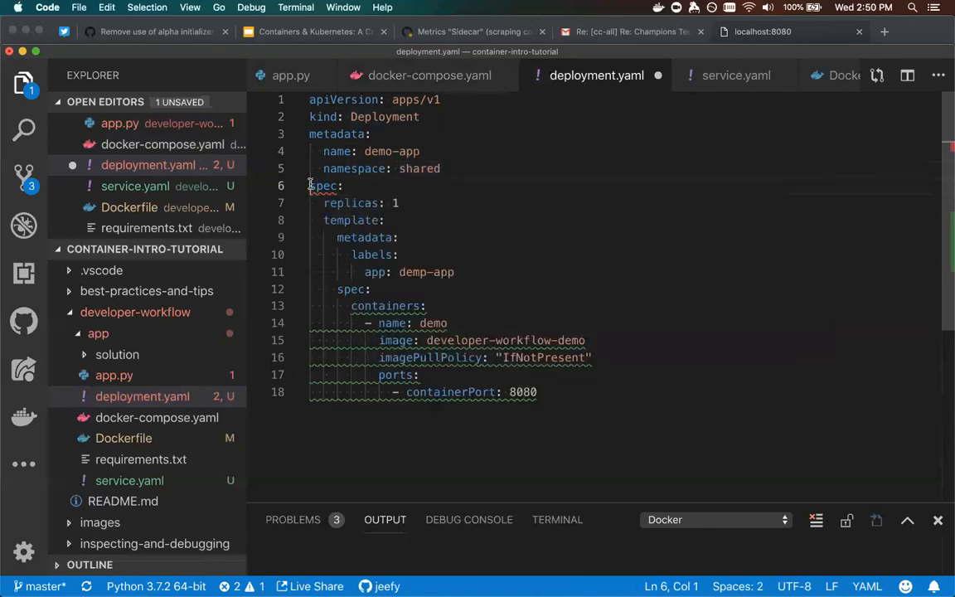
double_click(324, 185)
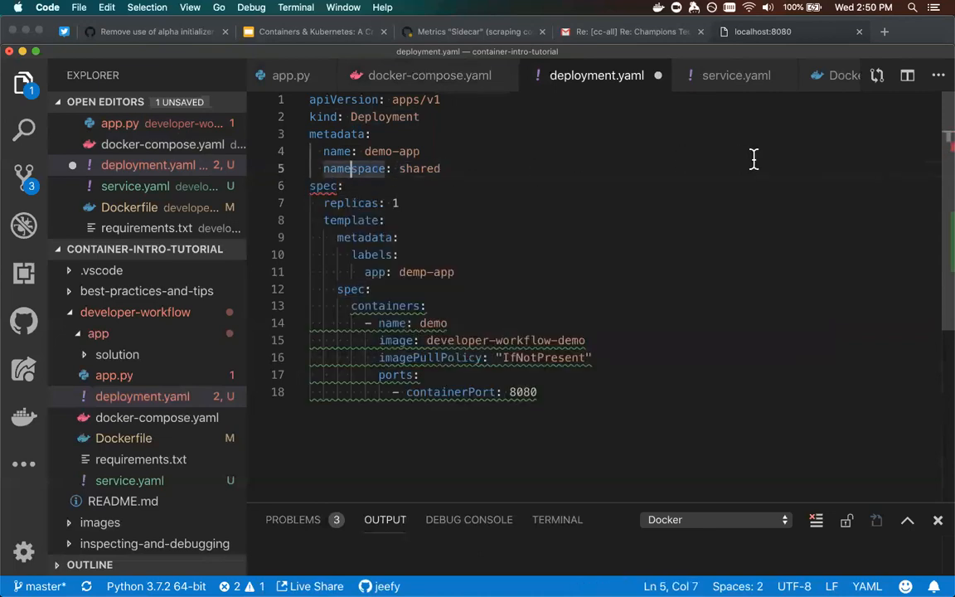
mouse_move(718, 215)
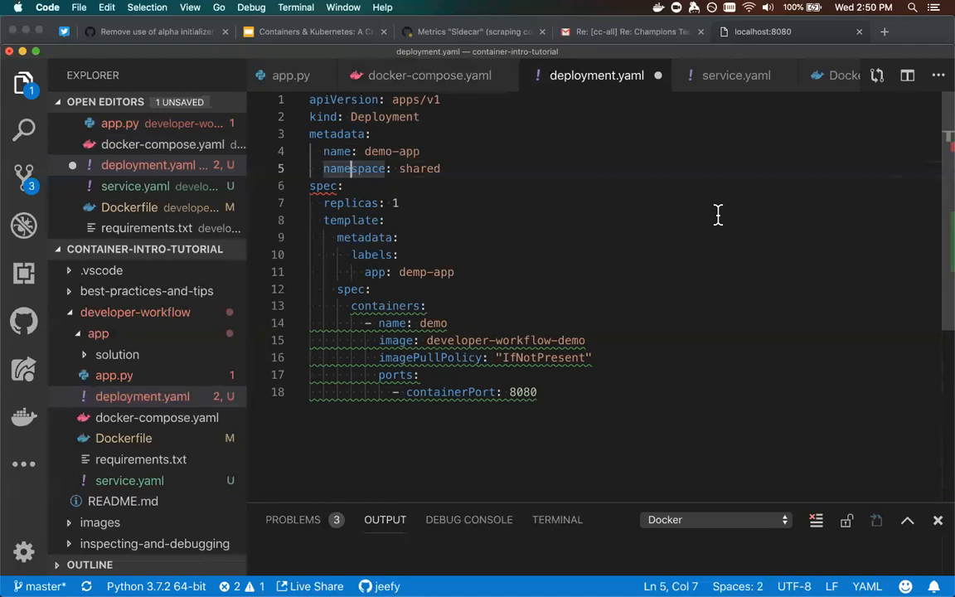
mouse_move(524, 157)
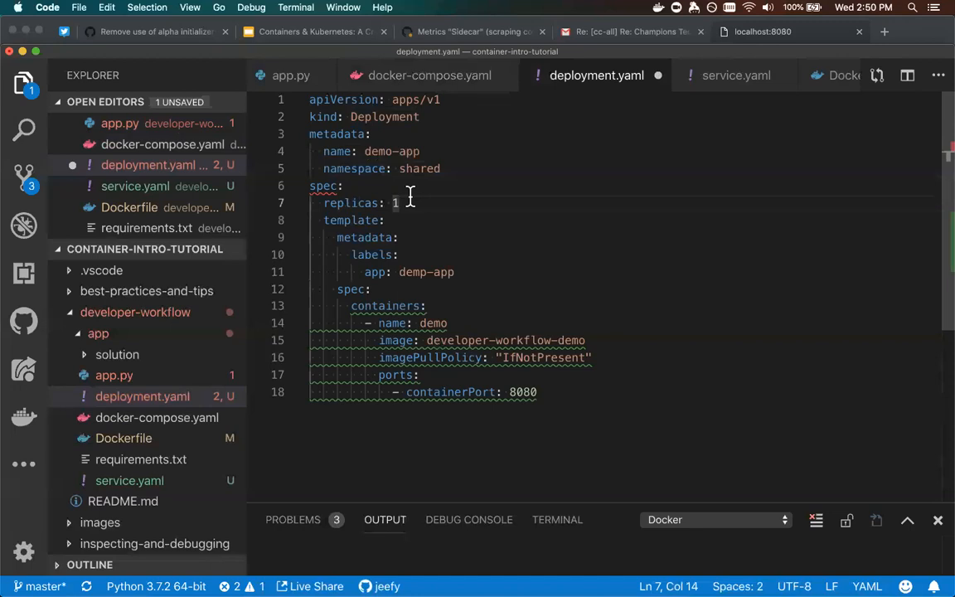
double_click(395, 203)
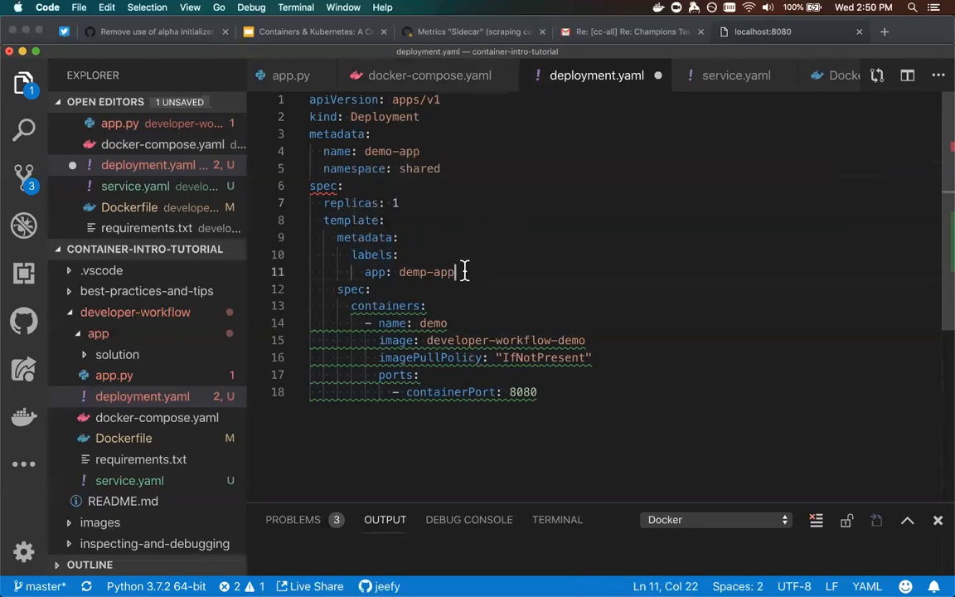
double_click(427, 272)
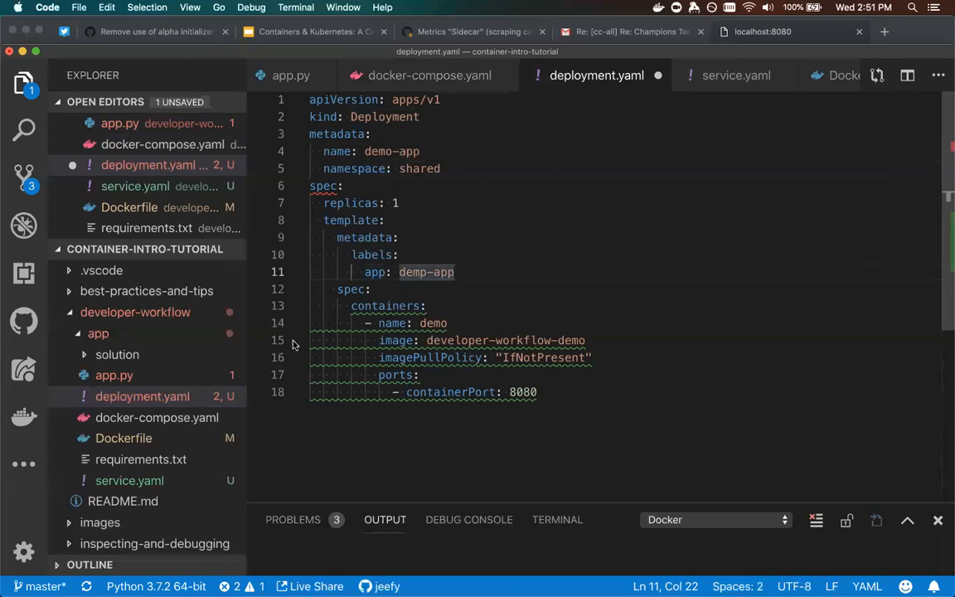
Highlight the pod template's inner spec, containers block and developer-workflow-demo image name.
click(338, 289)
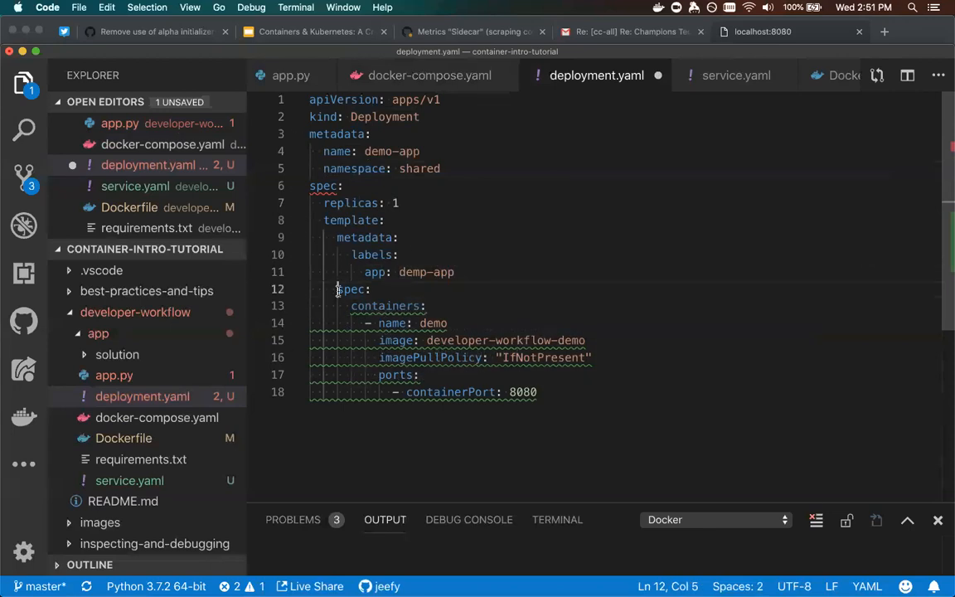
double_click(352, 288)
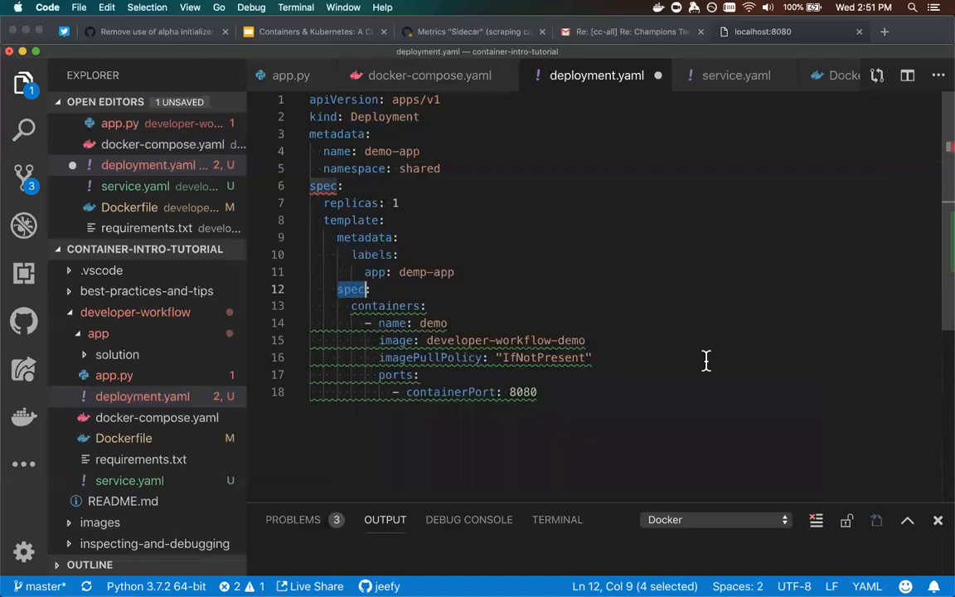
mouse_move(641, 547)
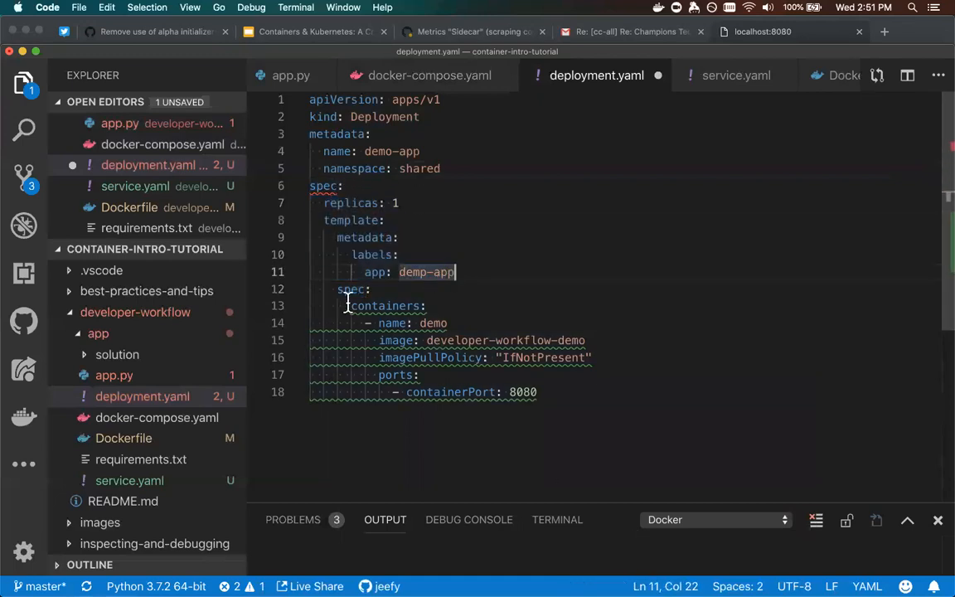
drag(347, 306, 536, 393)
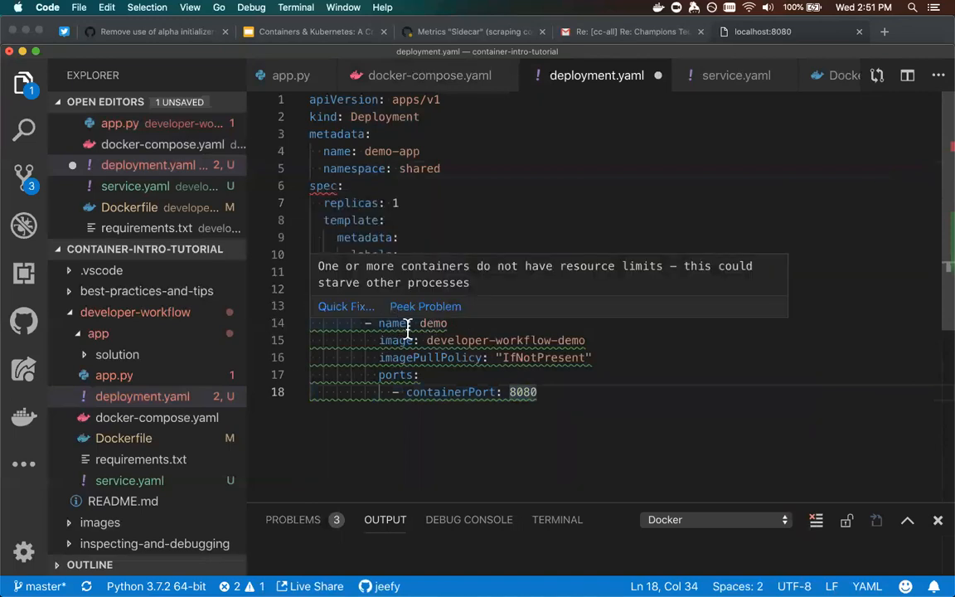
double_click(432, 323)
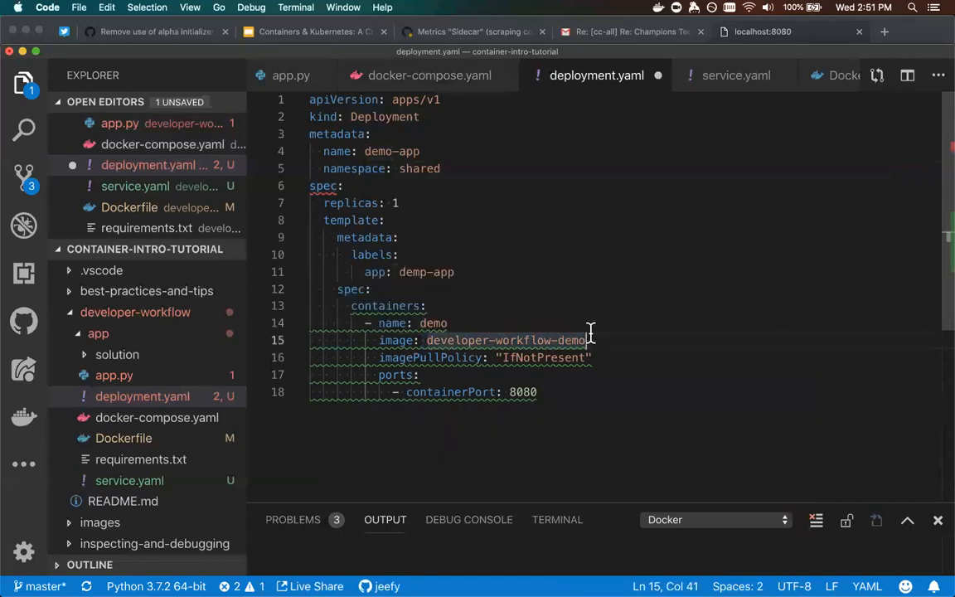
mouse_move(351, 366)
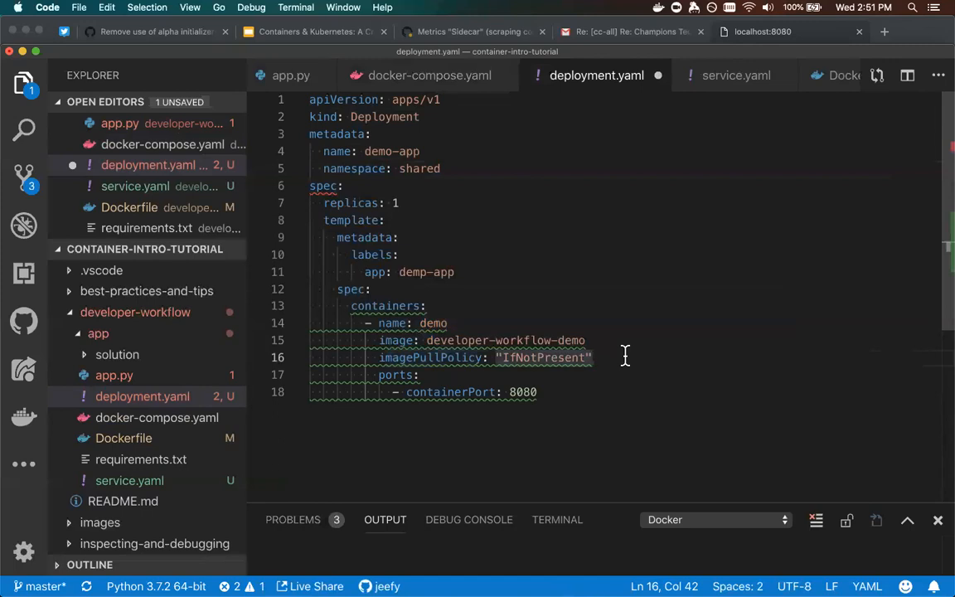
mouse_move(491, 358)
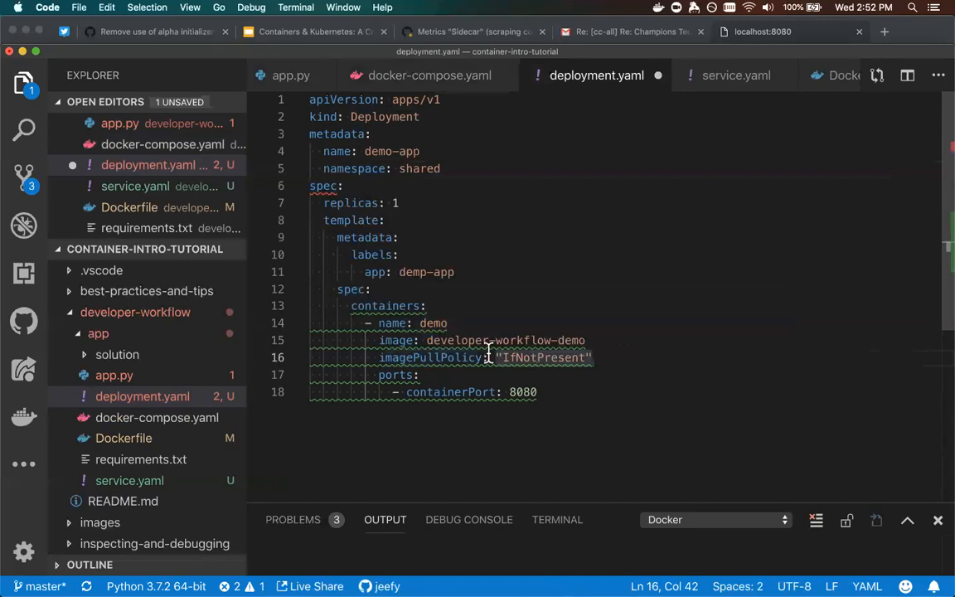
mouse_move(417, 357)
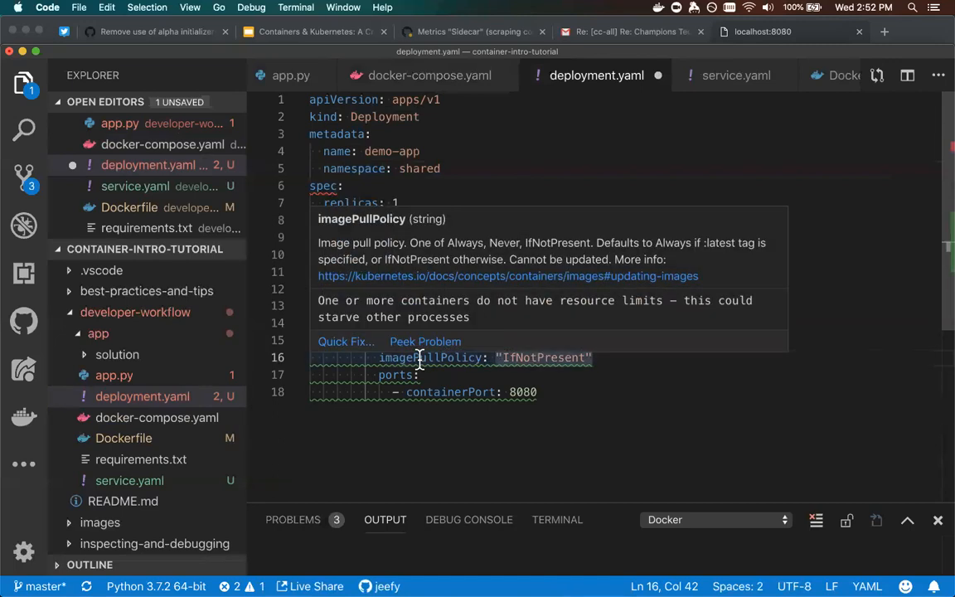
mouse_move(656, 359)
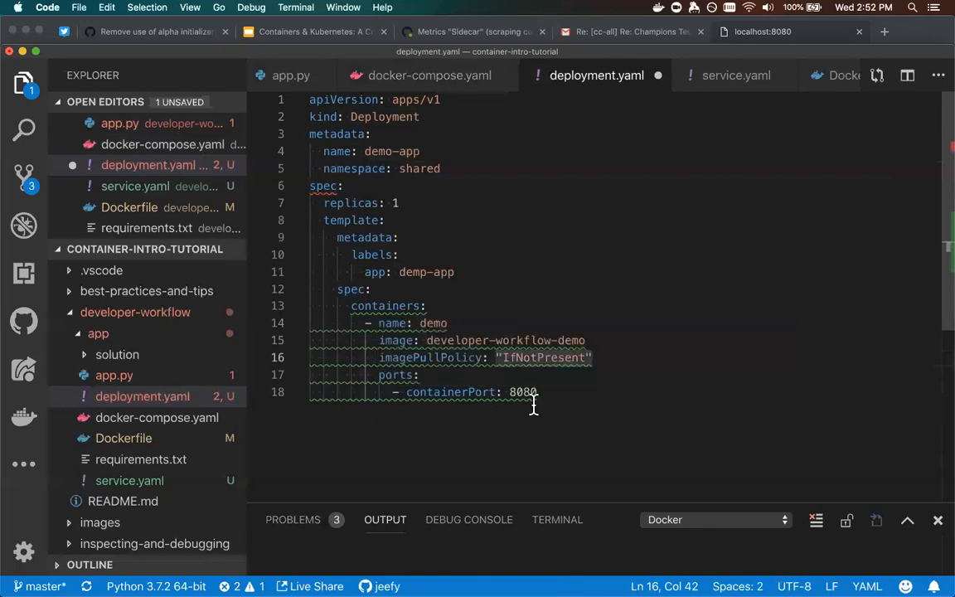
mouse_move(568, 417)
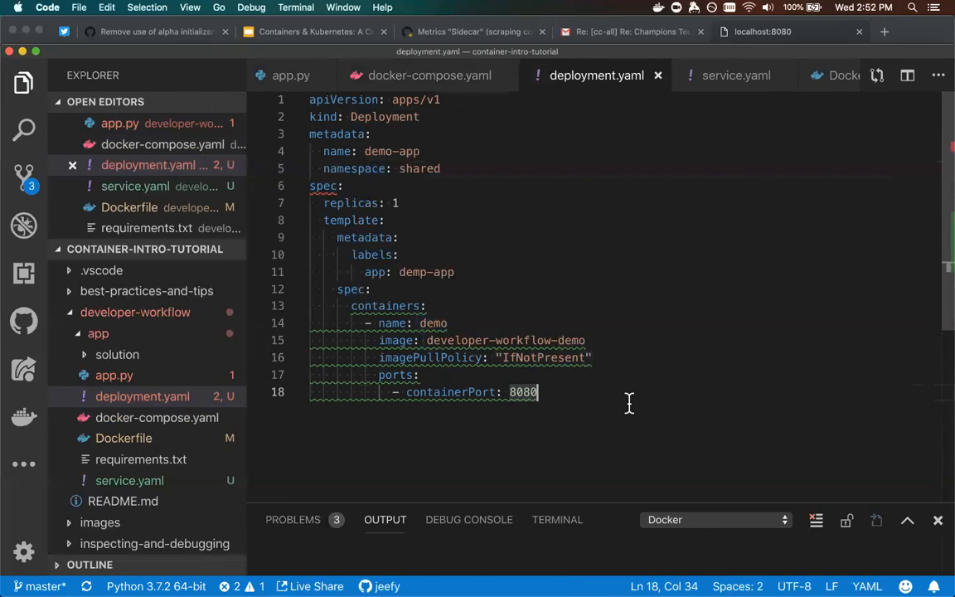
mouse_move(696, 163)
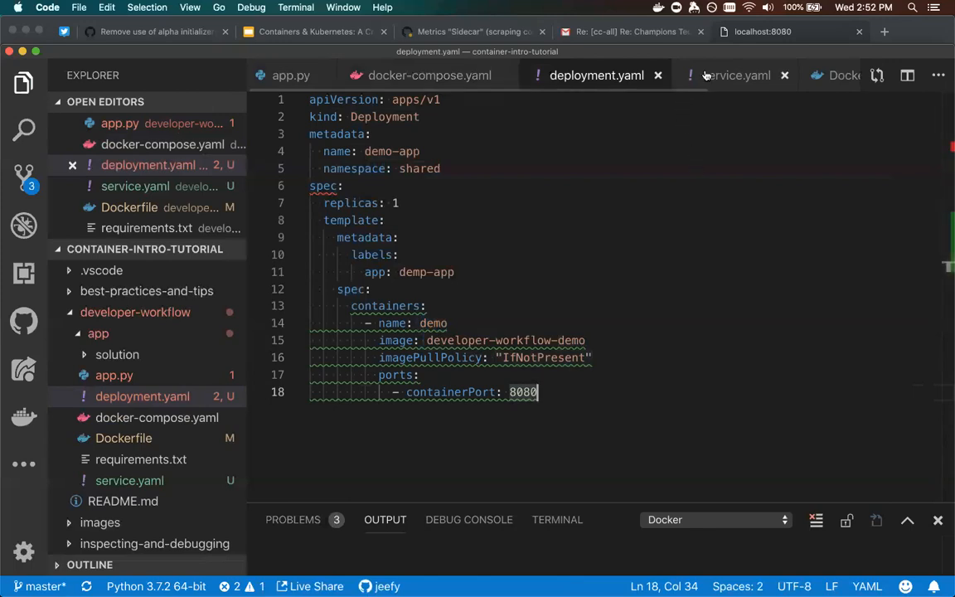
click(735, 75)
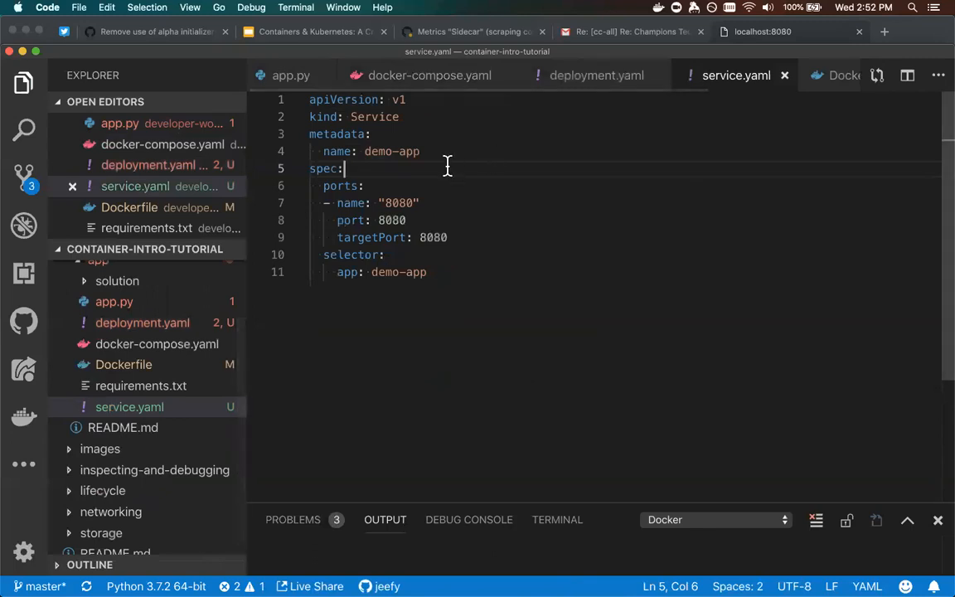
mouse_move(475, 100)
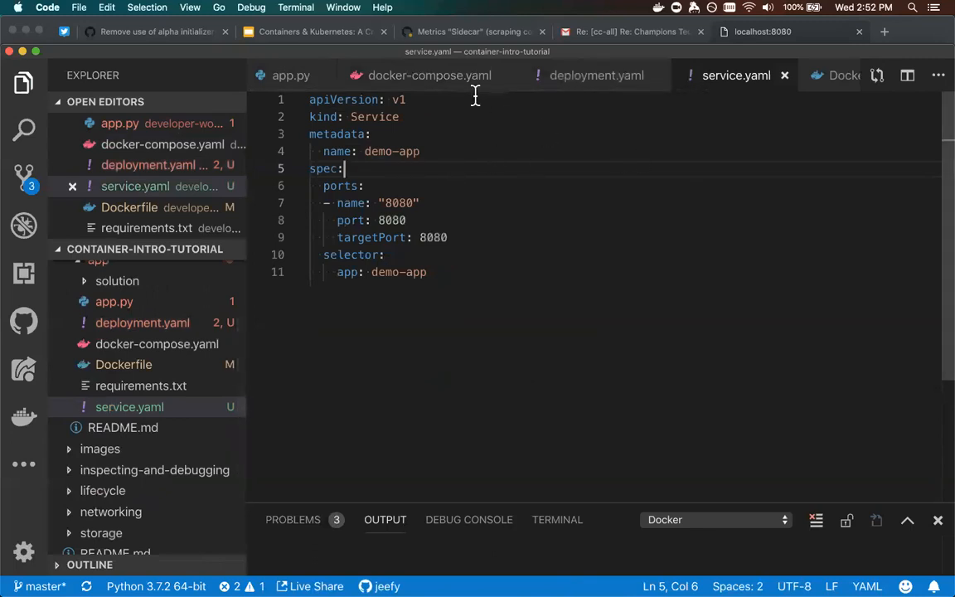
click(422, 151)
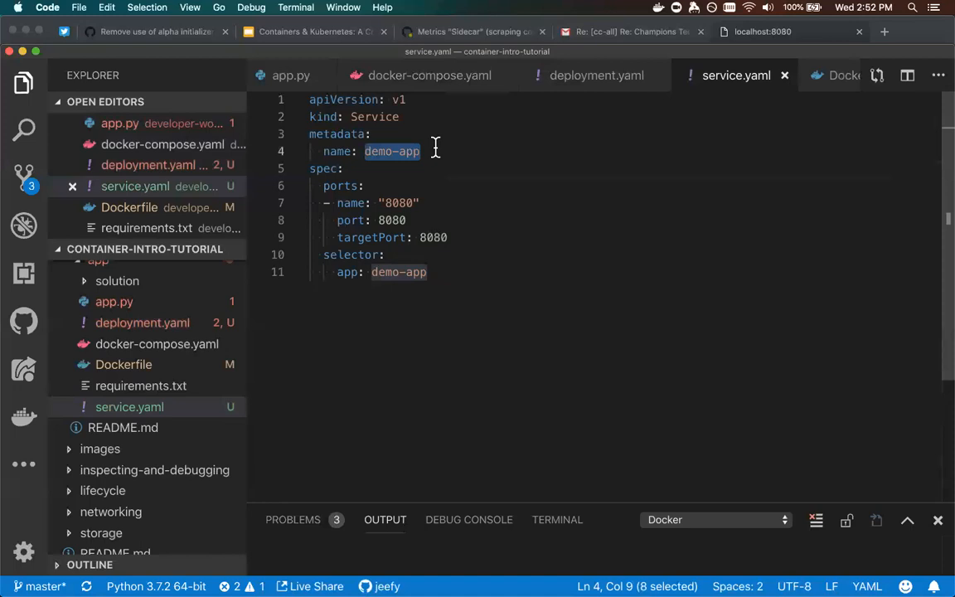
mouse_move(395, 151)
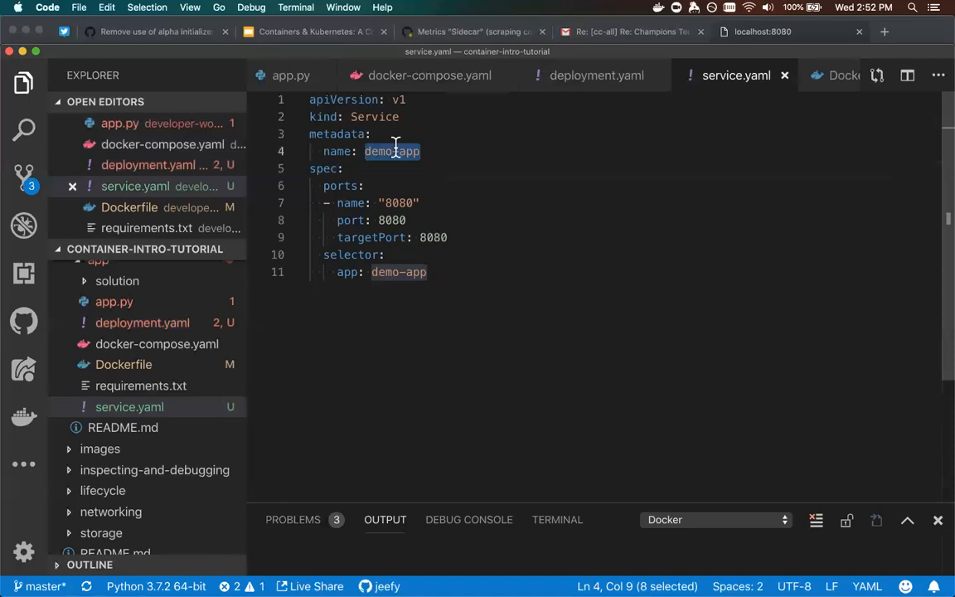
mouse_move(377, 178)
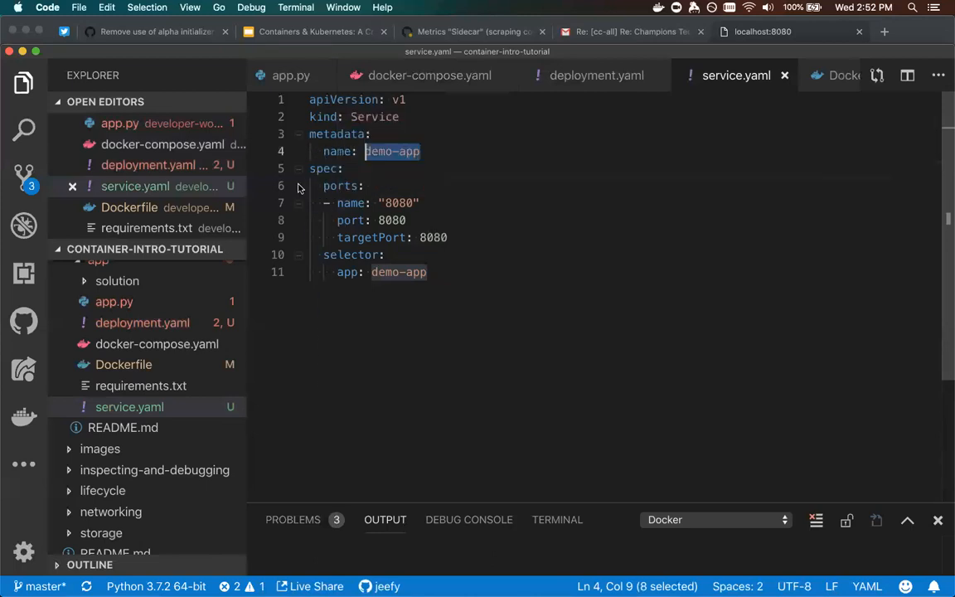
mouse_move(352, 203)
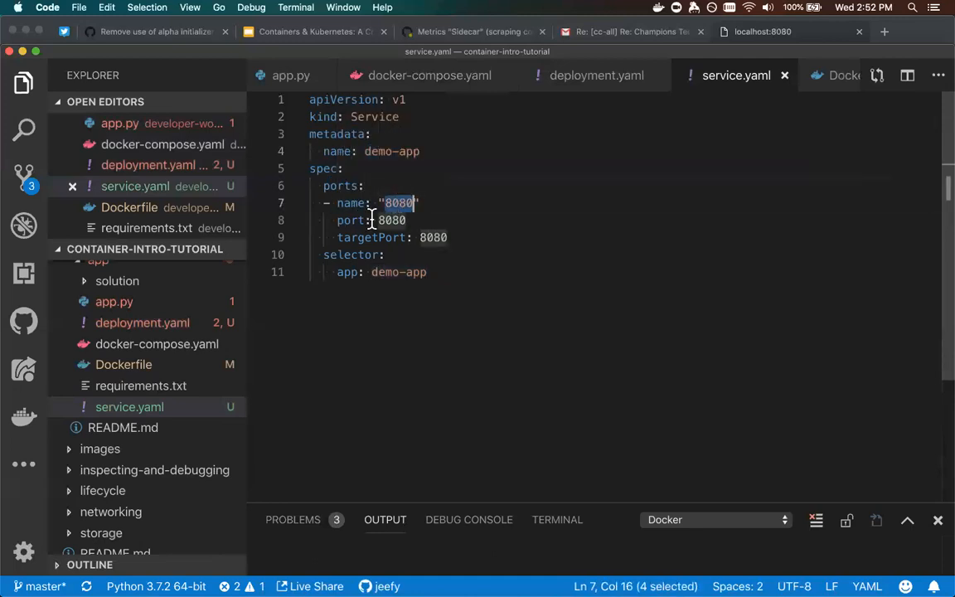
mouse_move(385, 220)
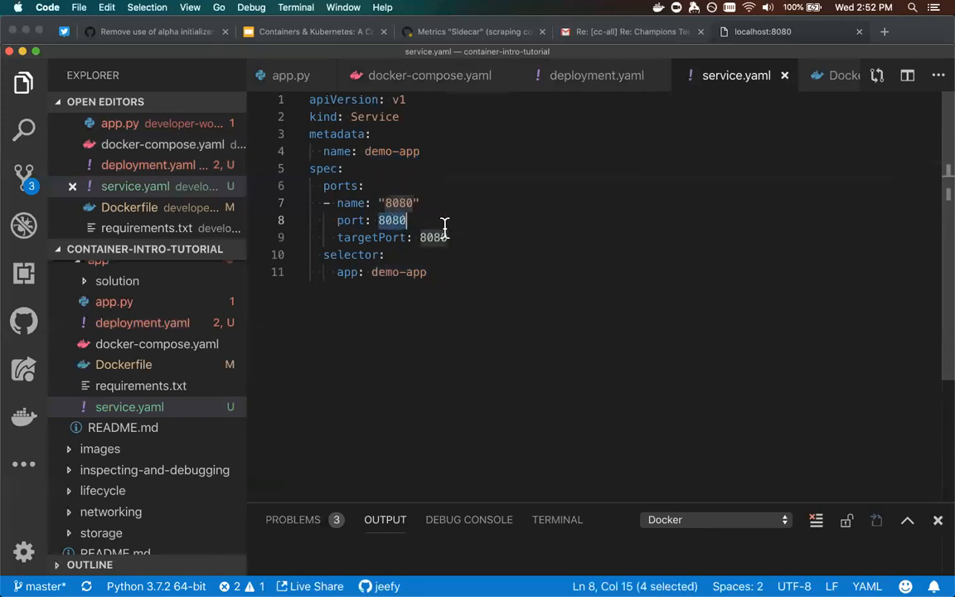
mouse_move(433, 237)
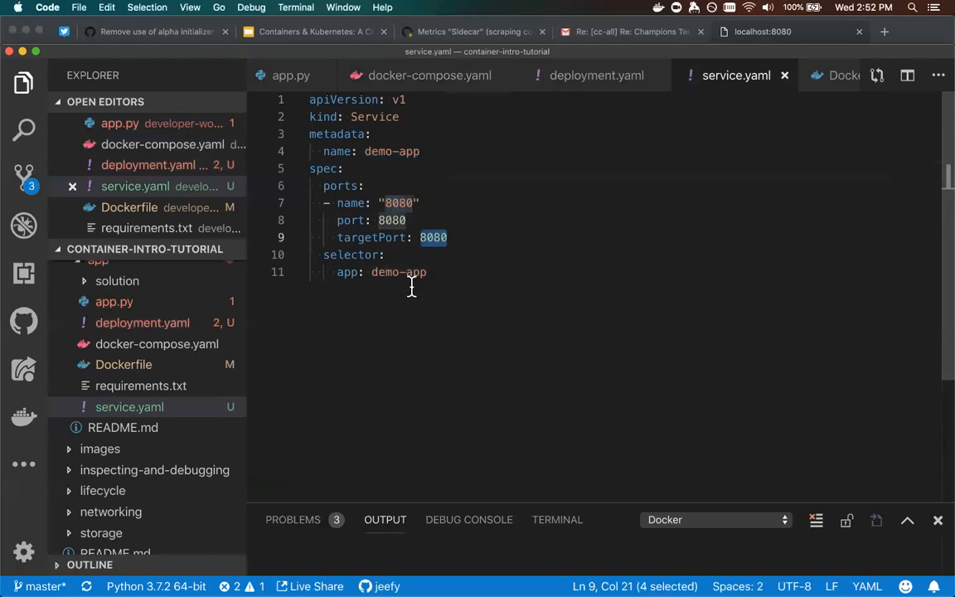
mouse_move(427, 273)
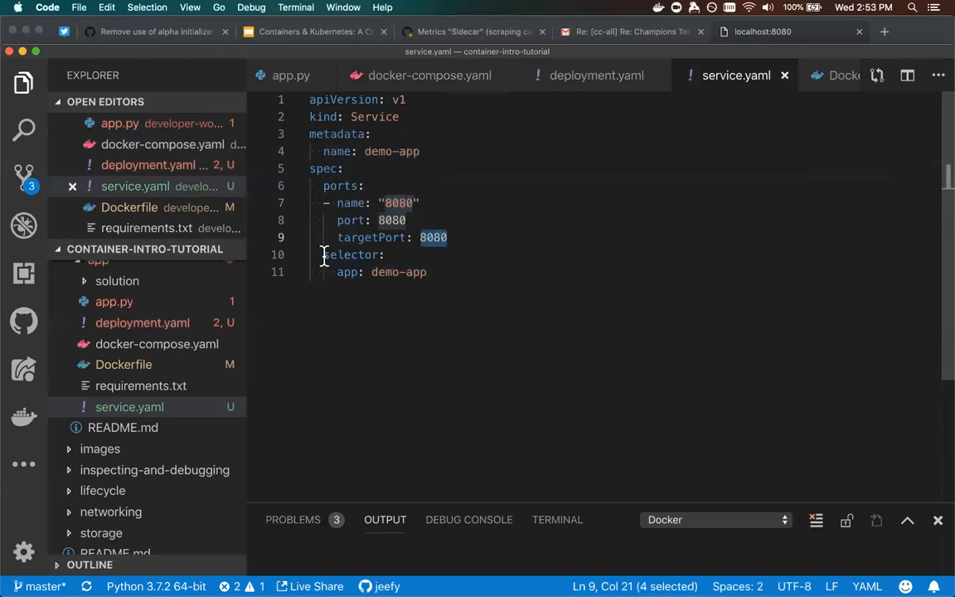
double_click(352, 254)
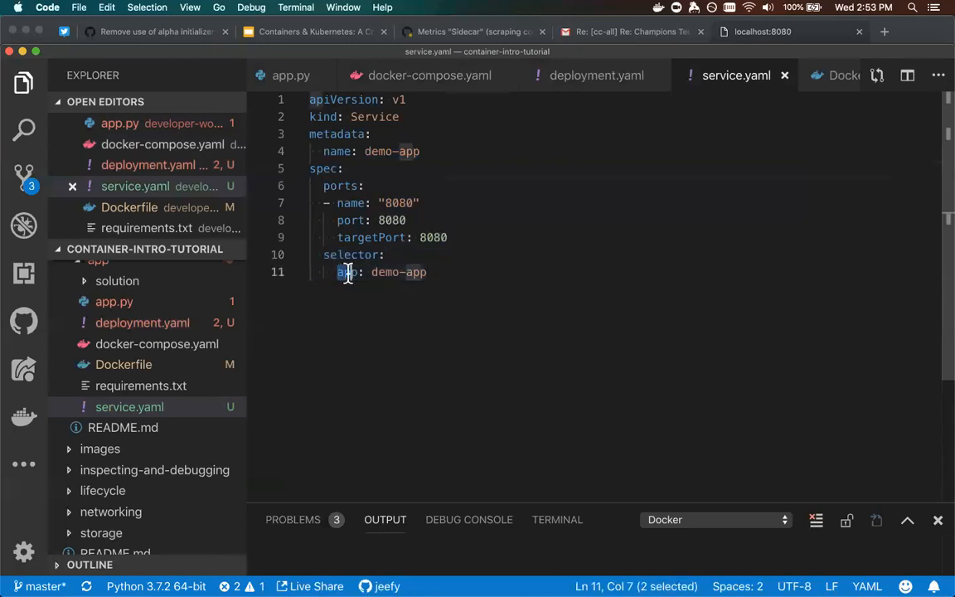
double_click(397, 272)
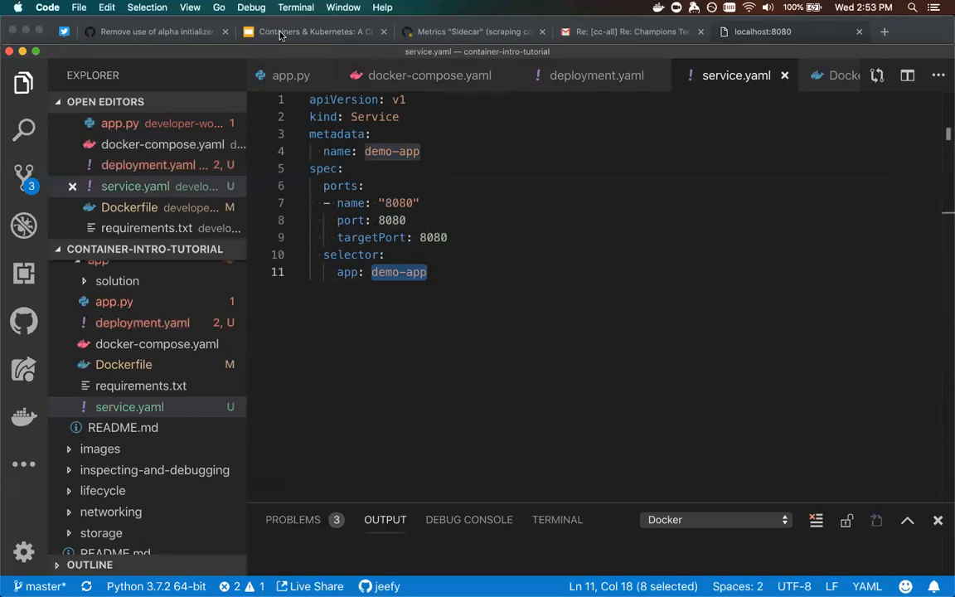
Stop docker-compose, clear the terminal, and run minikube start after trying 'minikube up'.
key(cmd+tab)
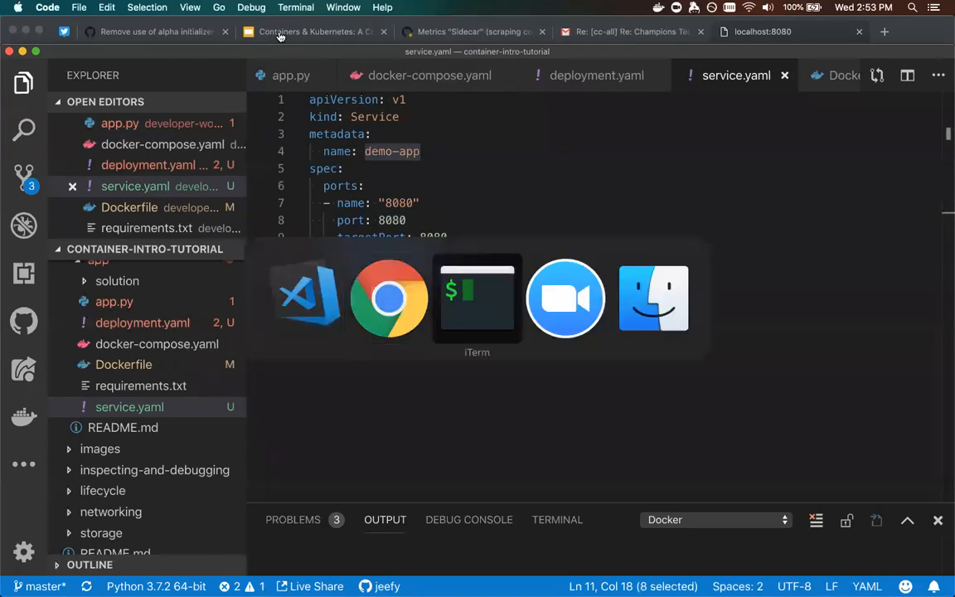
click(477, 296)
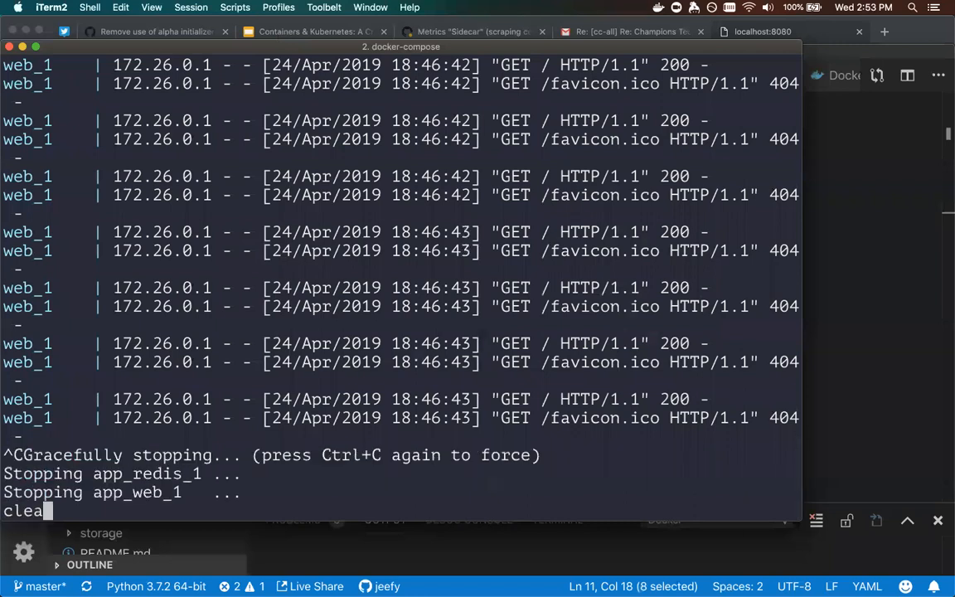
key(Enter)
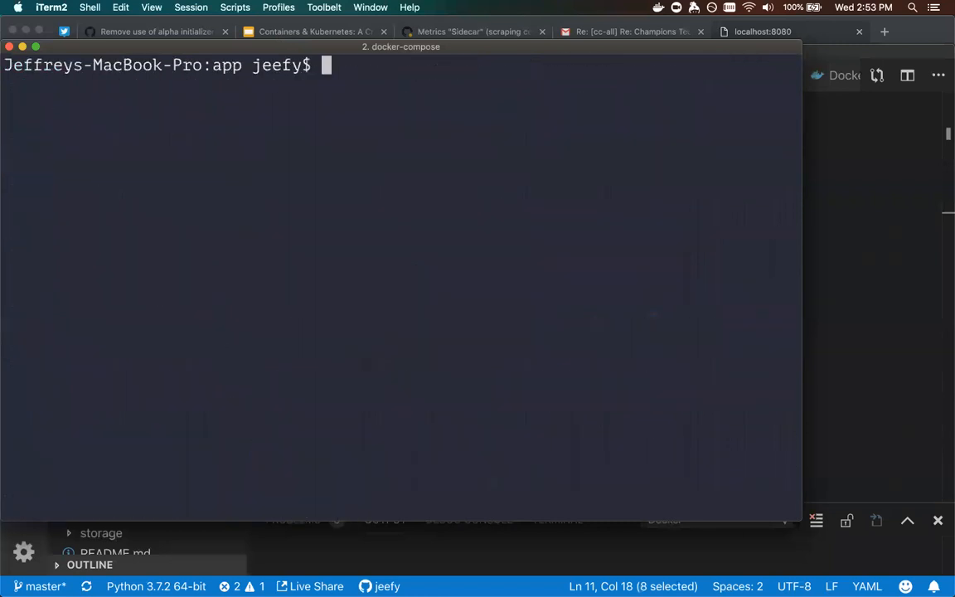
text(minikube up)
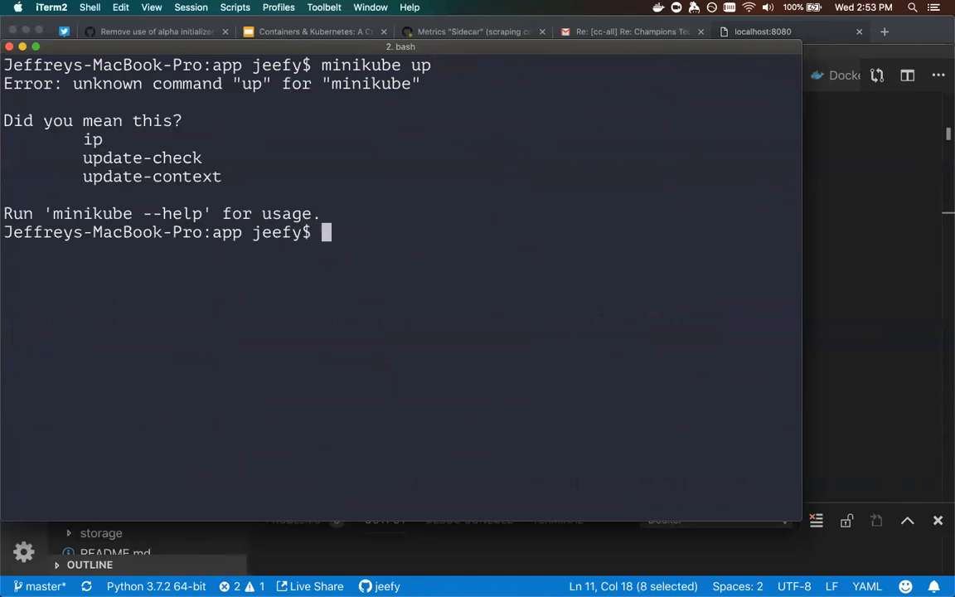
text(minikube start)
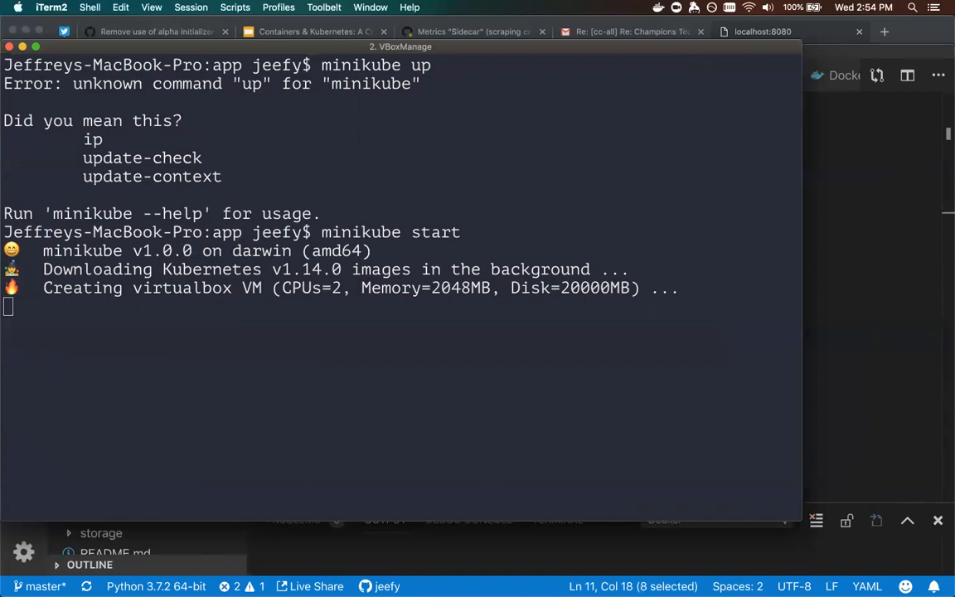
mouse_move(543, 105)
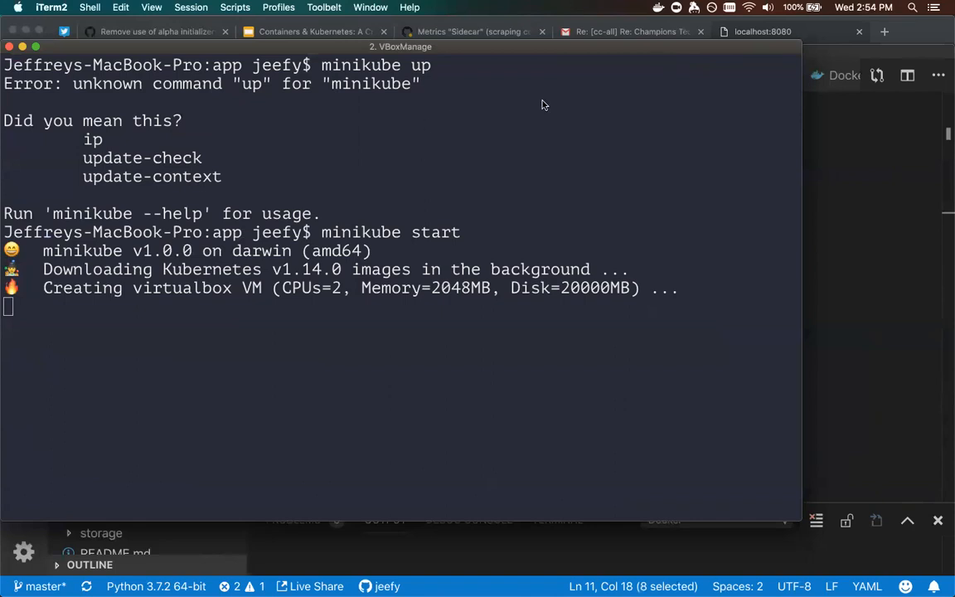
mouse_move(805, 51)
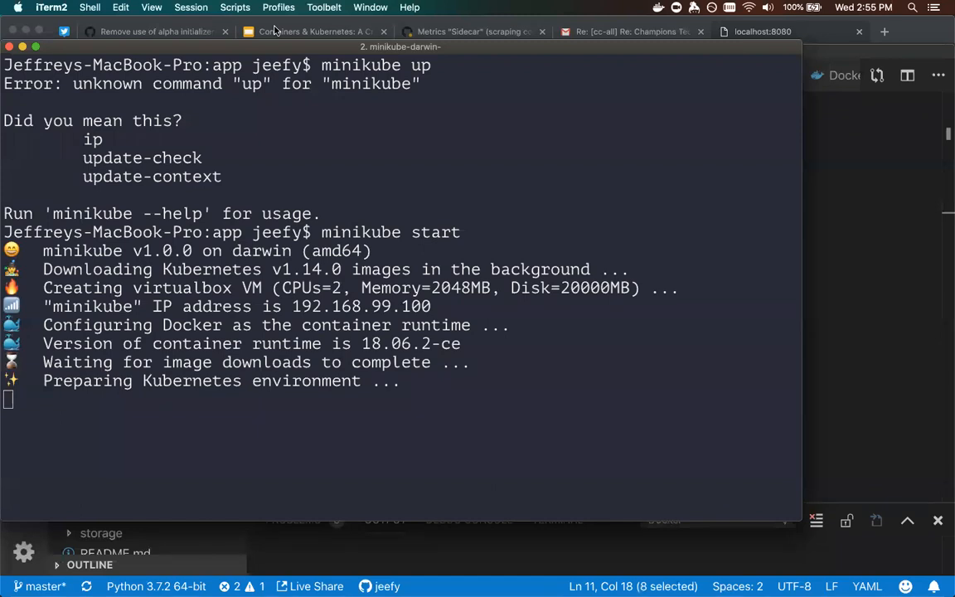
mouse_move(720, 283)
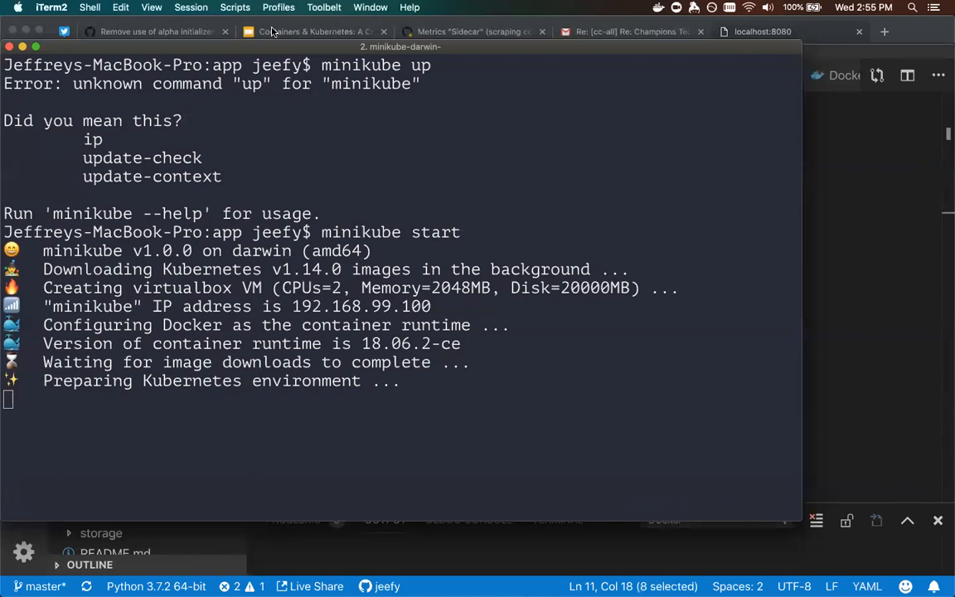
mouse_move(90, 492)
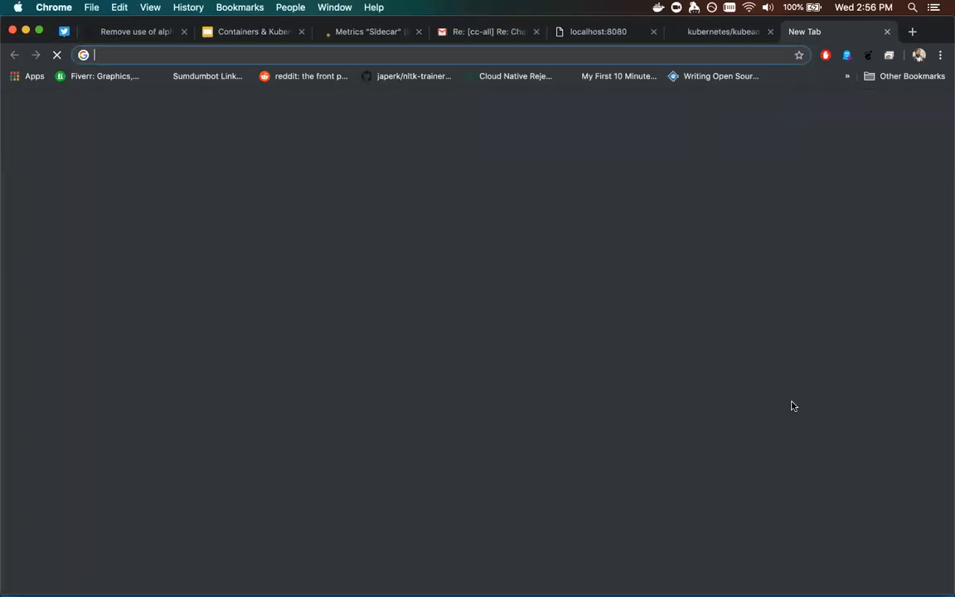
Search Google for 'cncf conformance' and open the cncf/k8s-conformance GitHub result.
text(cncf conformance)
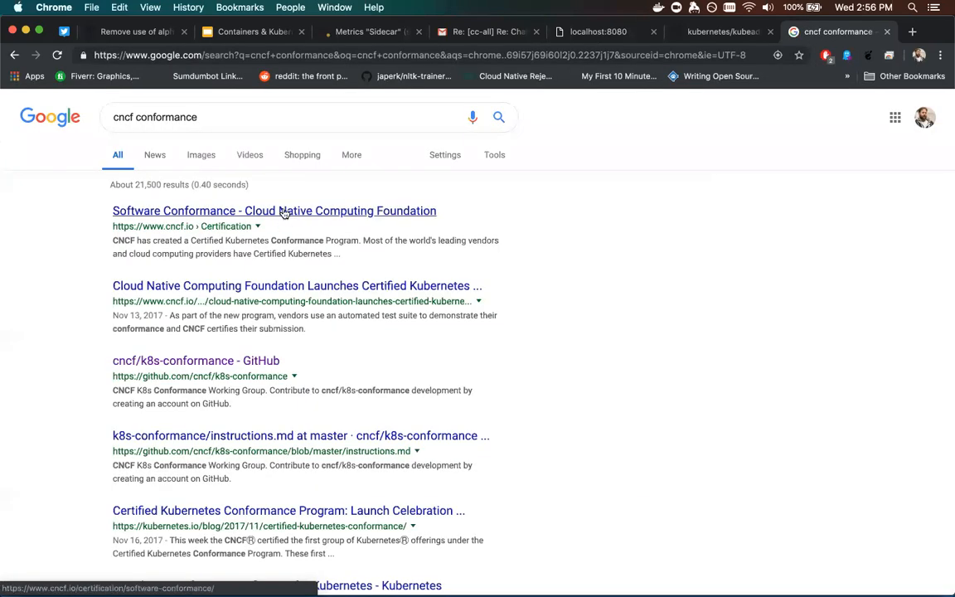
click(175, 359)
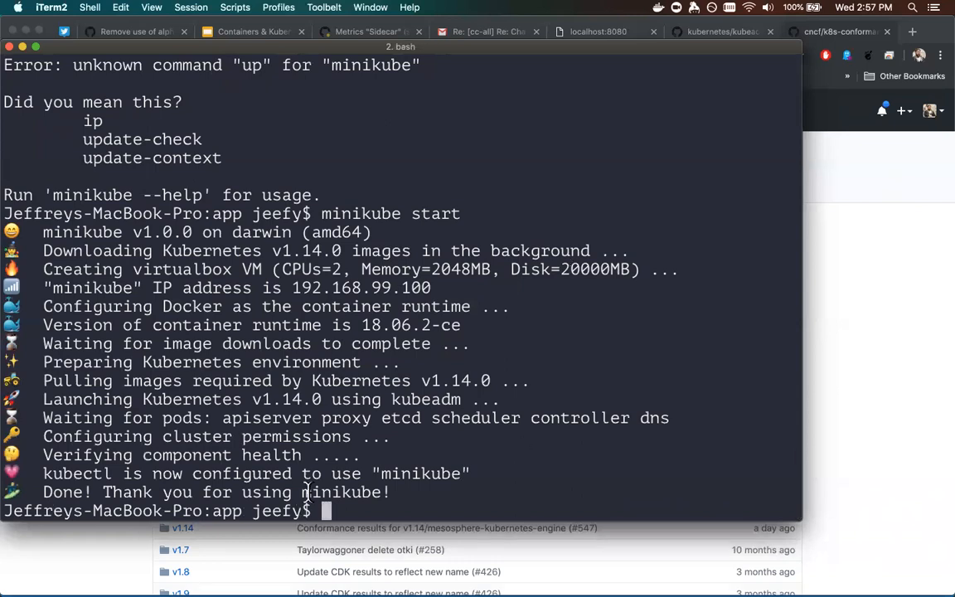
Run kubectl get pods and minikube docker-env in iTerm2.
text(kubectl get pods)
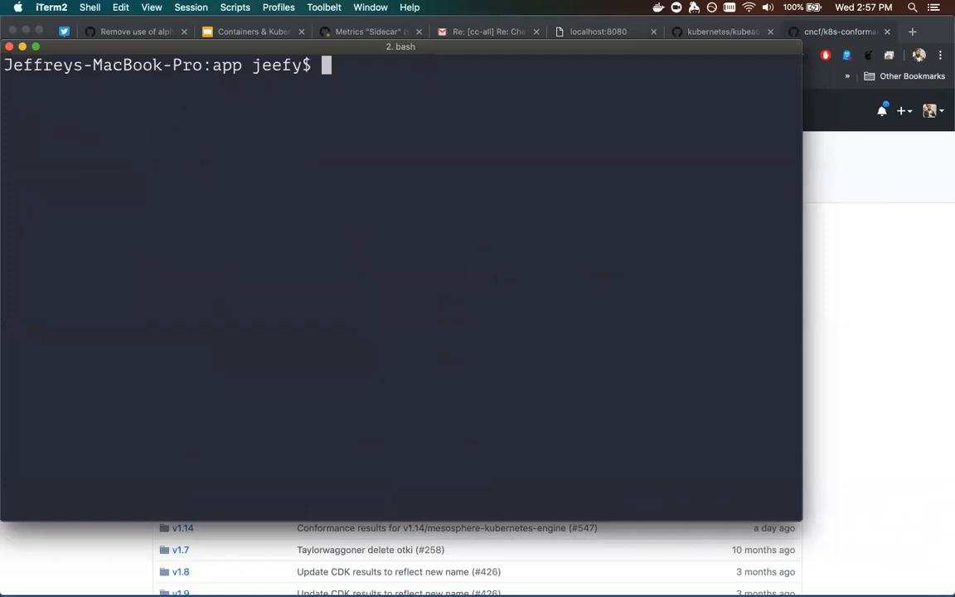
text(minikube docker-env)
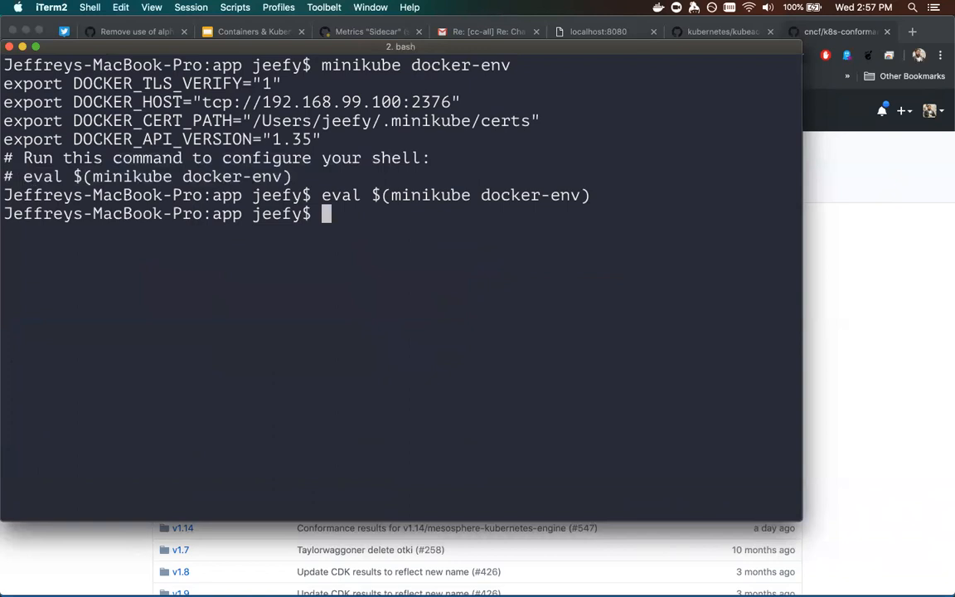
Start the docker build -t developer-workflow-demo image build in minikube's Docker.
text(docker build -)
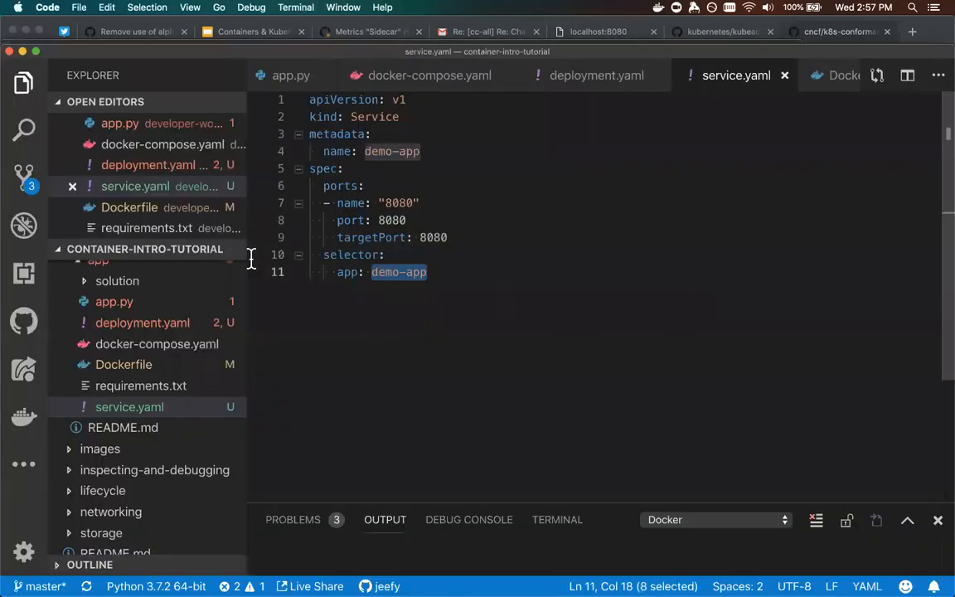
click(593, 75)
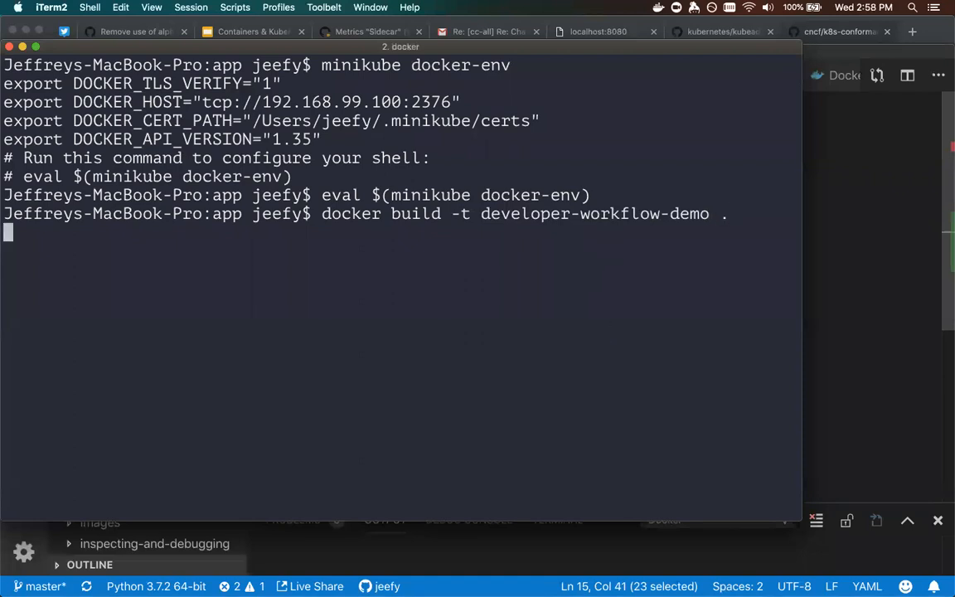
key(Return)
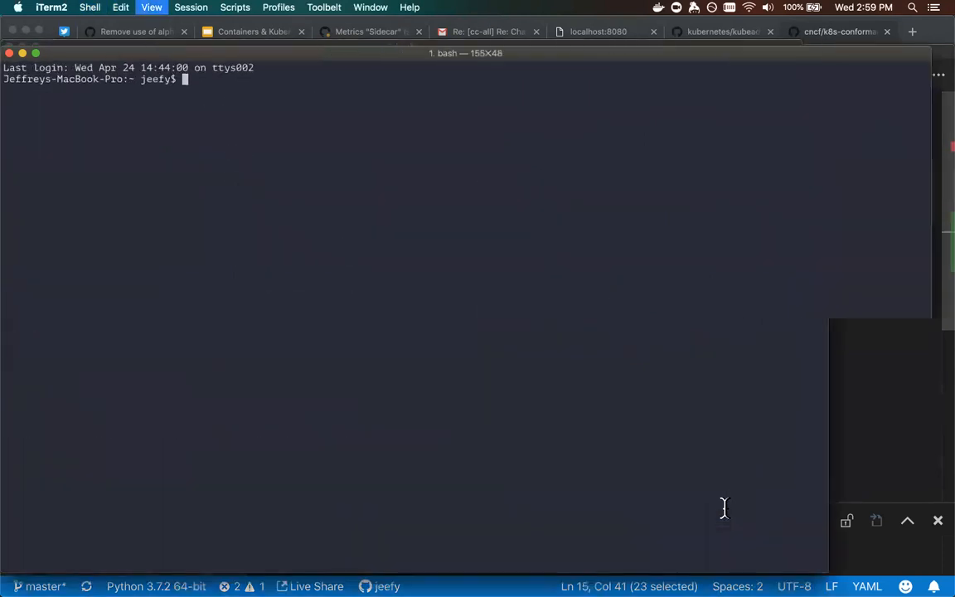
Exit the extra shell, run docker ps to list minikube's containers, and begin kubectl.
text(docker ps)
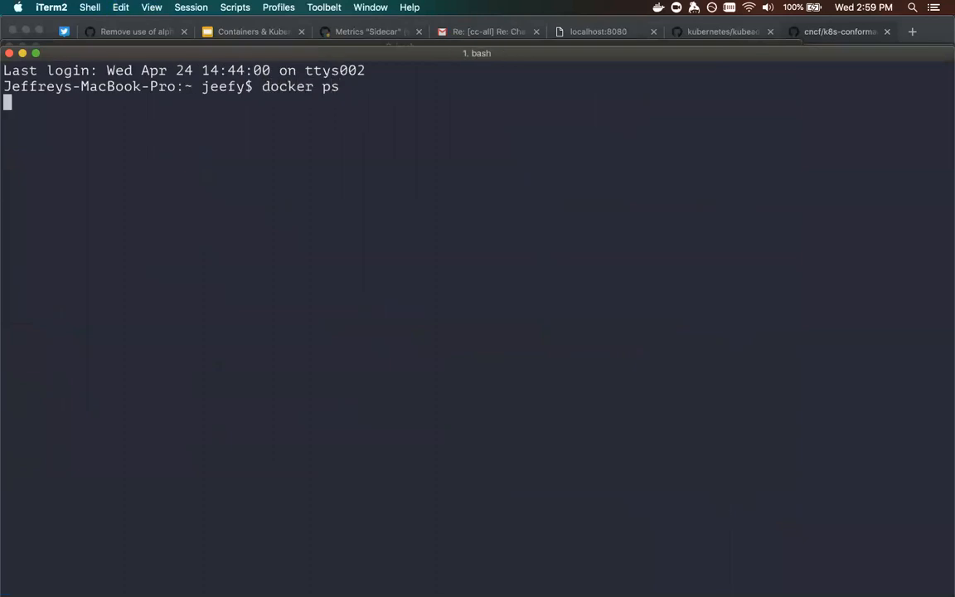
text(ex)
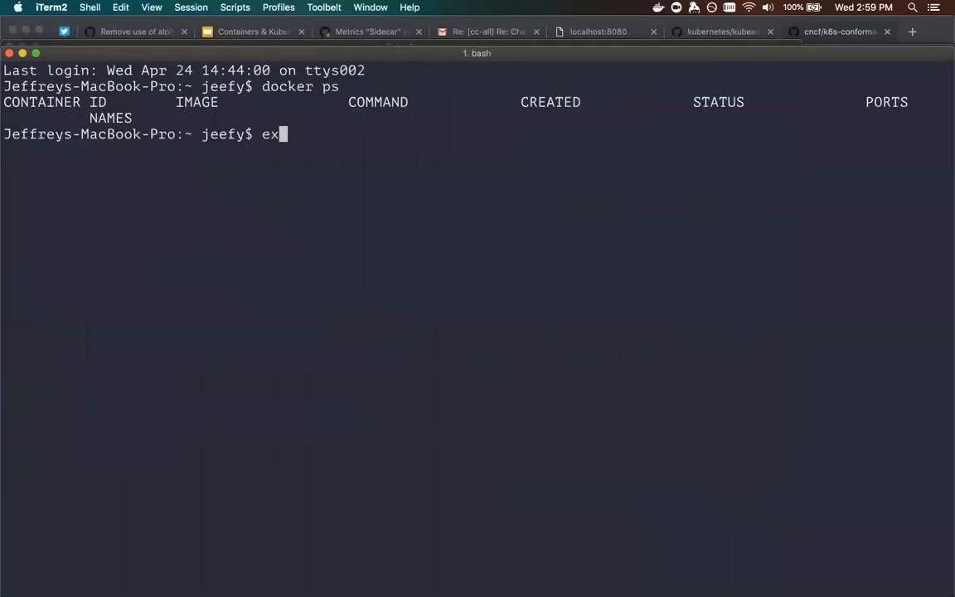
text(it)
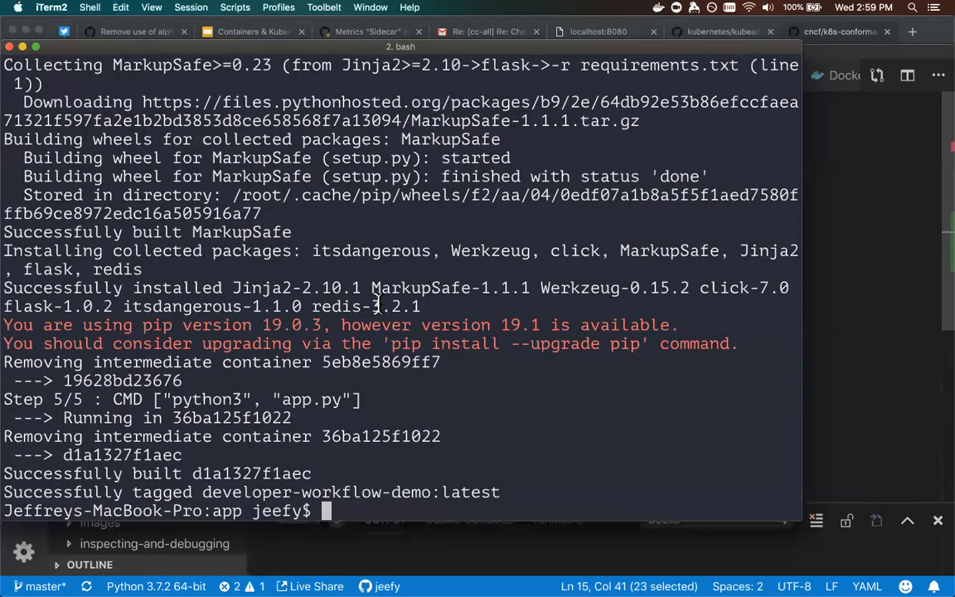
text(docke)
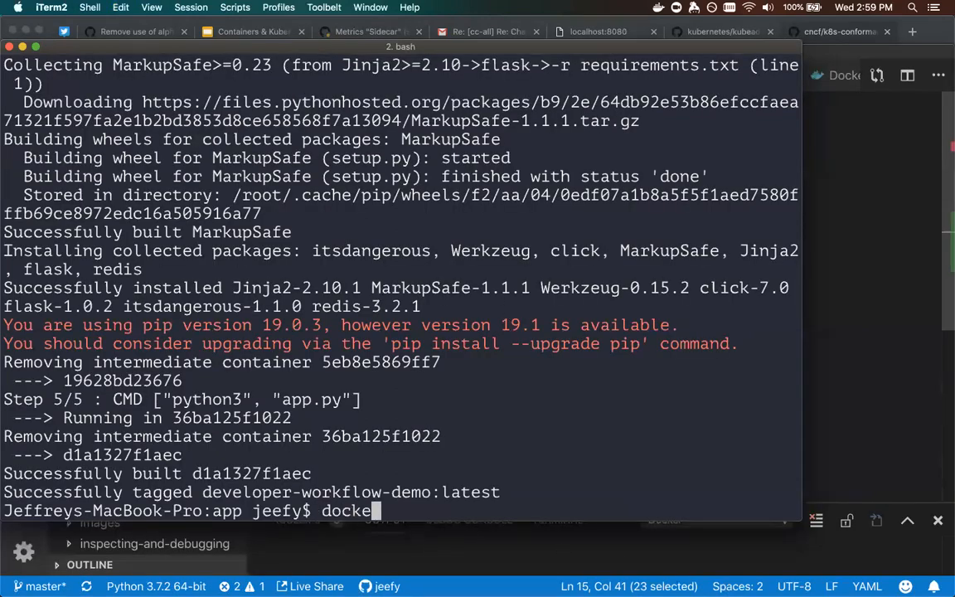
key(Return)
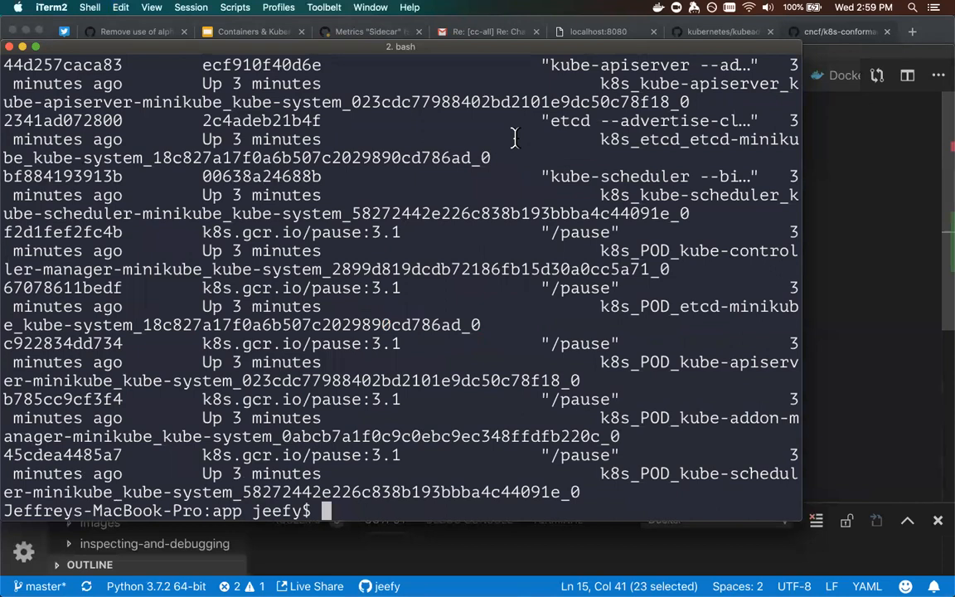
text(kubectl apply -f)
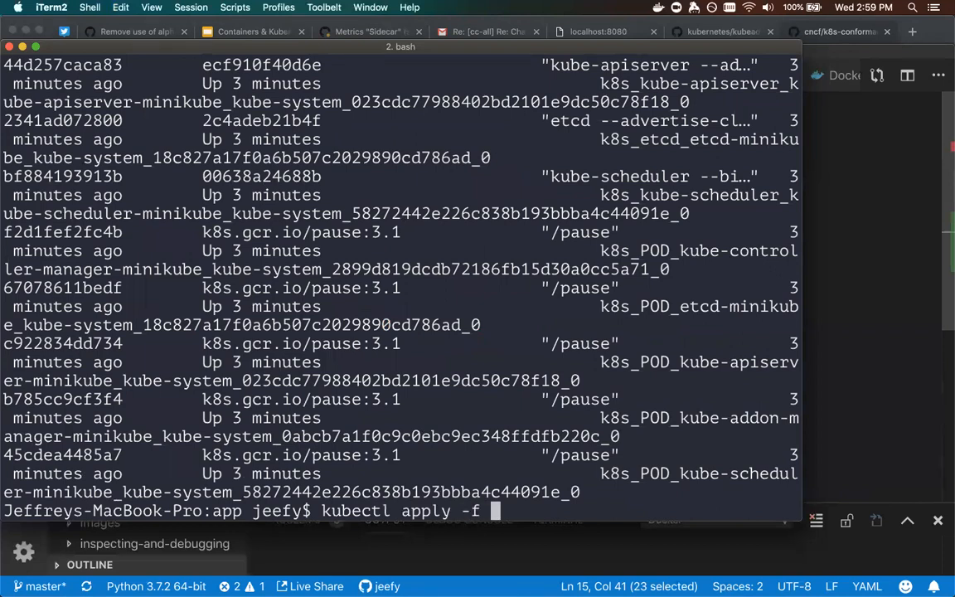
Run kubectl apply -f deployment.yaml, which fails on the missing selector field.
text(deployment.yaml)
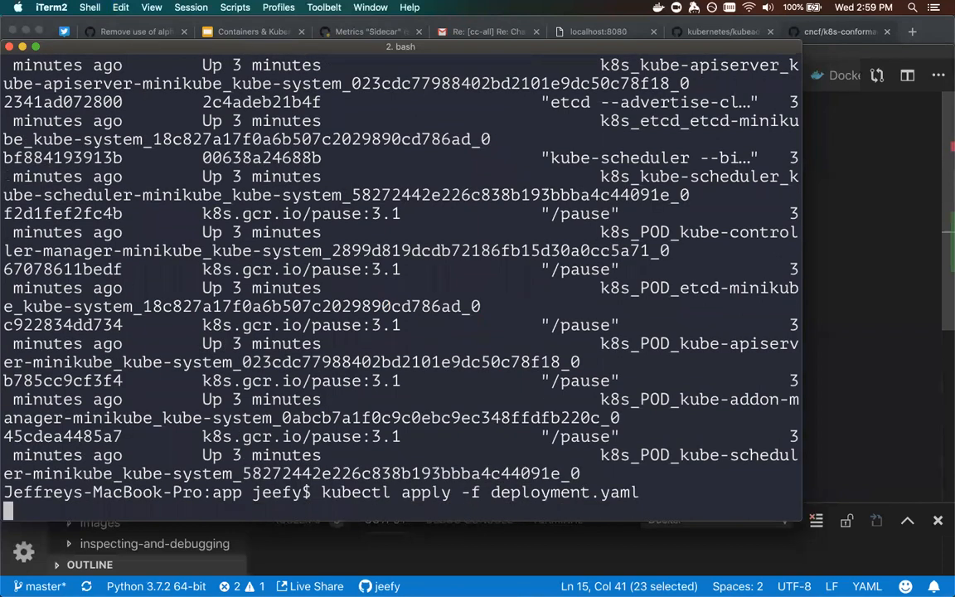
key(Return)
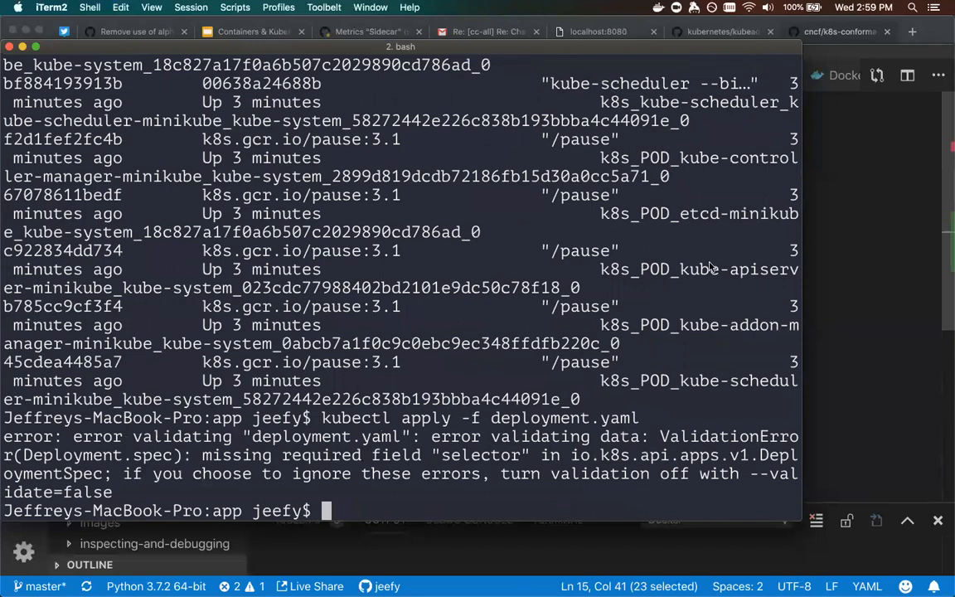
mouse_move(842, 460)
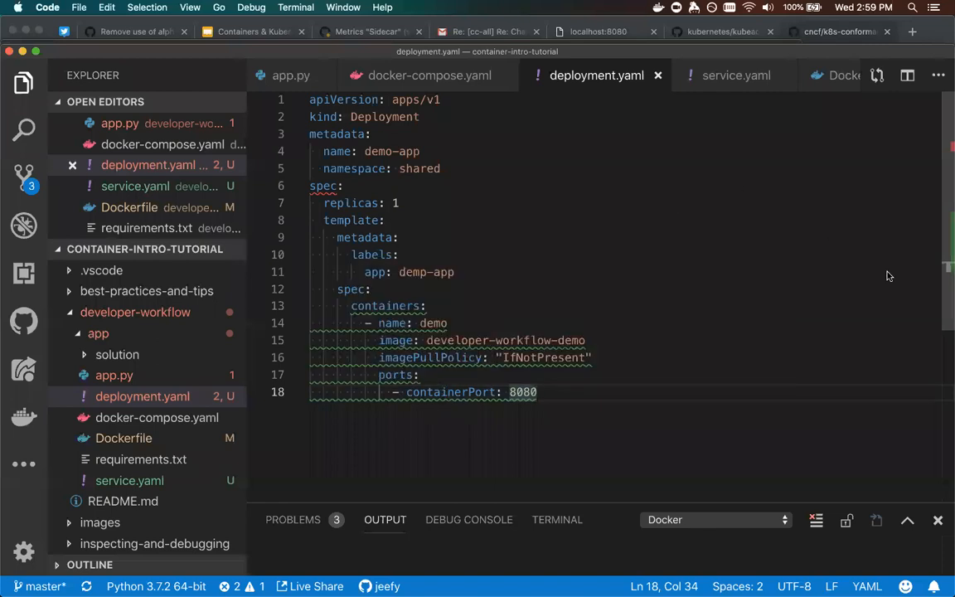
mouse_move(789, 306)
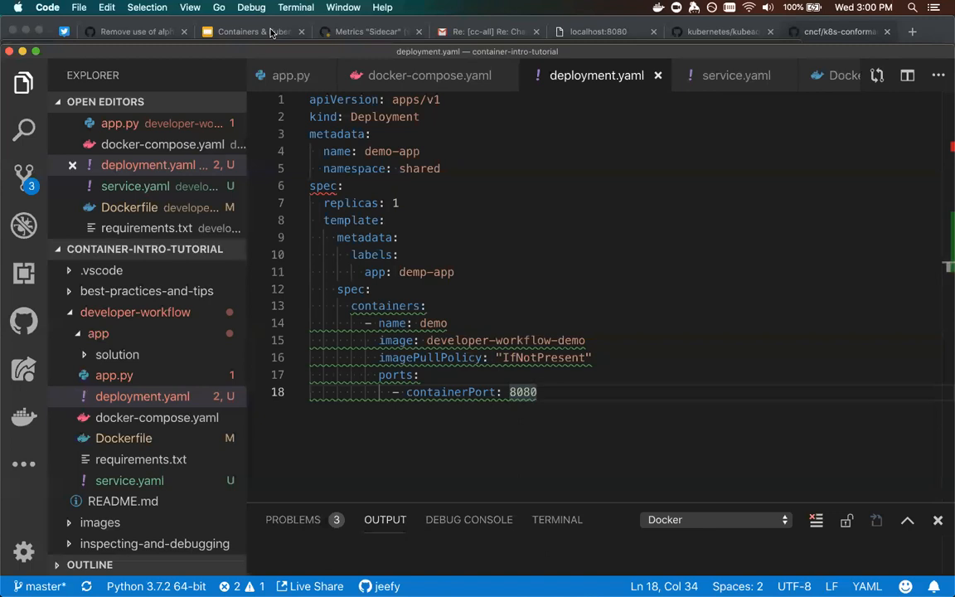
mouse_move(264, 32)
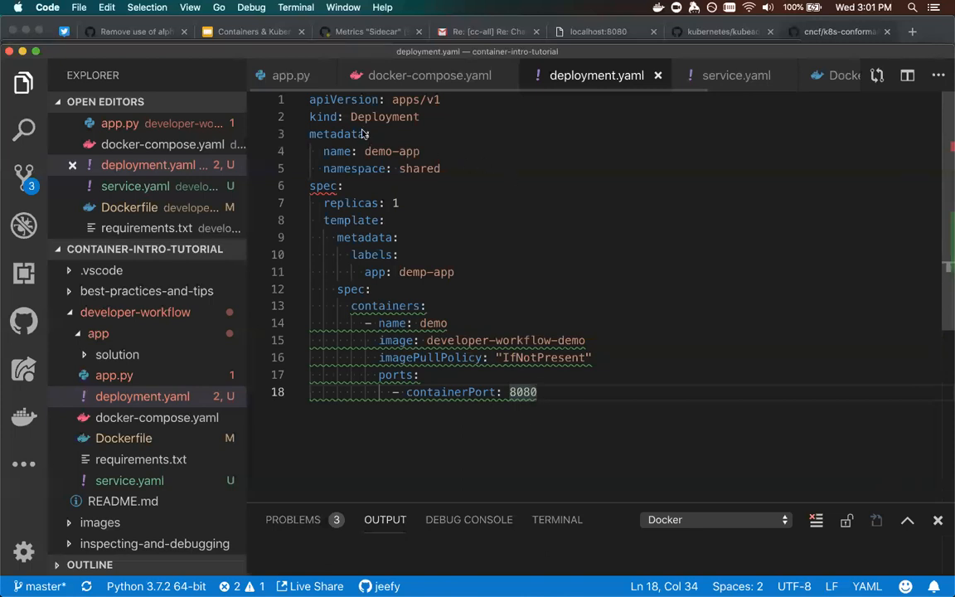
mouse_move(513, 156)
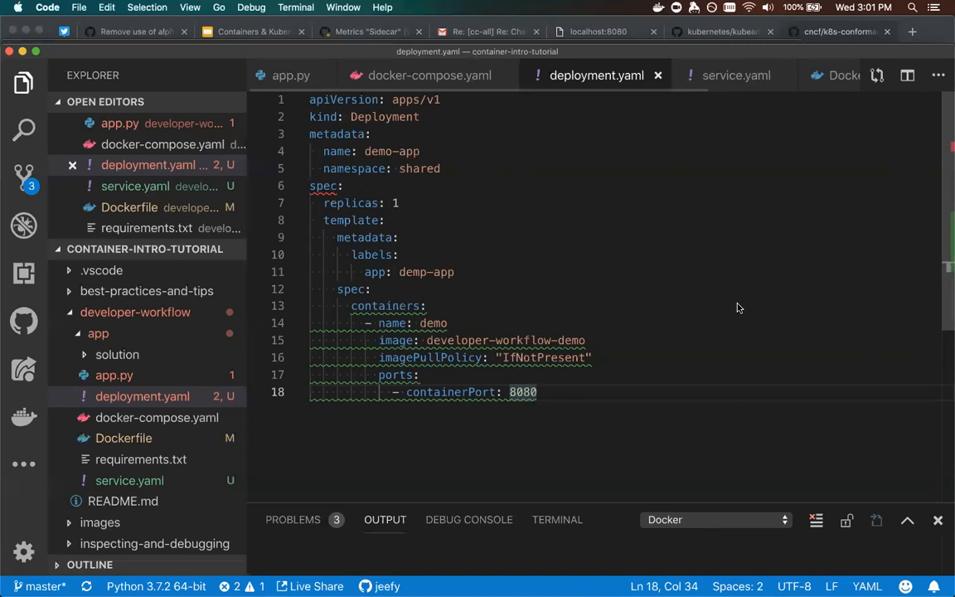
mouse_move(264, 49)
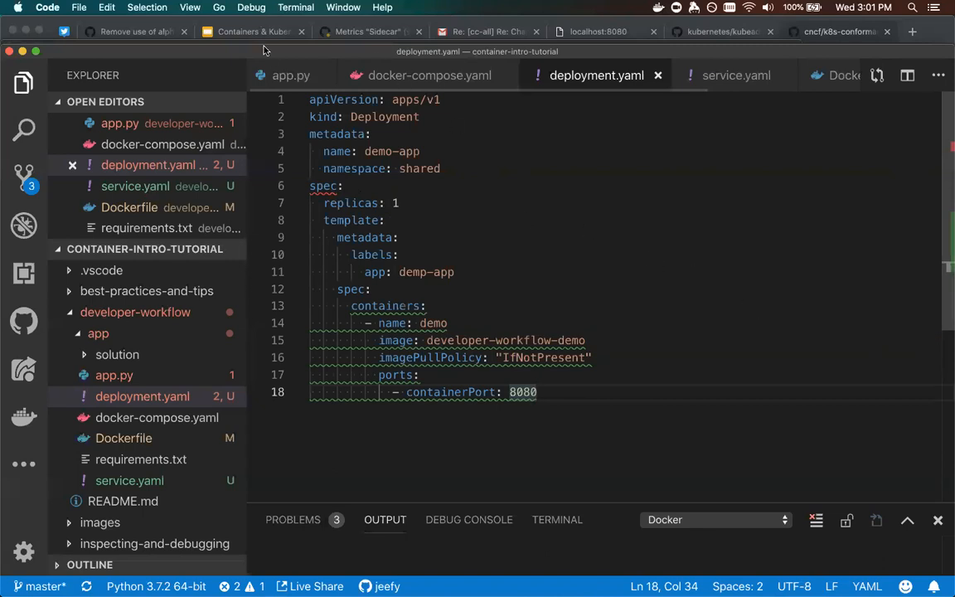
mouse_move(458, 211)
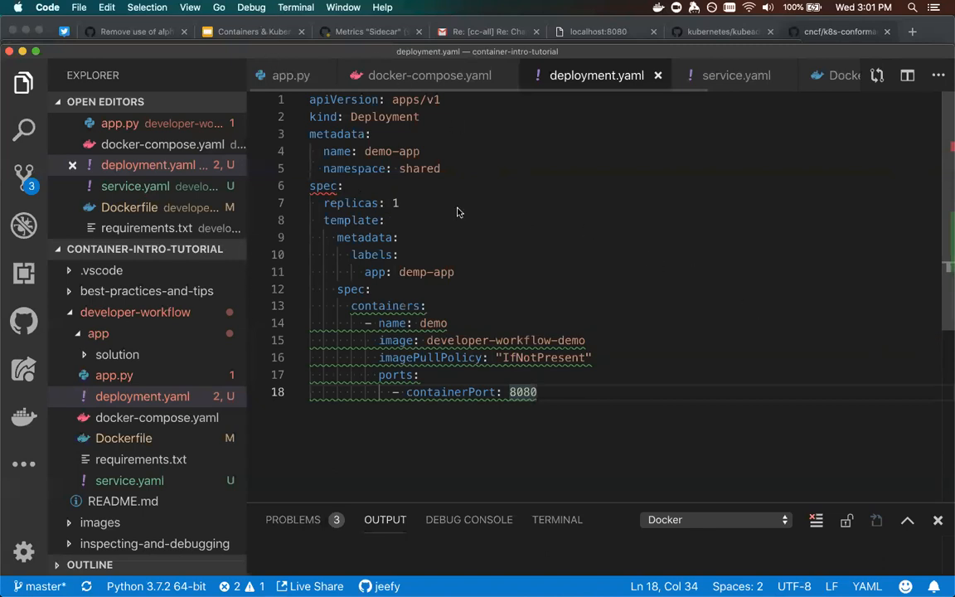
mouse_move(328, 168)
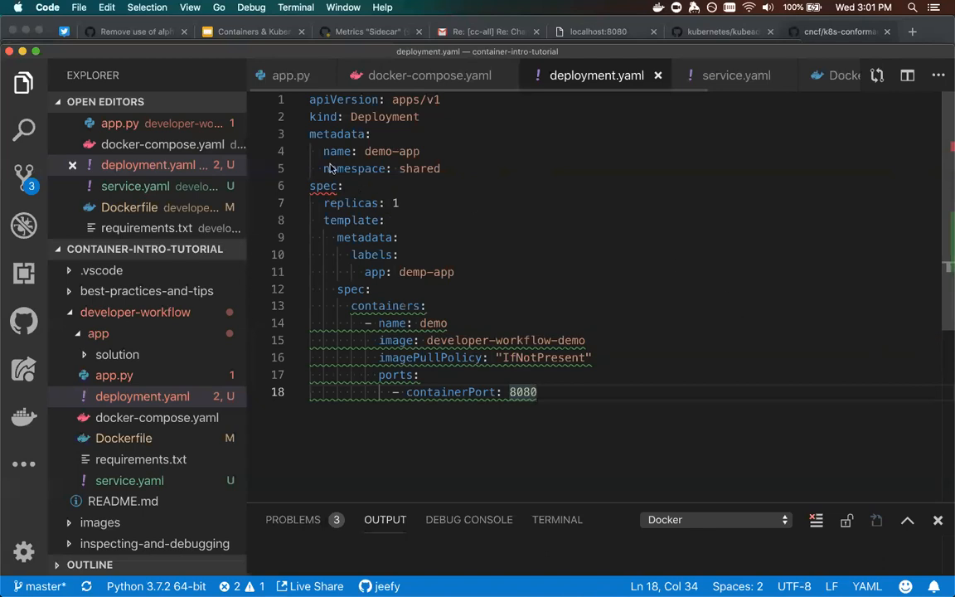